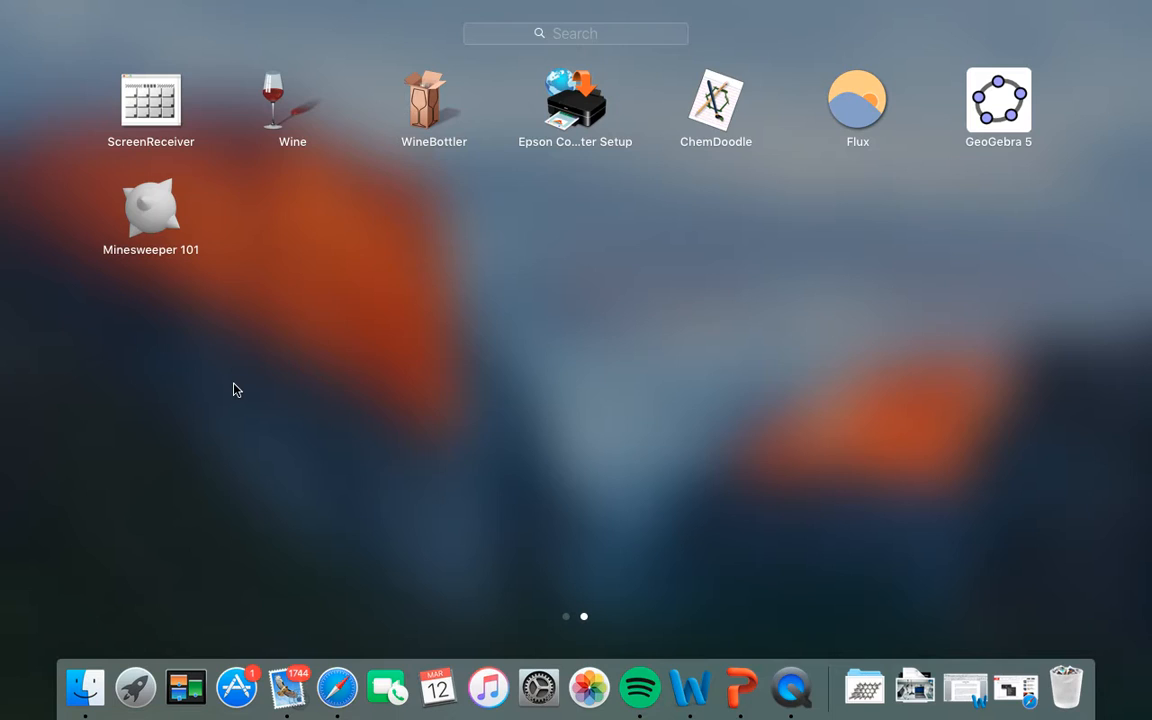
{"action": "mouse_move", "coordinate": [163, 216]}
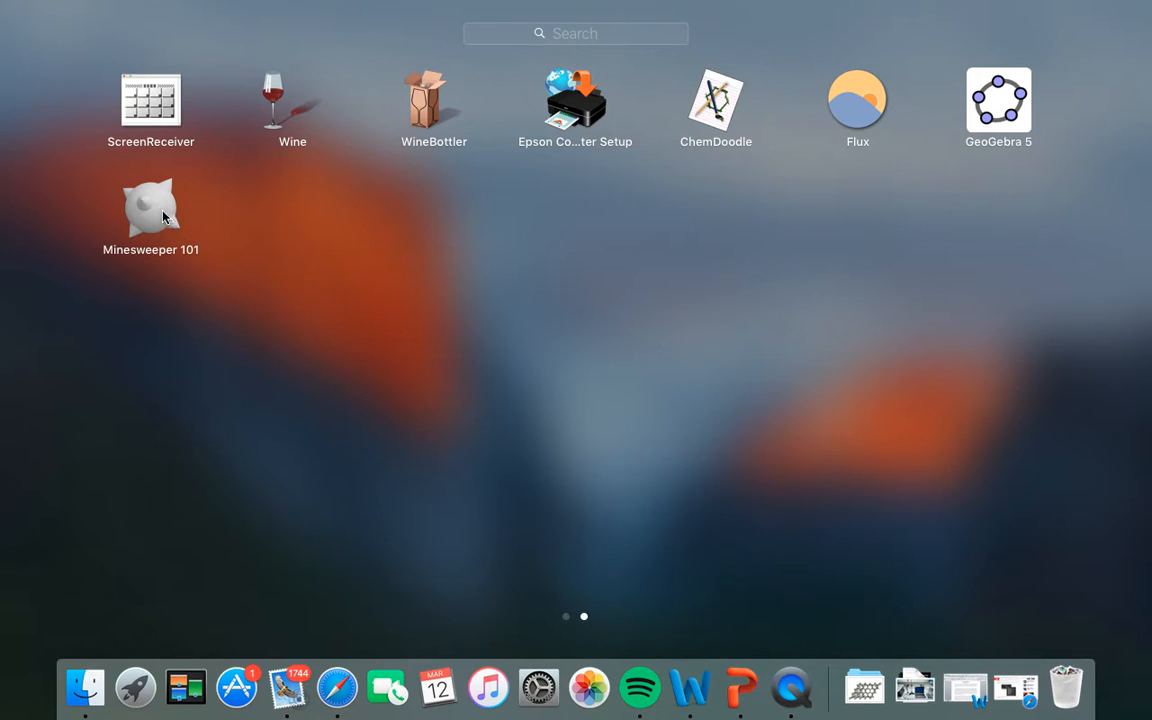
{"action": "mouse_move", "coordinate": [157, 210]}
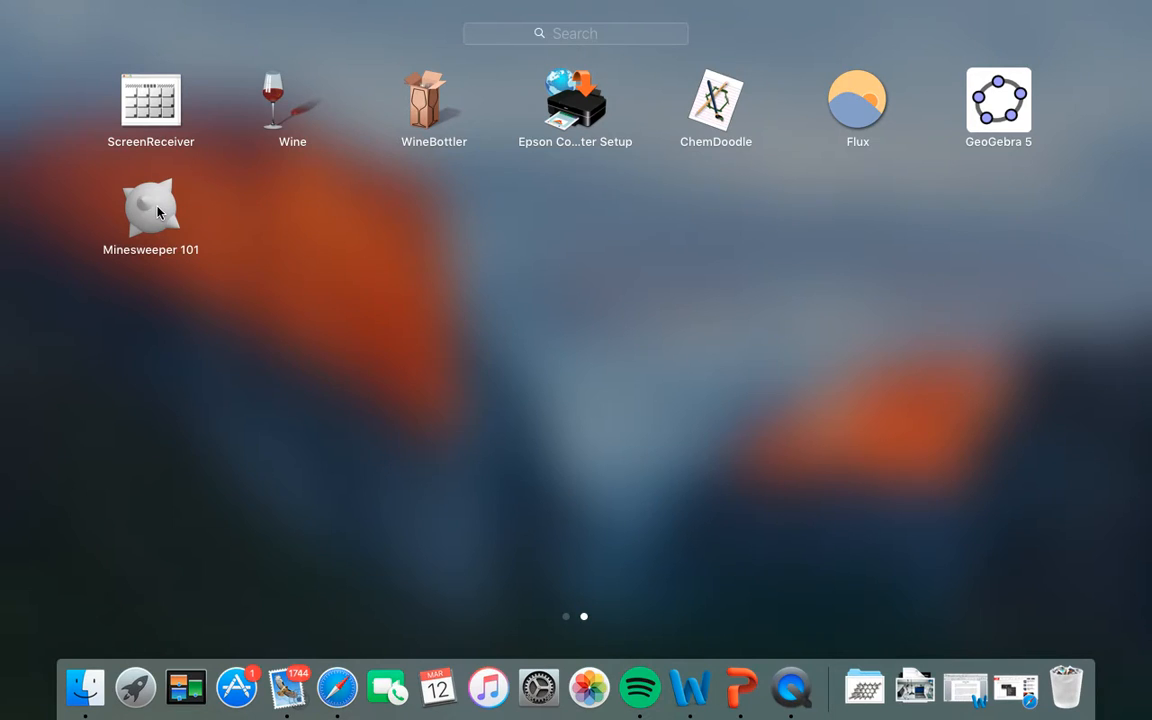
{"action": "mouse_move", "coordinate": [162, 218]}
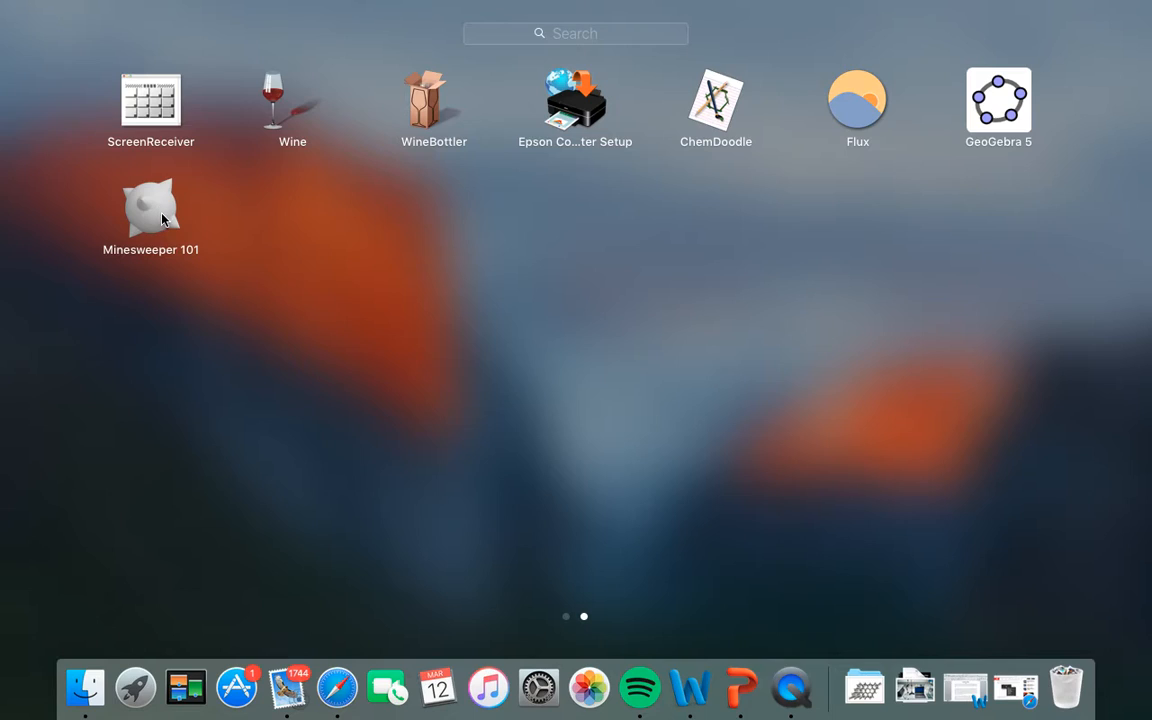
Step: Launch the game, clear the top-left corner, then hit a mine in the middle and lose
{"action": "double_click", "coordinate": [151, 208]}
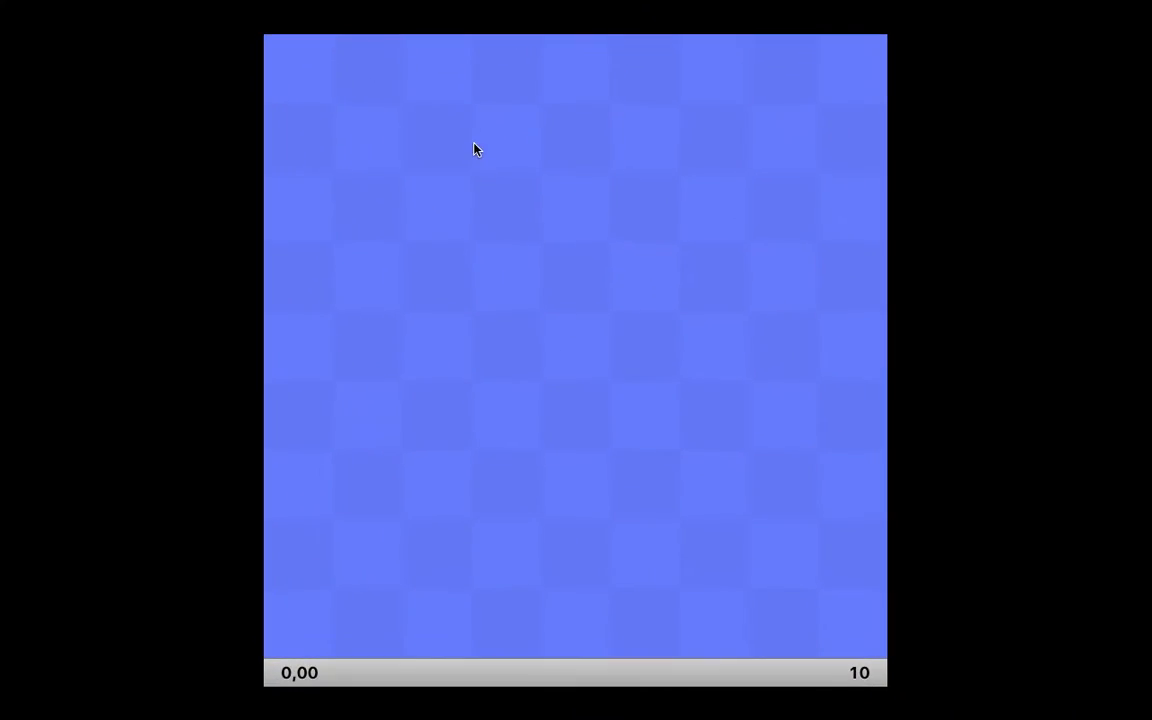
{"action": "mouse_move", "coordinate": [491, 283]}
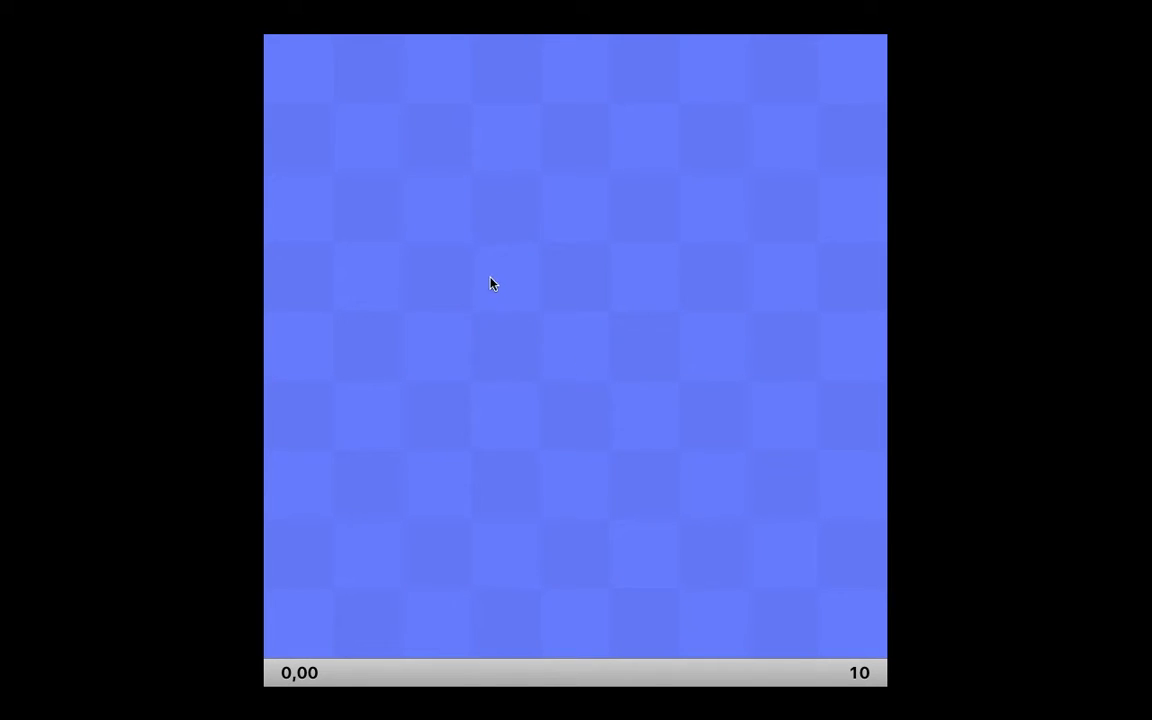
{"action": "mouse_move", "coordinate": [320, 73]}
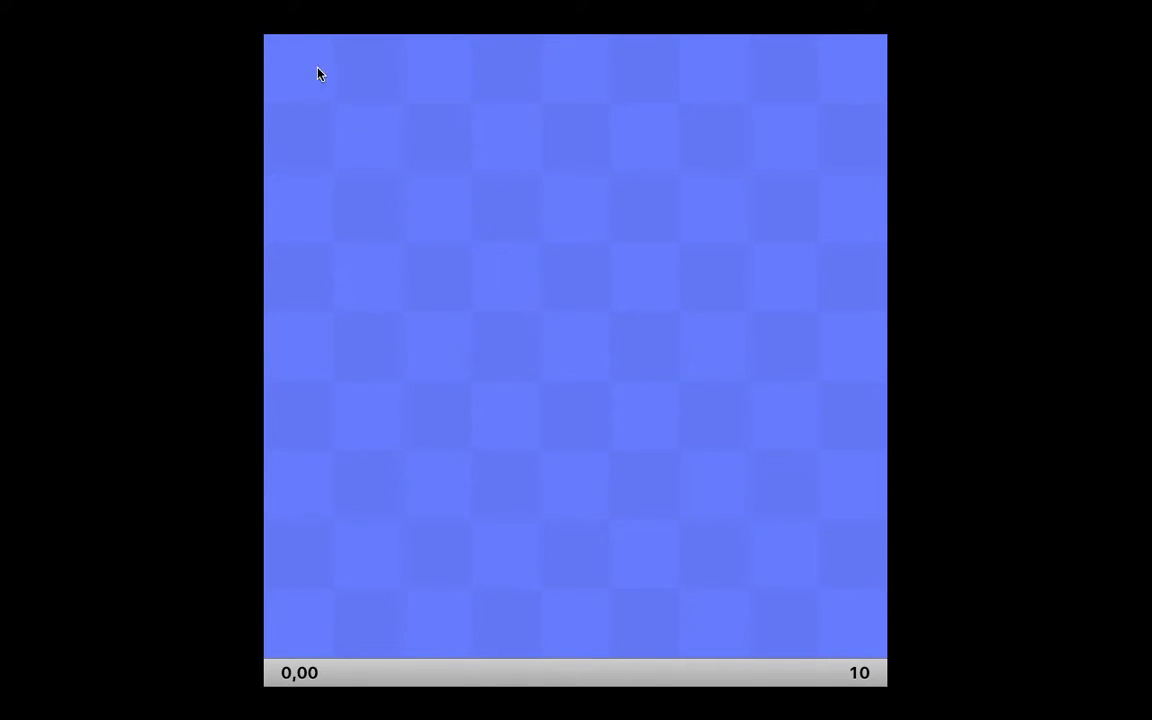
{"action": "left_click", "coordinate": [300, 65]}
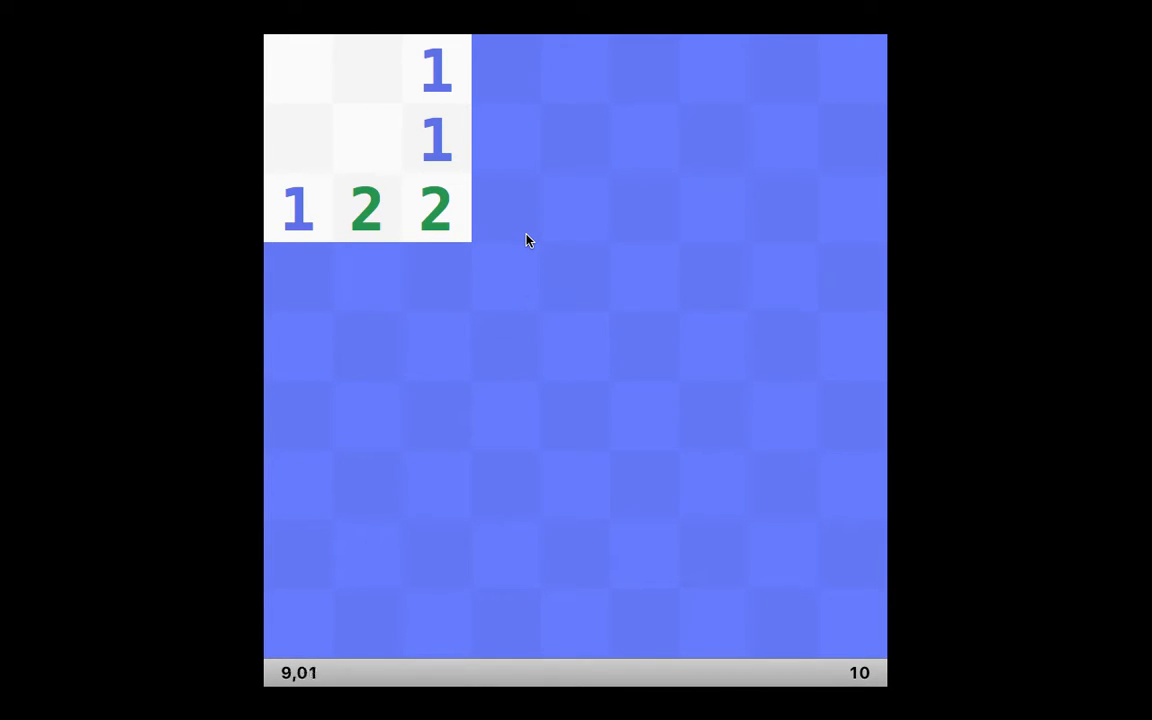
{"action": "mouse_move", "coordinate": [510, 217]}
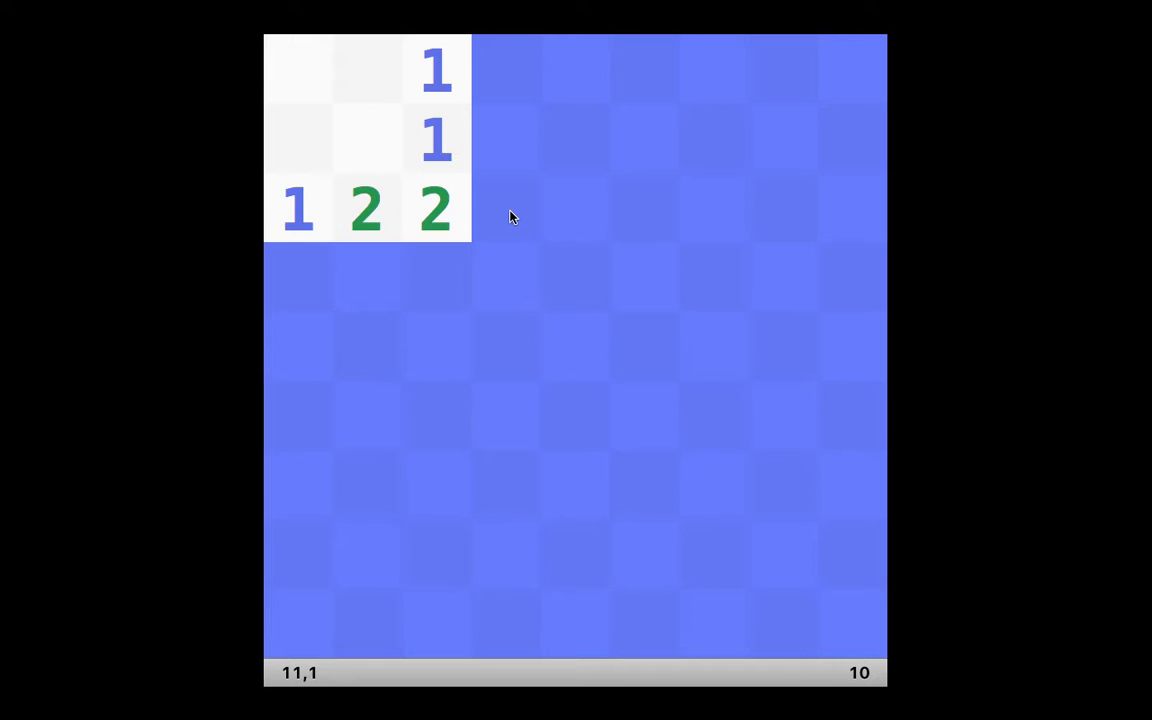
{"action": "mouse_move", "coordinate": [505, 211]}
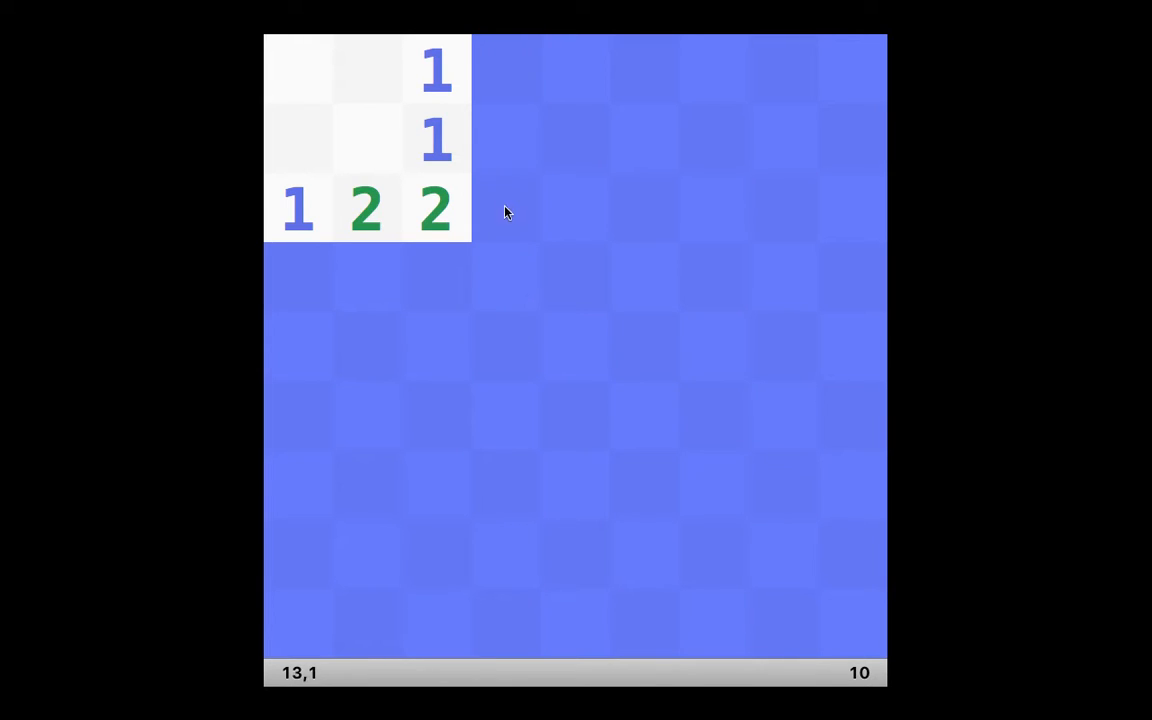
{"action": "mouse_move", "coordinate": [643, 283]}
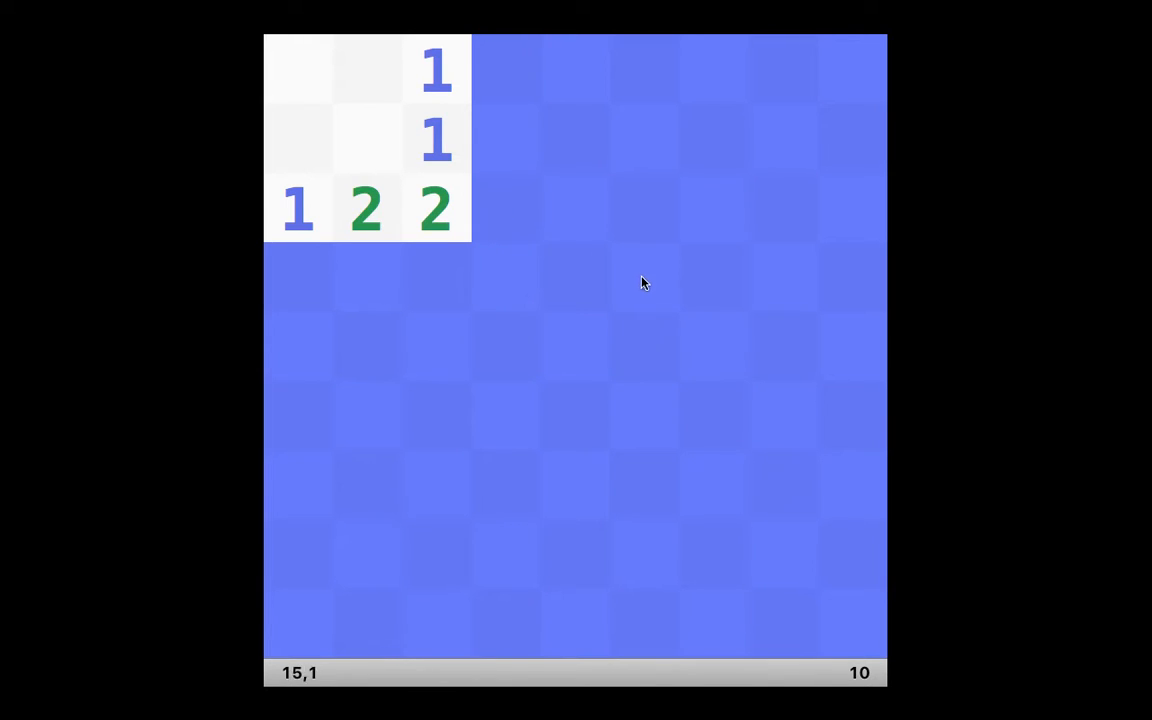
{"action": "left_click", "coordinate": [644, 277]}
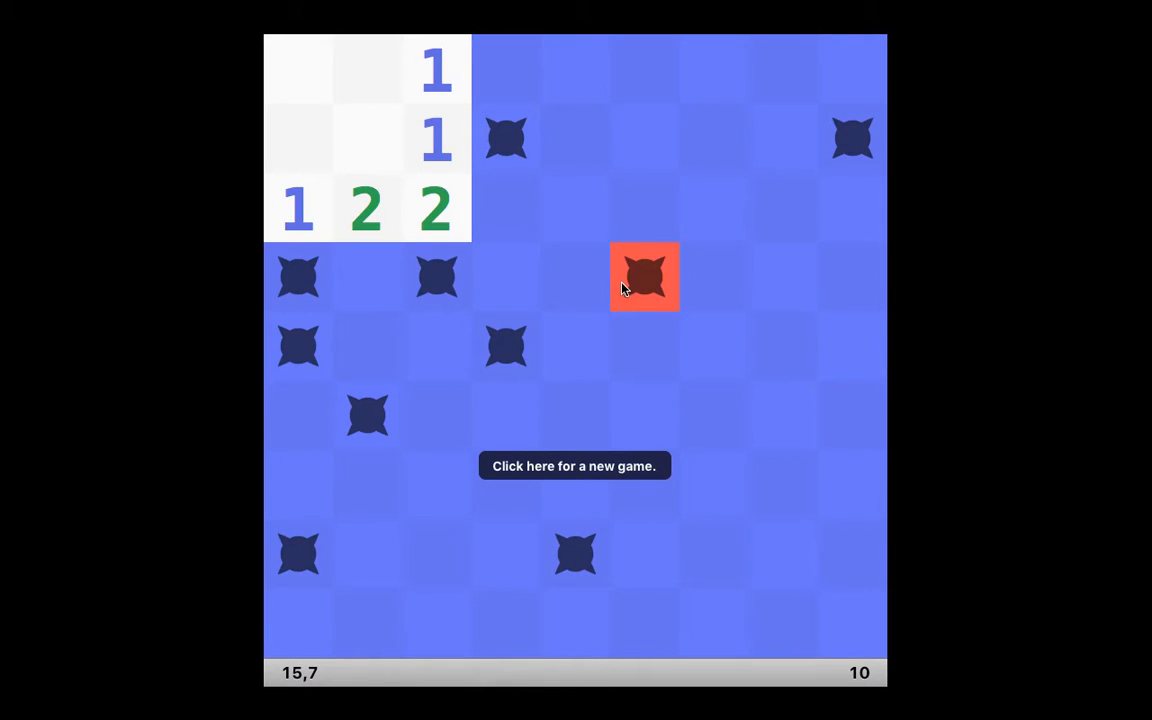
{"action": "mouse_move", "coordinate": [575, 256]}
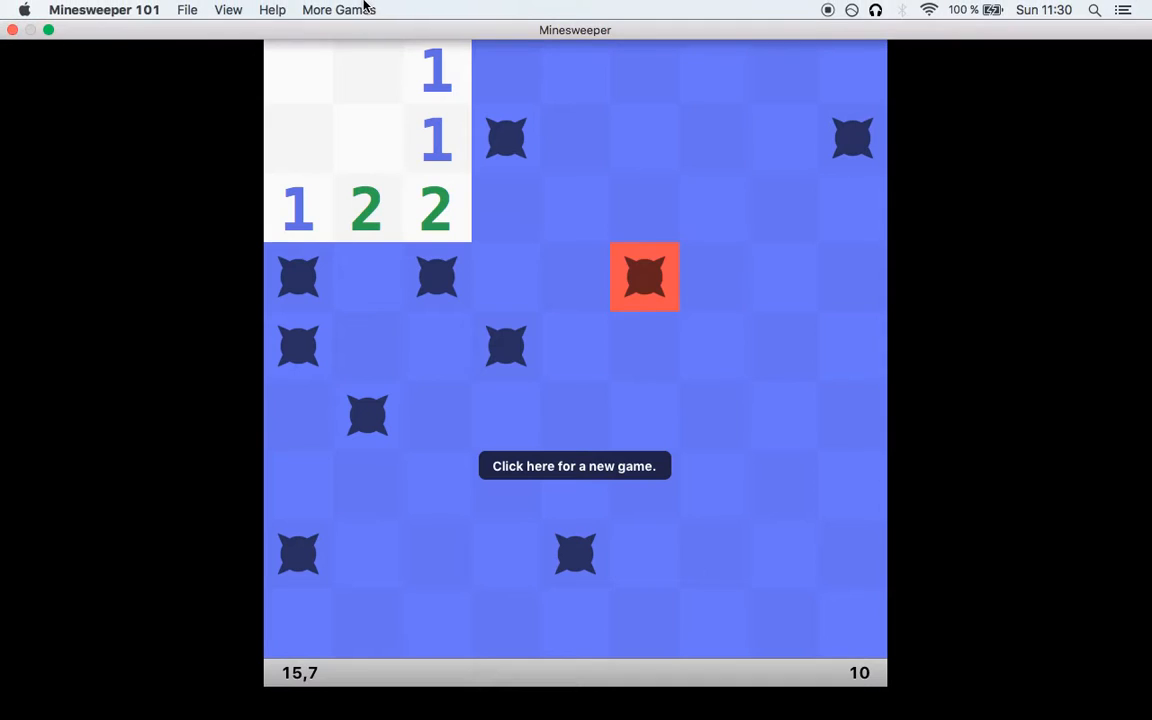
Step: Start a fresh board and show the High Scores table, still all 999.99 Anonymous
{"action": "left_click", "coordinate": [187, 9]}
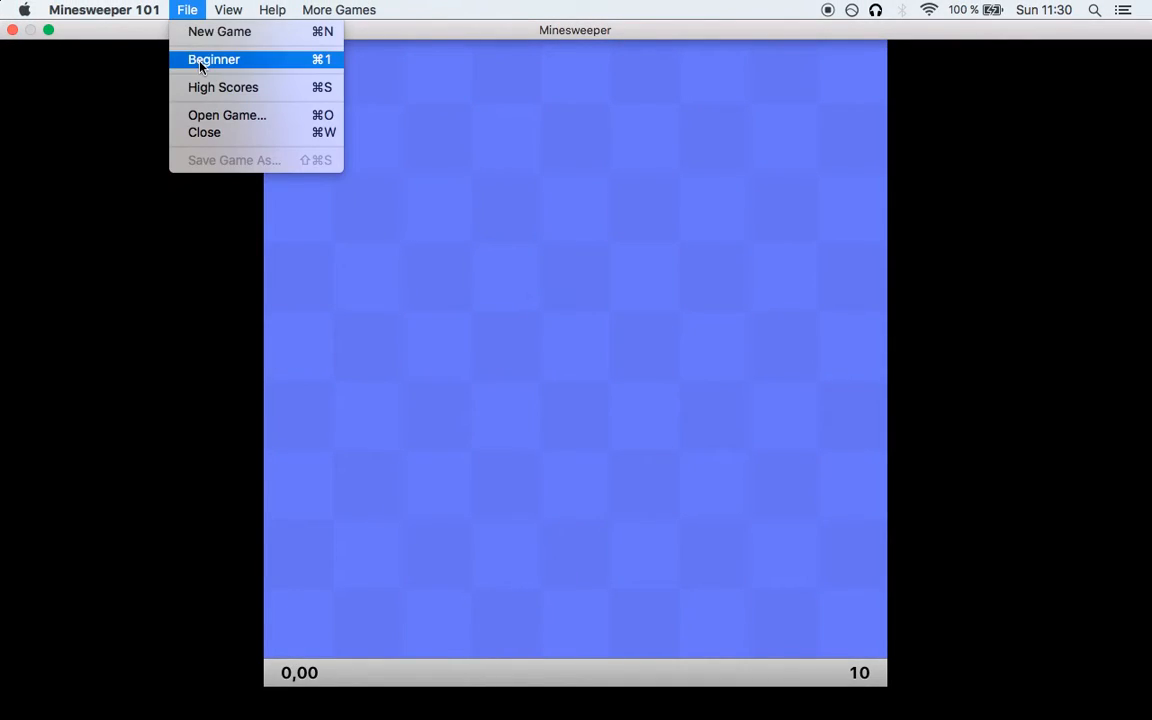
{"action": "mouse_move", "coordinate": [223, 87]}
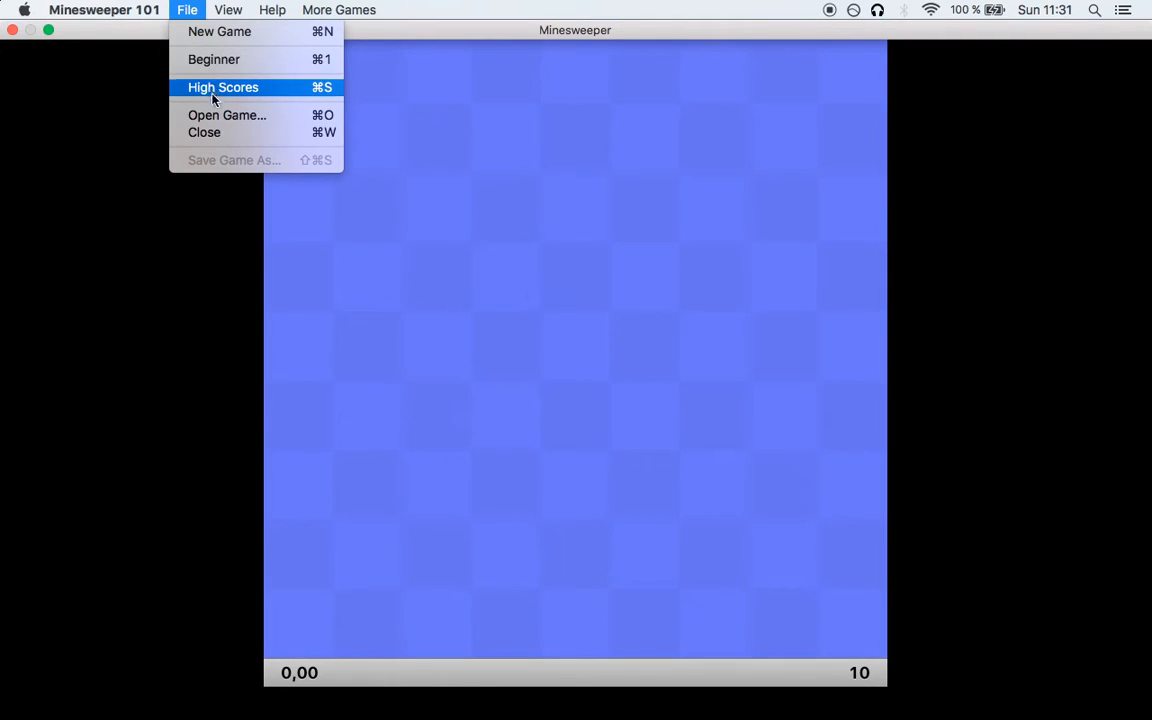
{"action": "left_click", "coordinate": [222, 87]}
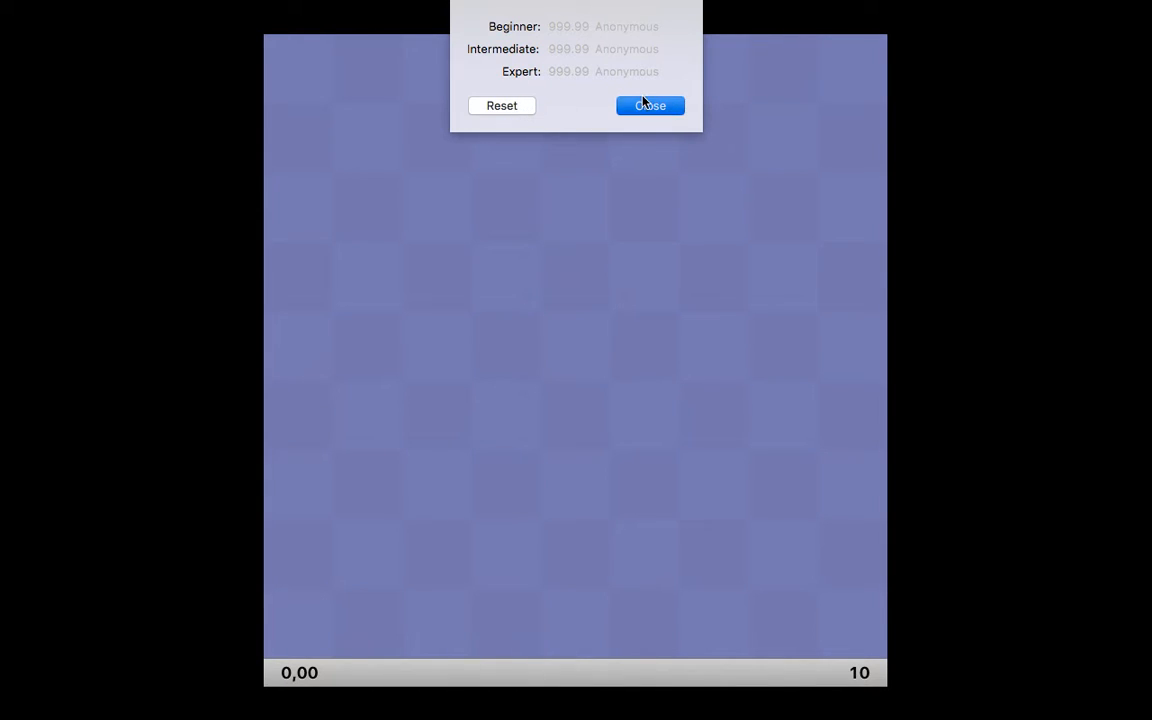
Step: Close High Scores, then open the board's middle and the cells up the right-hand column
{"action": "left_click", "coordinate": [649, 105]}
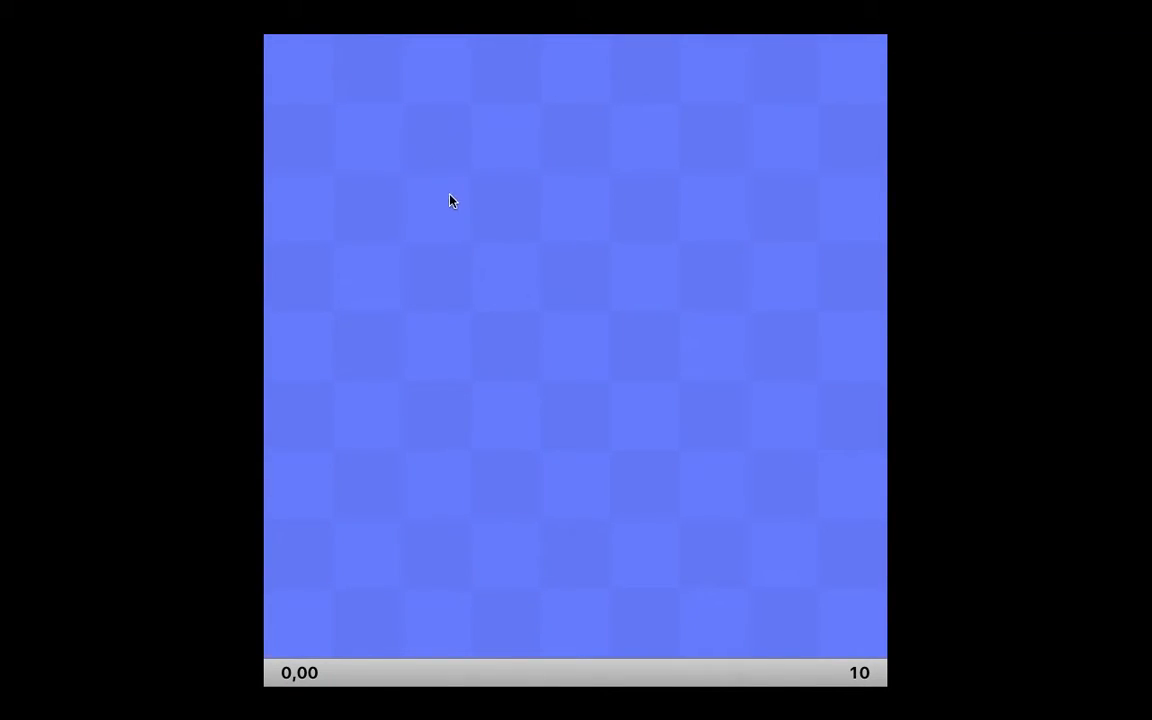
{"action": "left_click", "coordinate": [575, 350]}
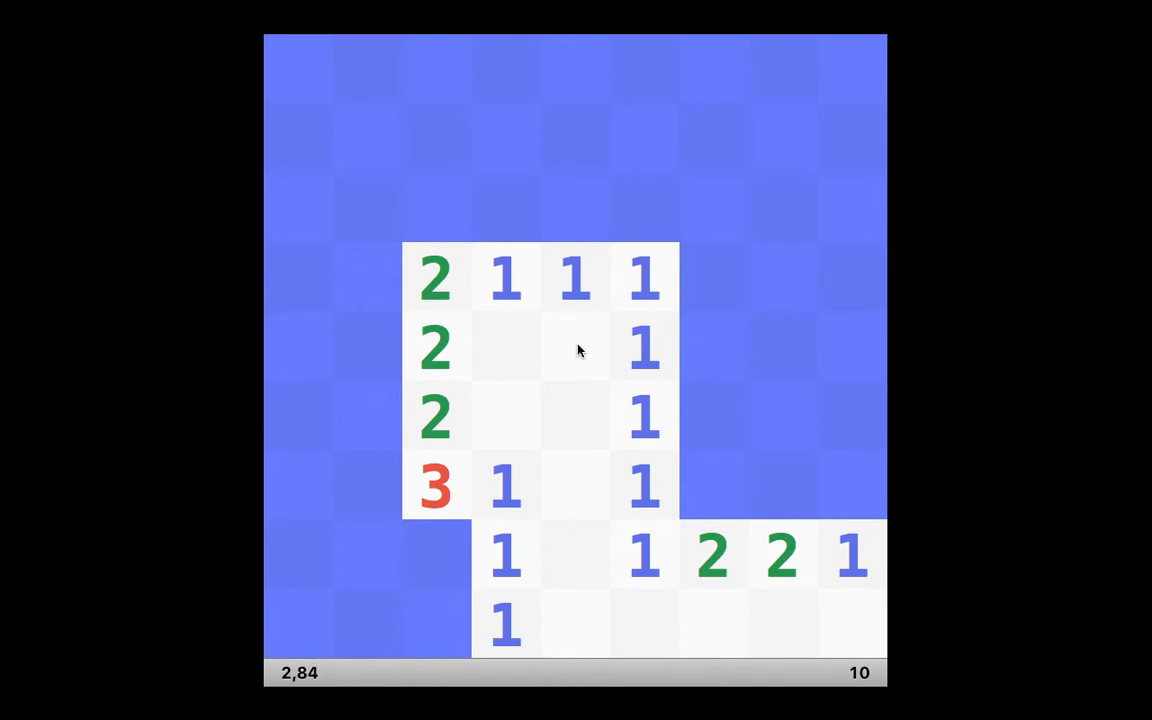
{"action": "mouse_move", "coordinate": [420, 472]}
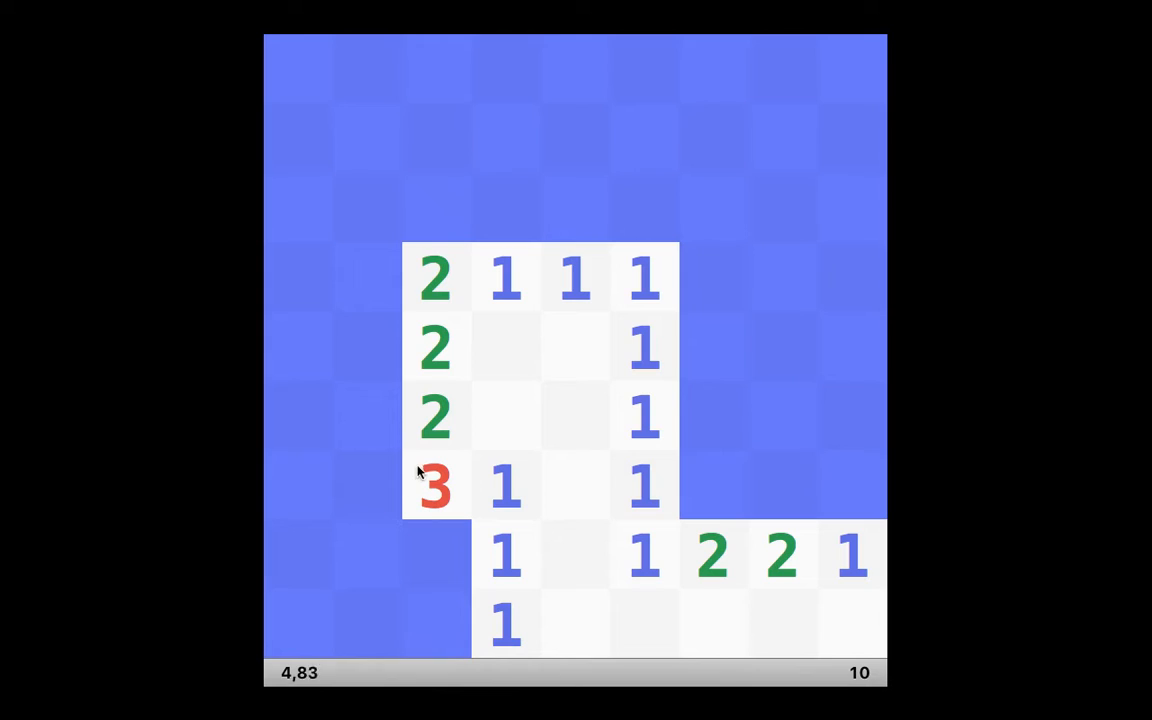
{"action": "mouse_move", "coordinate": [435, 485]}
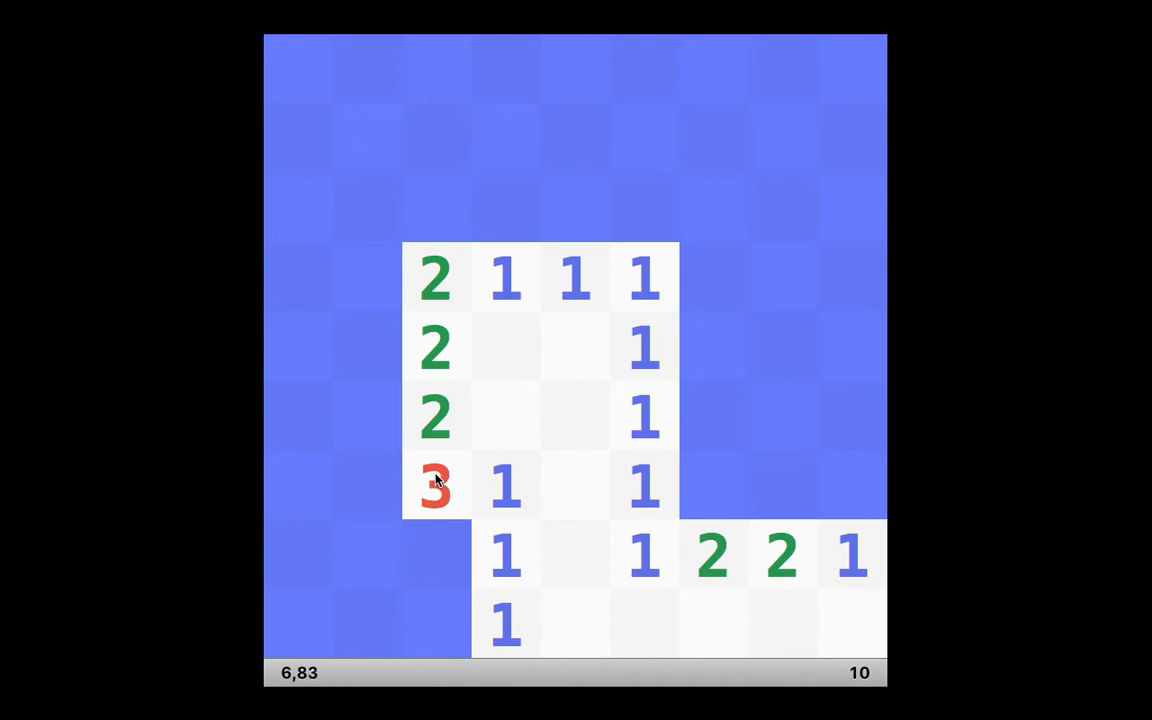
{"action": "mouse_move", "coordinate": [438, 490]}
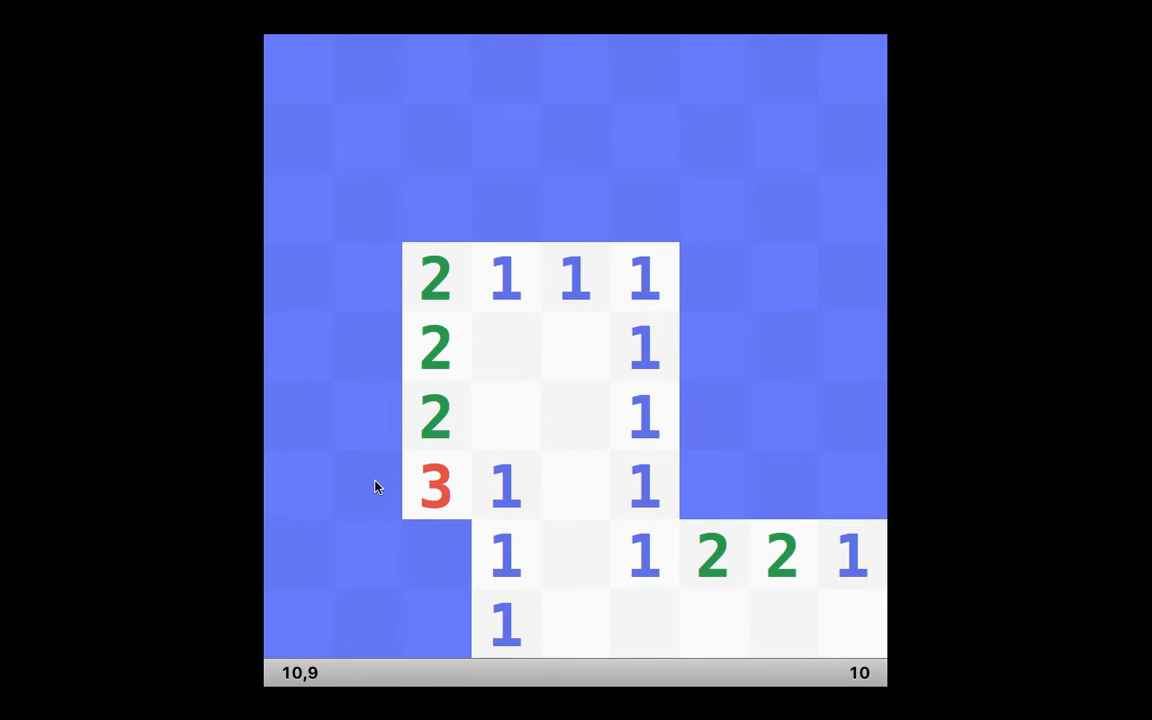
{"action": "mouse_move", "coordinate": [416, 424]}
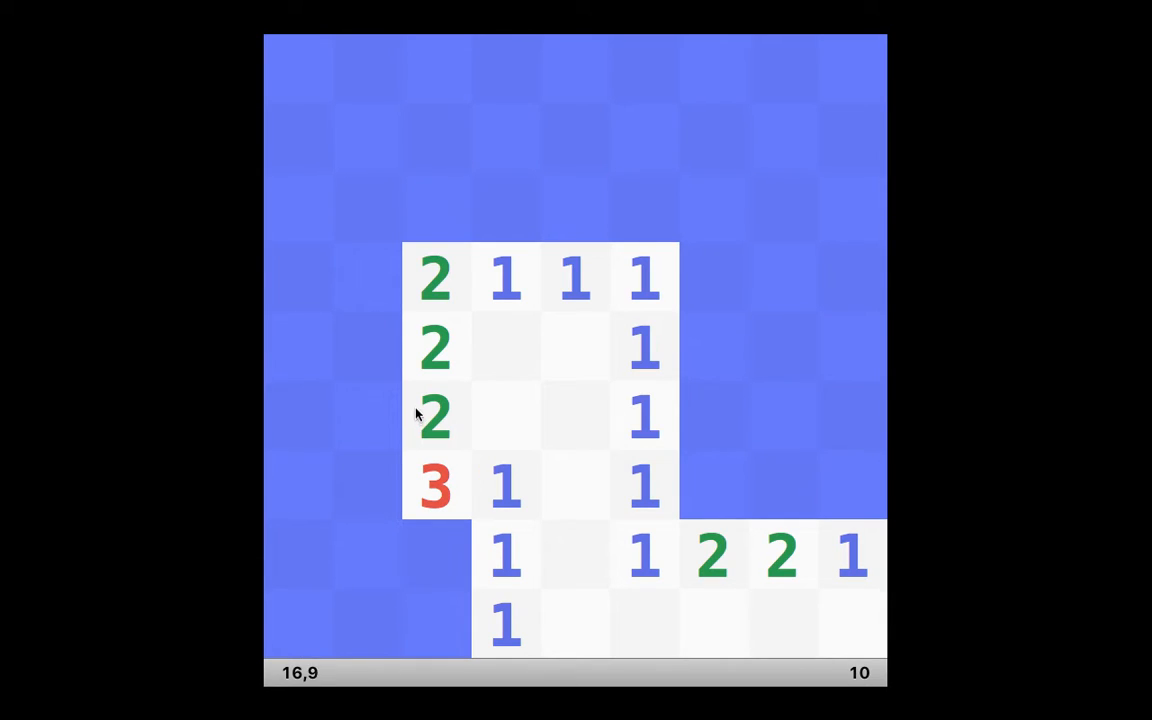
{"action": "mouse_move", "coordinate": [665, 580]}
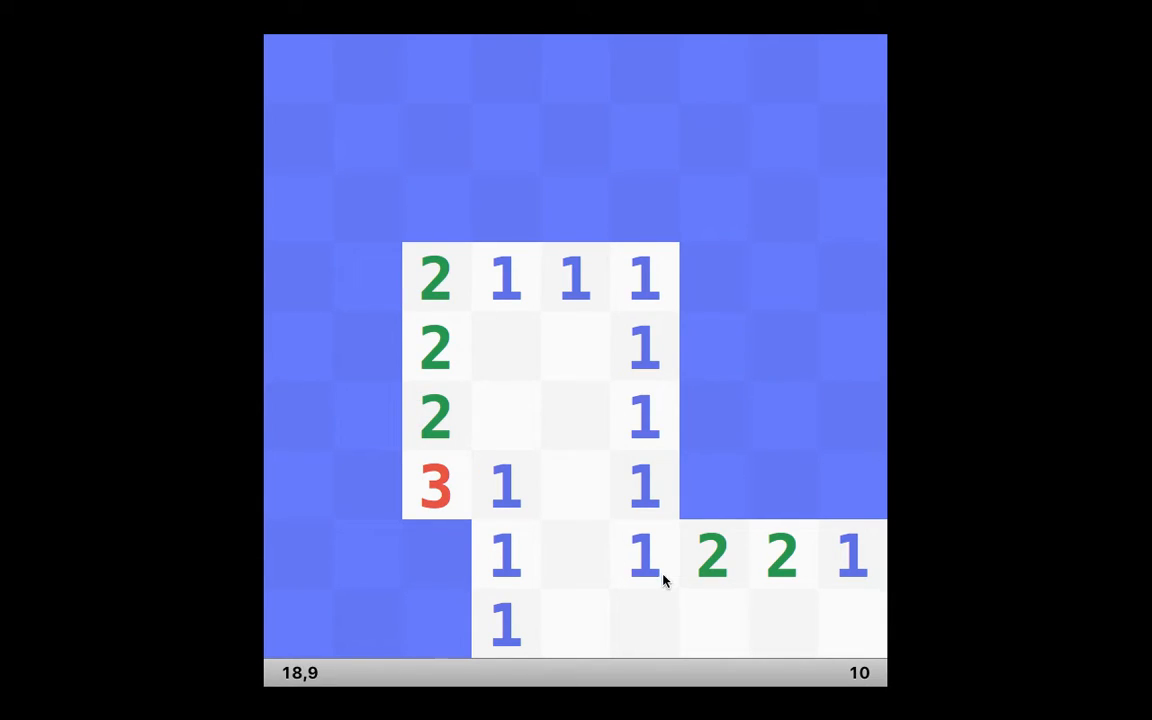
{"action": "mouse_move", "coordinate": [847, 572]}
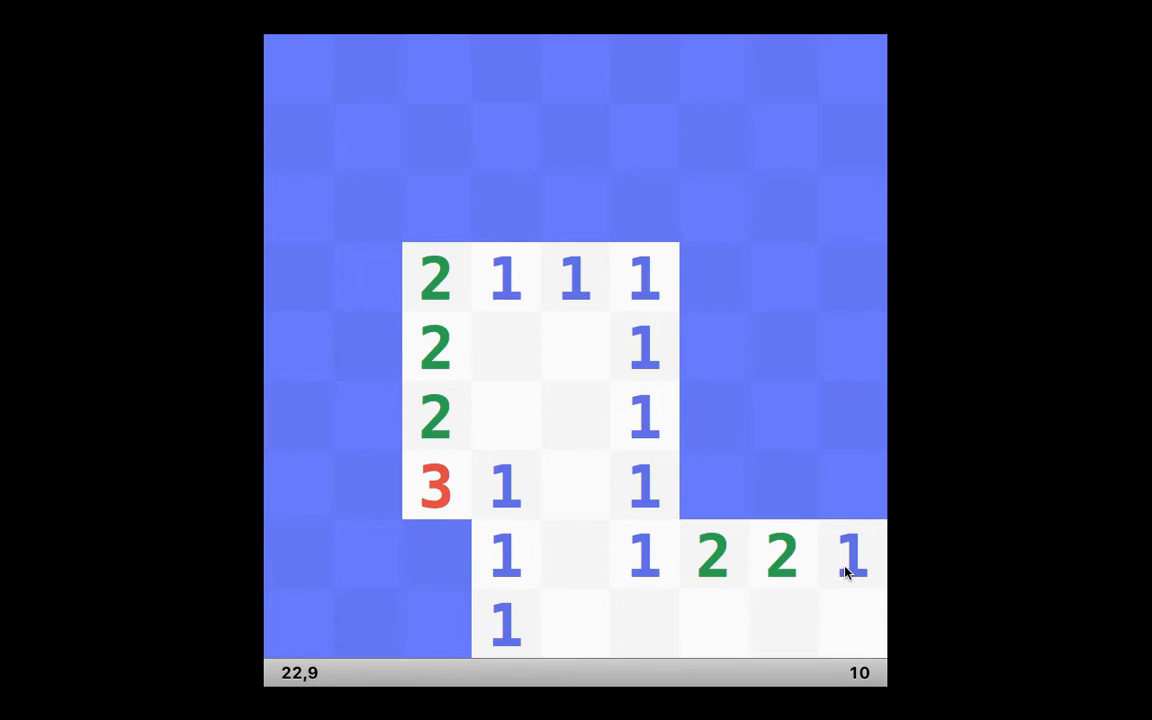
{"action": "mouse_move", "coordinate": [836, 503]}
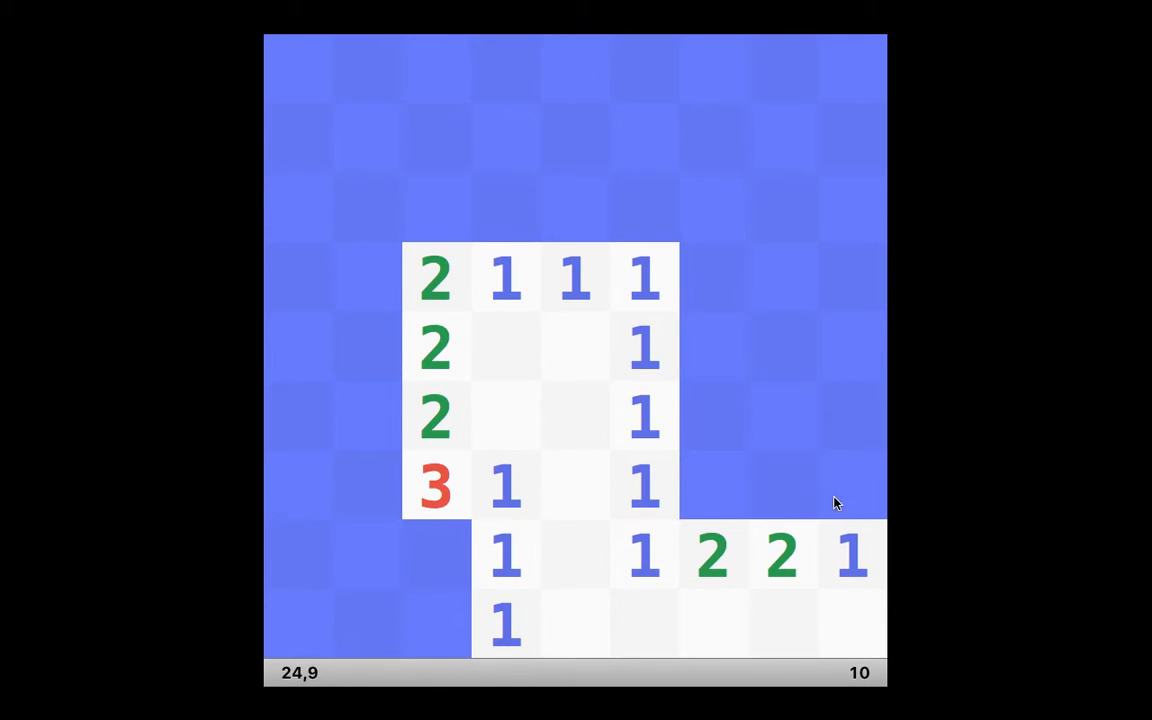
{"action": "left_click", "coordinate": [849, 487]}
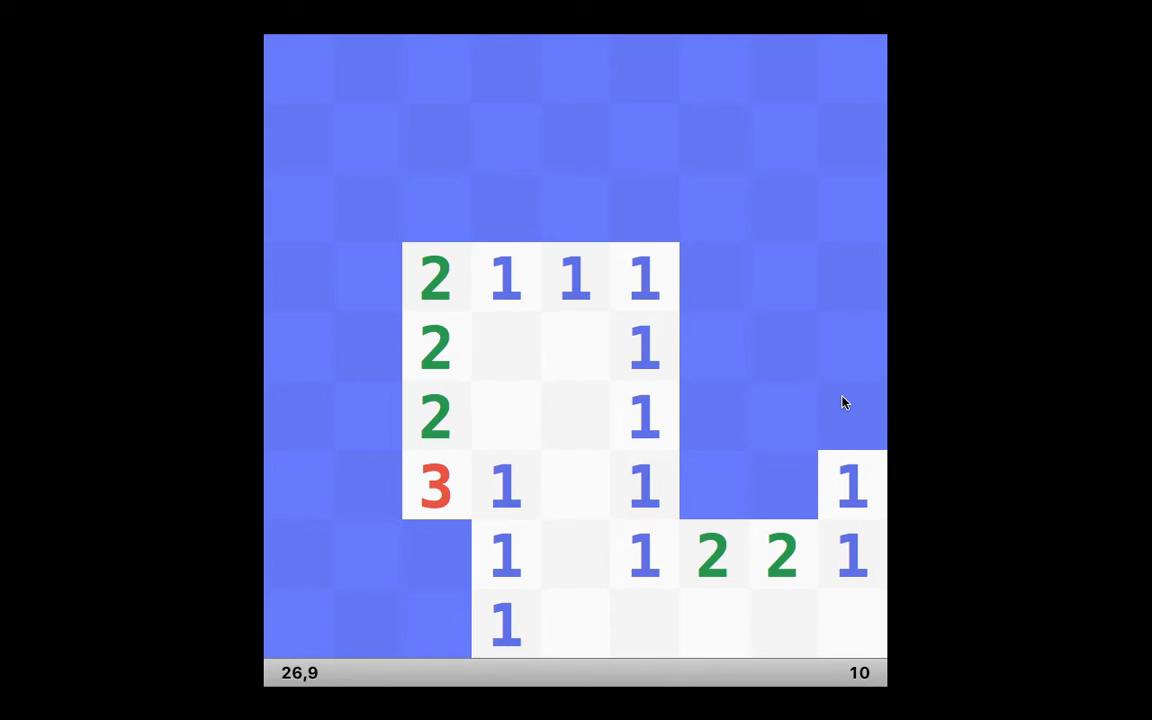
{"action": "left_click", "coordinate": [851, 415]}
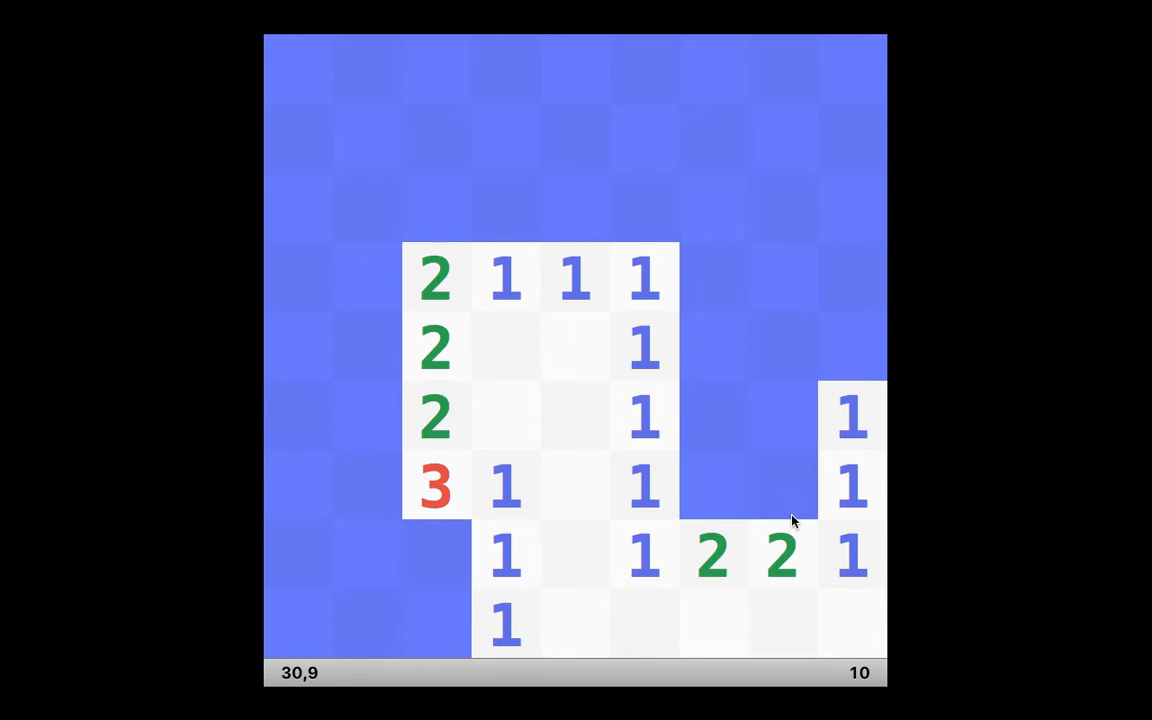
{"action": "left_click", "coordinate": [780, 210]}
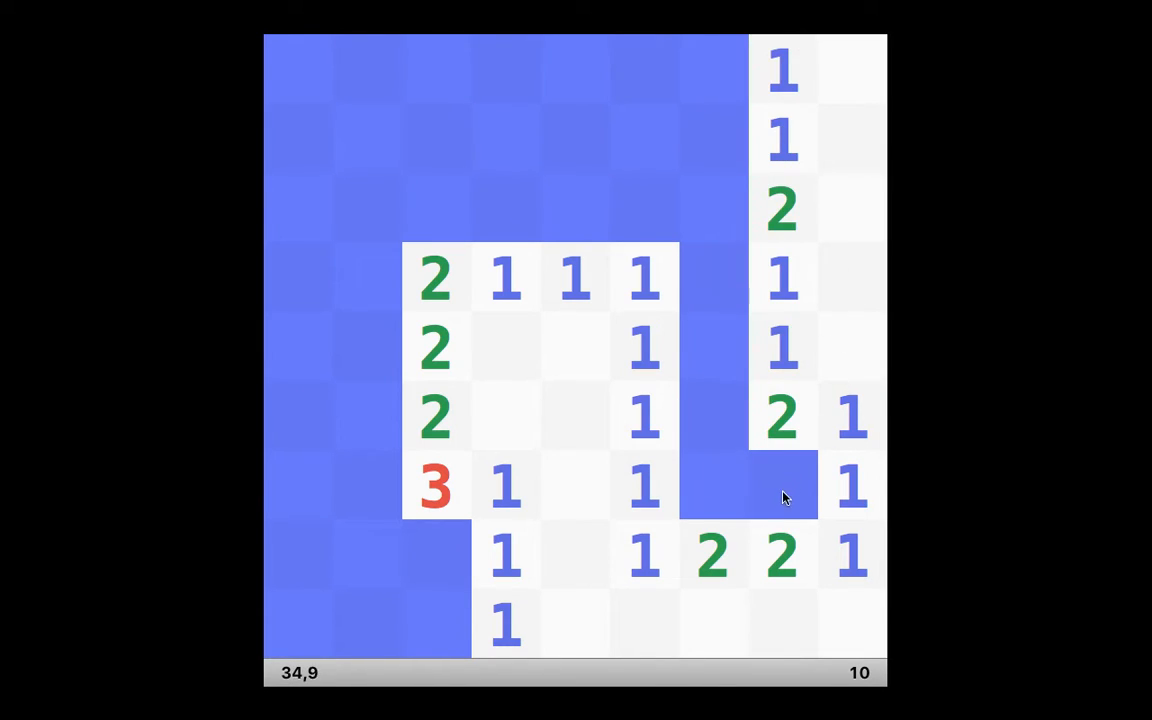
Step: Flag two mines beside the right-edge 1s, reveal a 2 above the left flag, and flag above it
{"action": "right_click", "coordinate": [783, 487]}
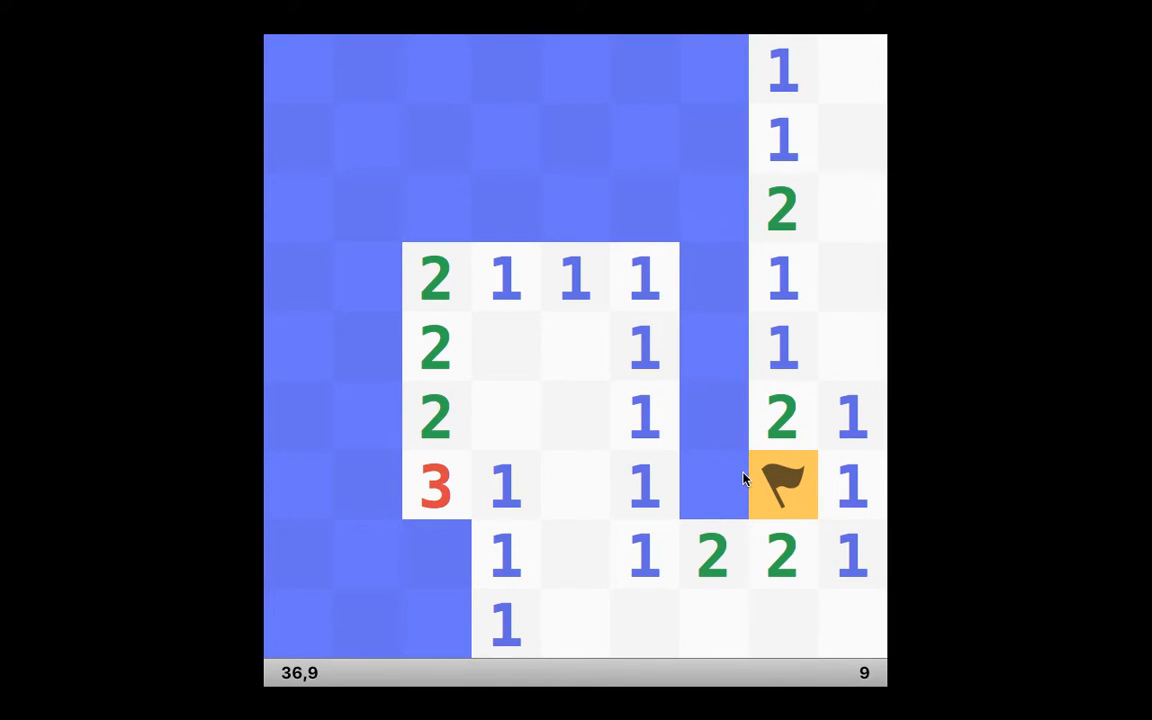
{"action": "mouse_move", "coordinate": [790, 487]}
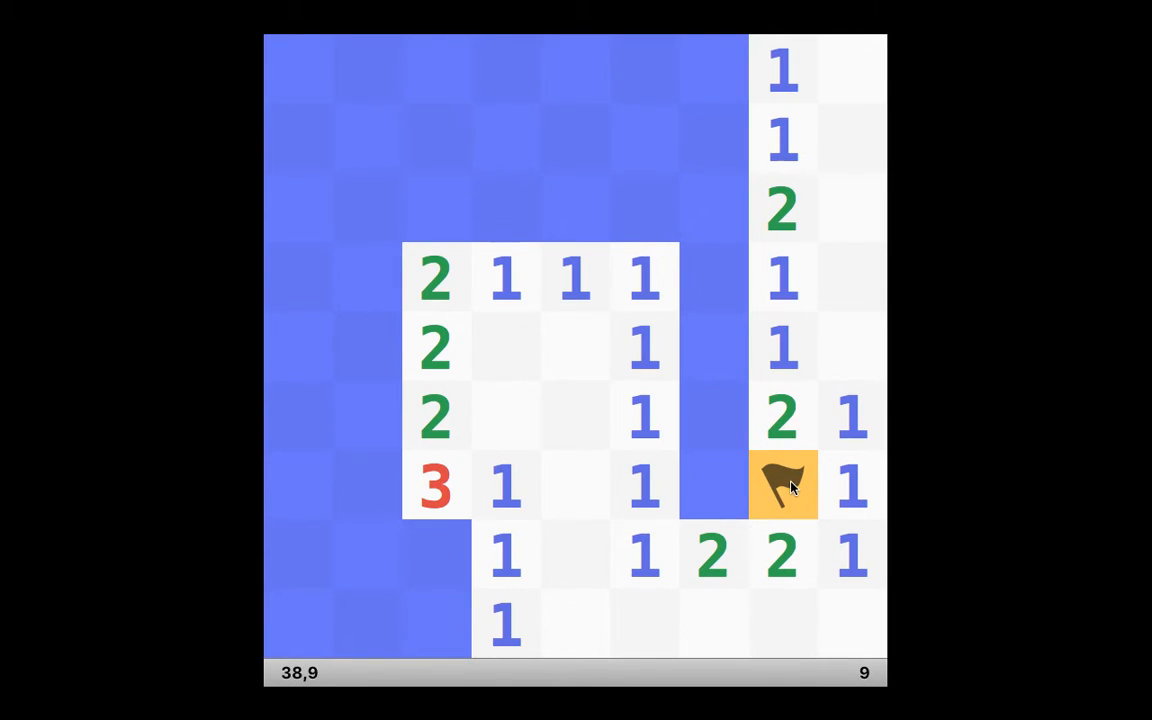
{"action": "mouse_move", "coordinate": [725, 485]}
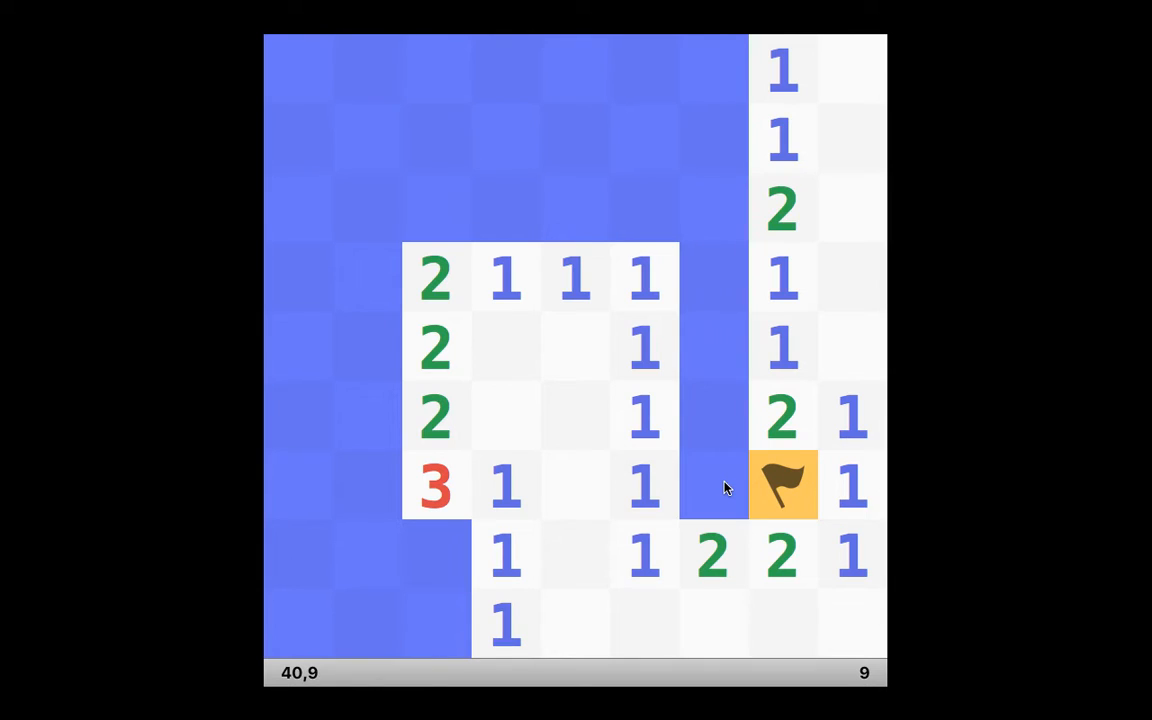
{"action": "right_click", "coordinate": [712, 485]}
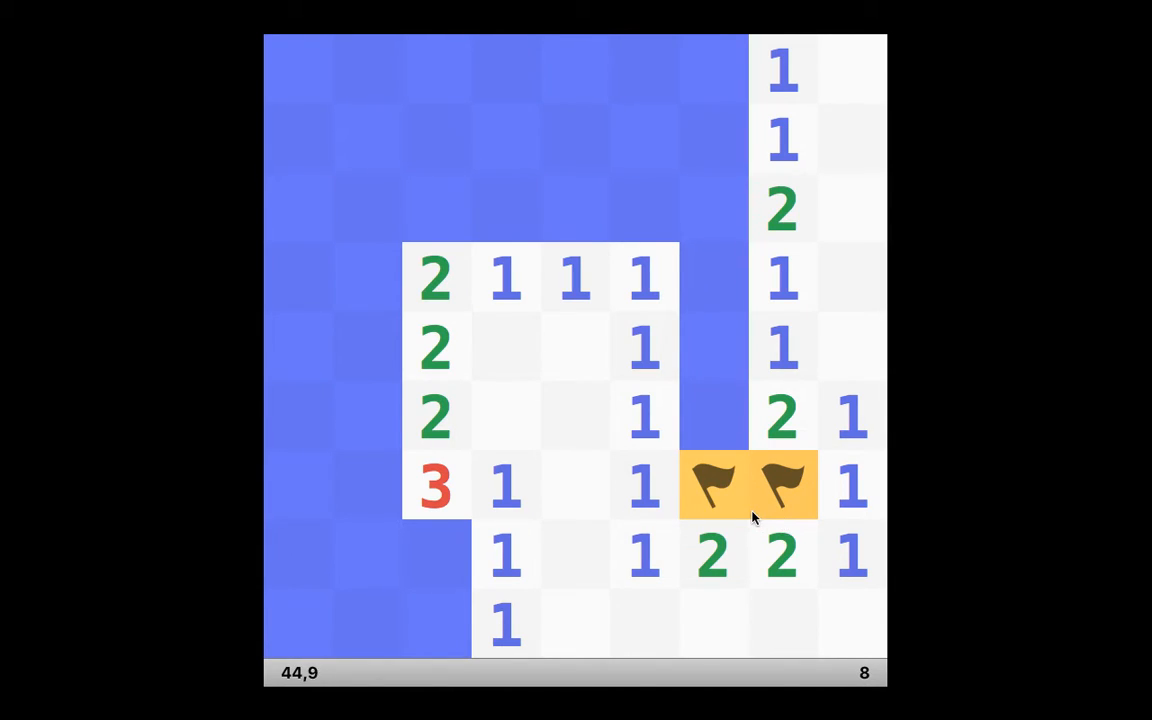
{"action": "mouse_move", "coordinate": [754, 516]}
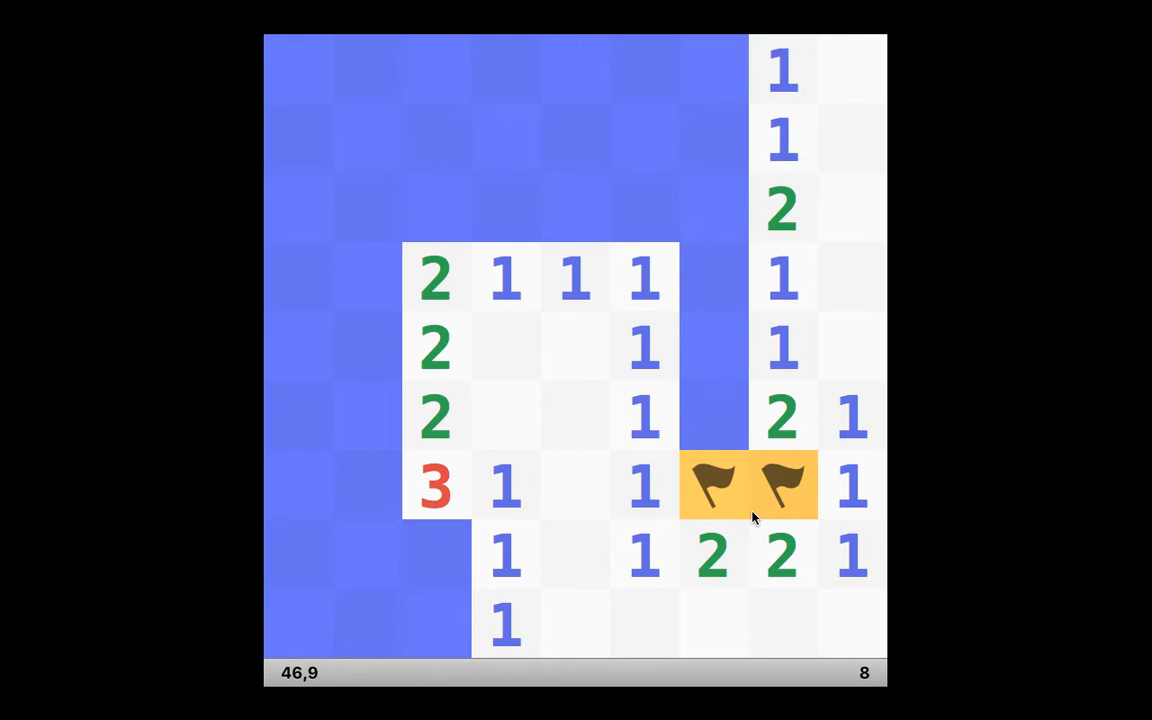
{"action": "mouse_move", "coordinate": [748, 465]}
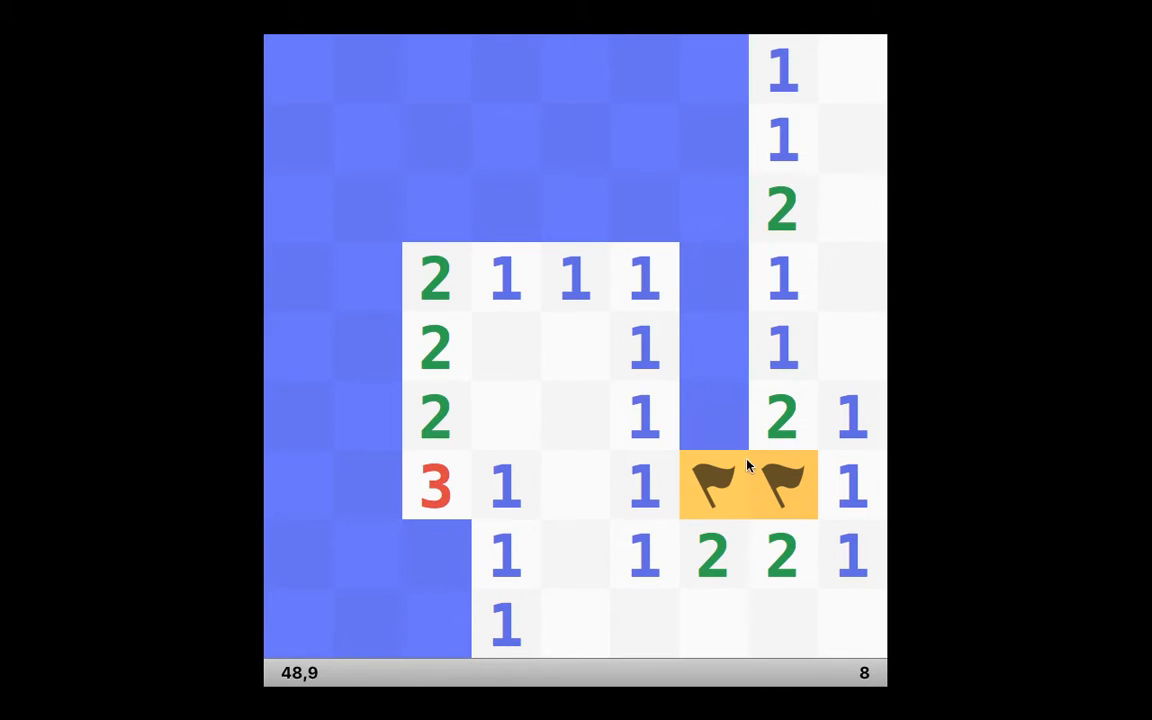
{"action": "mouse_move", "coordinate": [736, 420]}
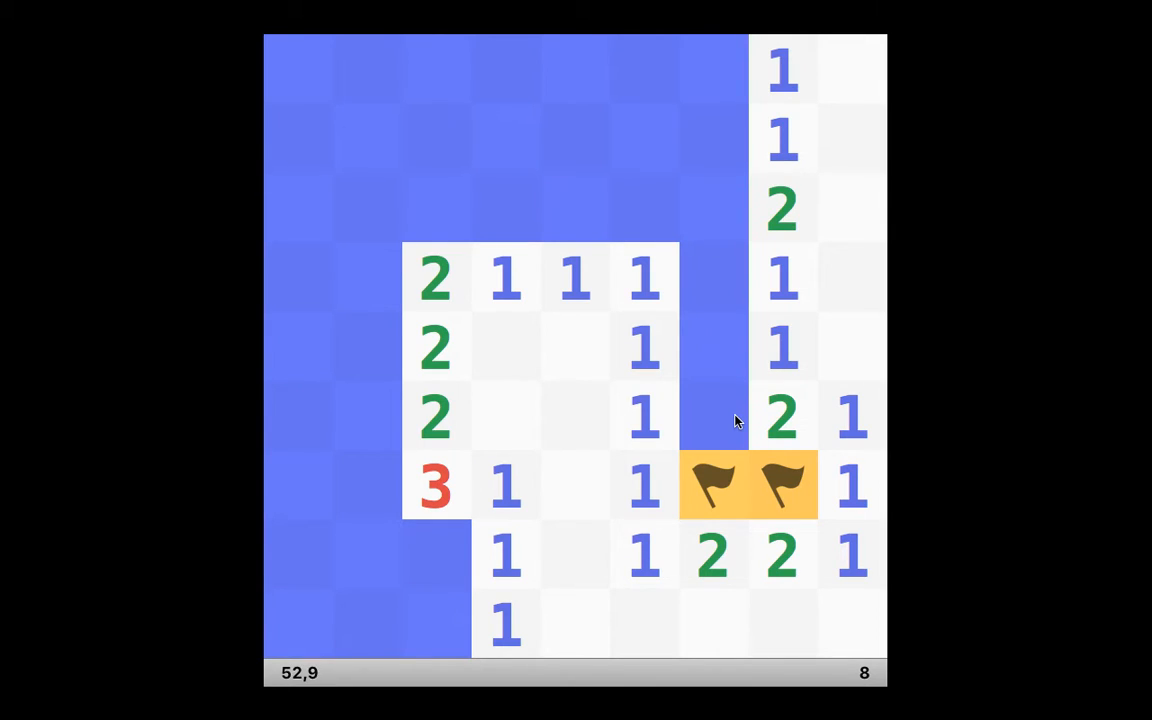
{"action": "mouse_move", "coordinate": [726, 406]}
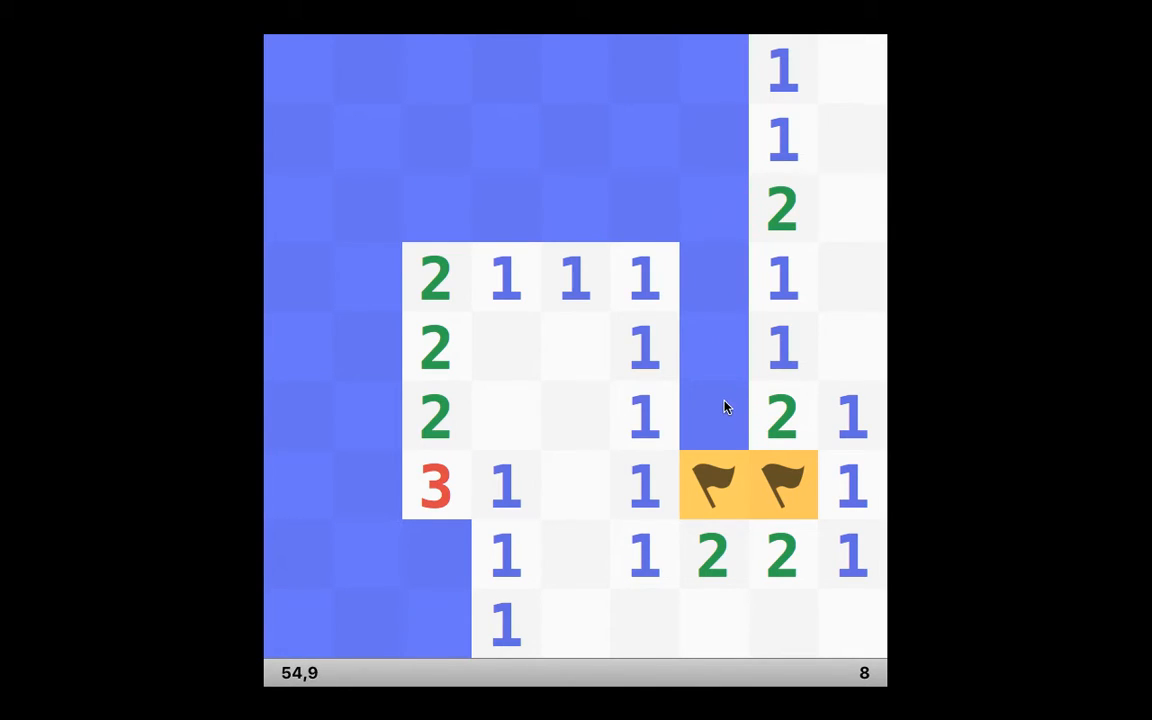
{"action": "mouse_move", "coordinate": [660, 425]}
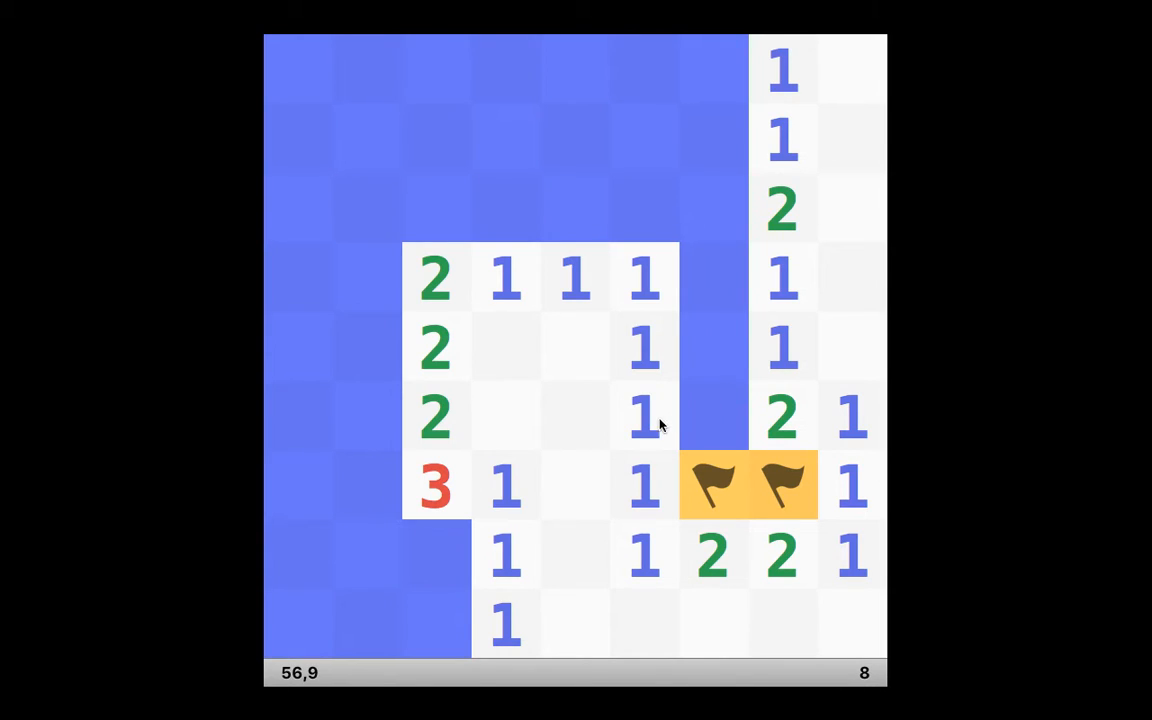
{"action": "mouse_move", "coordinate": [705, 418]}
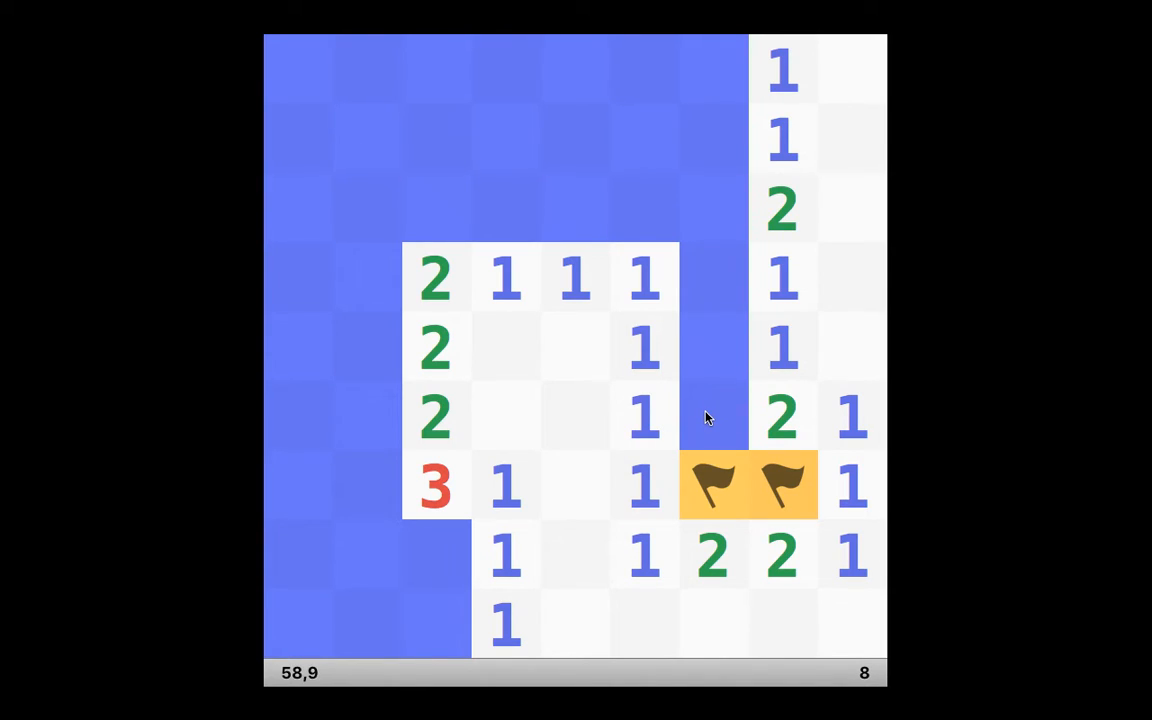
{"action": "mouse_move", "coordinate": [715, 422]}
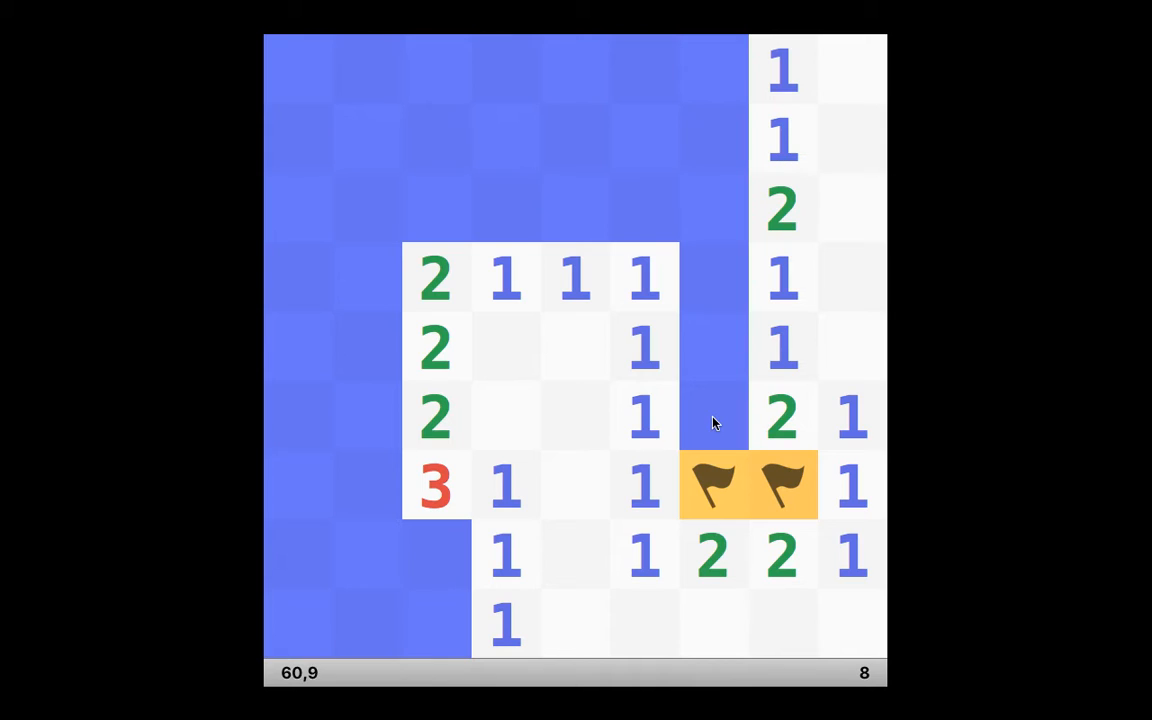
{"action": "mouse_move", "coordinate": [712, 418]}
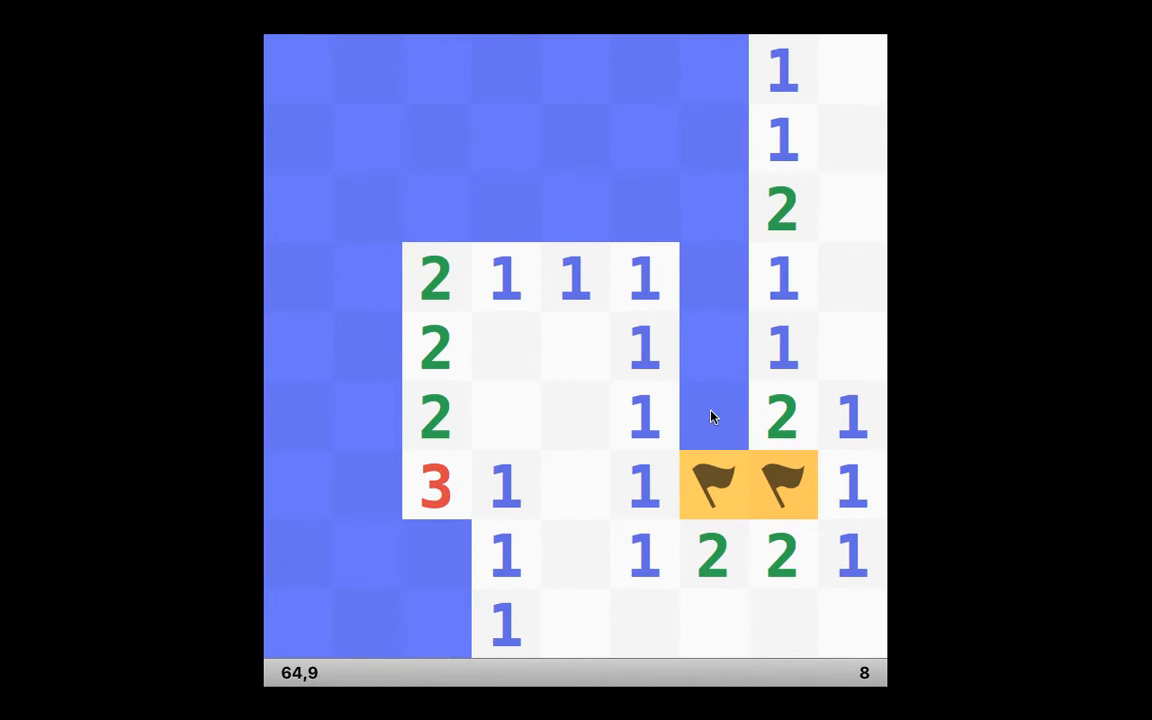
{"action": "left_click", "coordinate": [713, 417]}
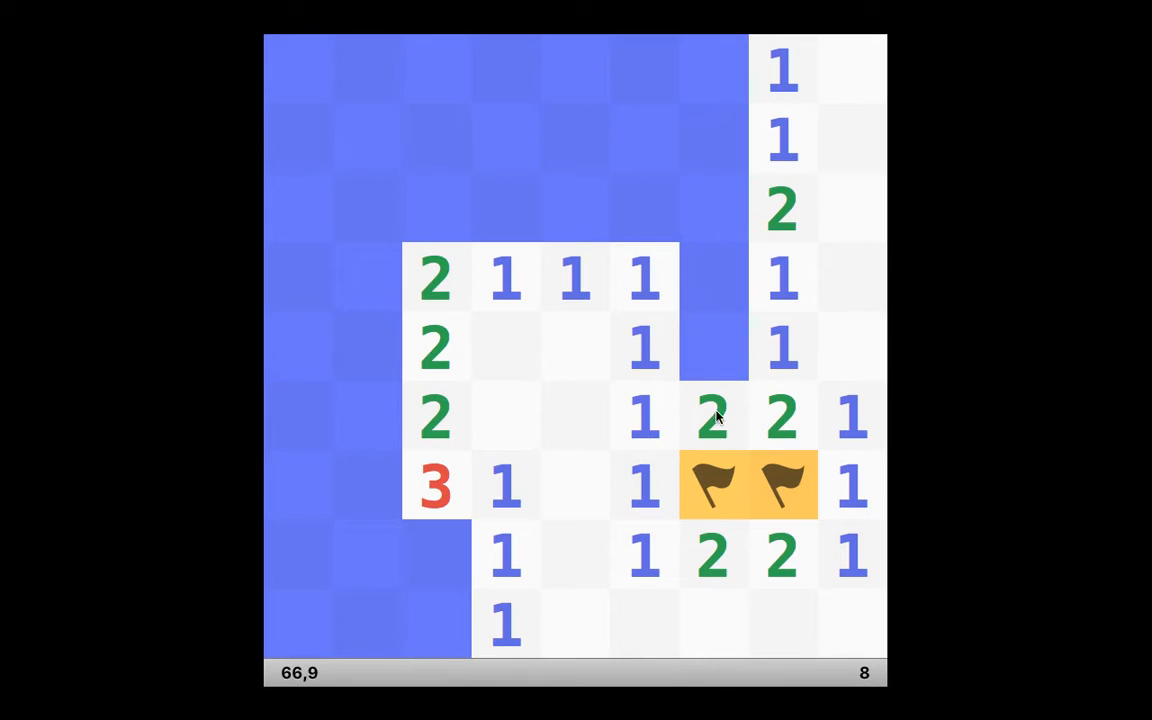
{"action": "mouse_move", "coordinate": [738, 347]}
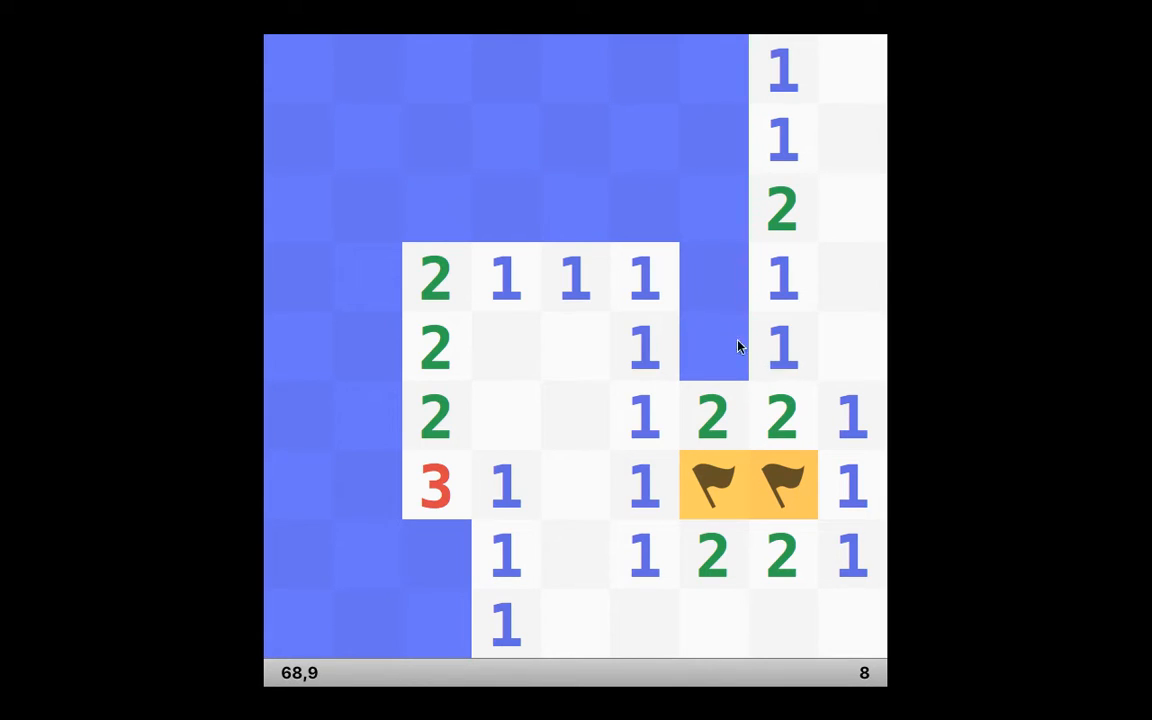
{"action": "right_click", "coordinate": [713, 347]}
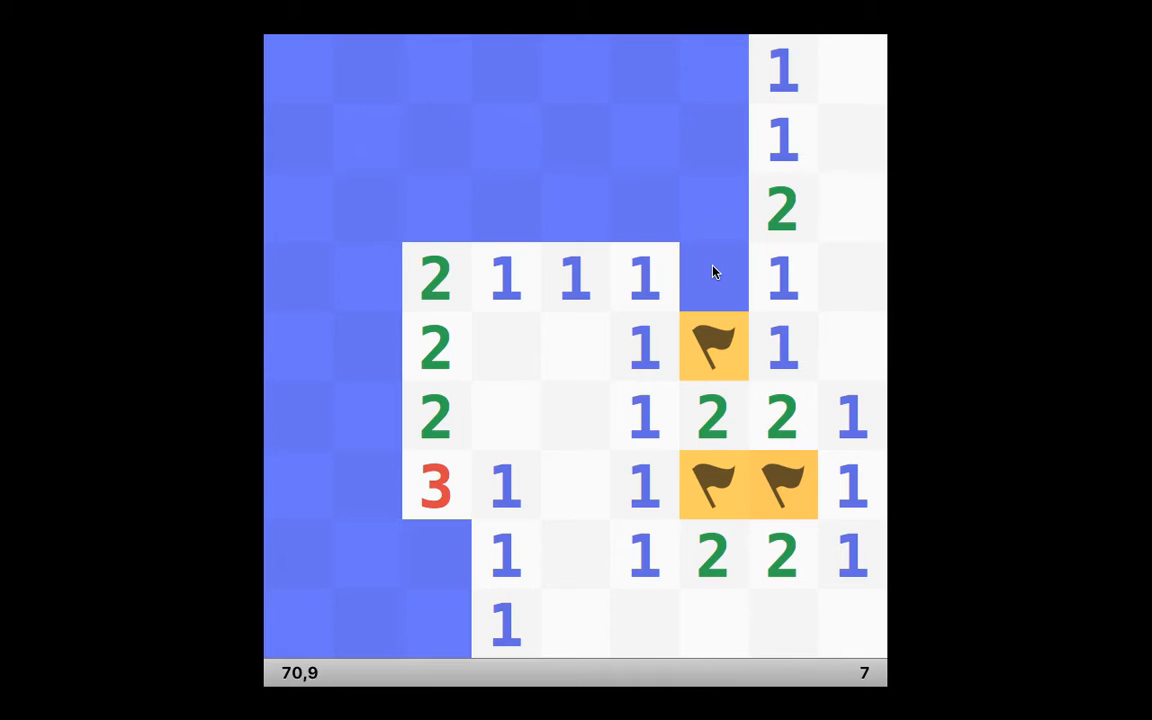
Step: Uncover the tile above the newest flag, hitting a mine, and bring up the File menu
{"action": "left_click", "coordinate": [713, 276]}
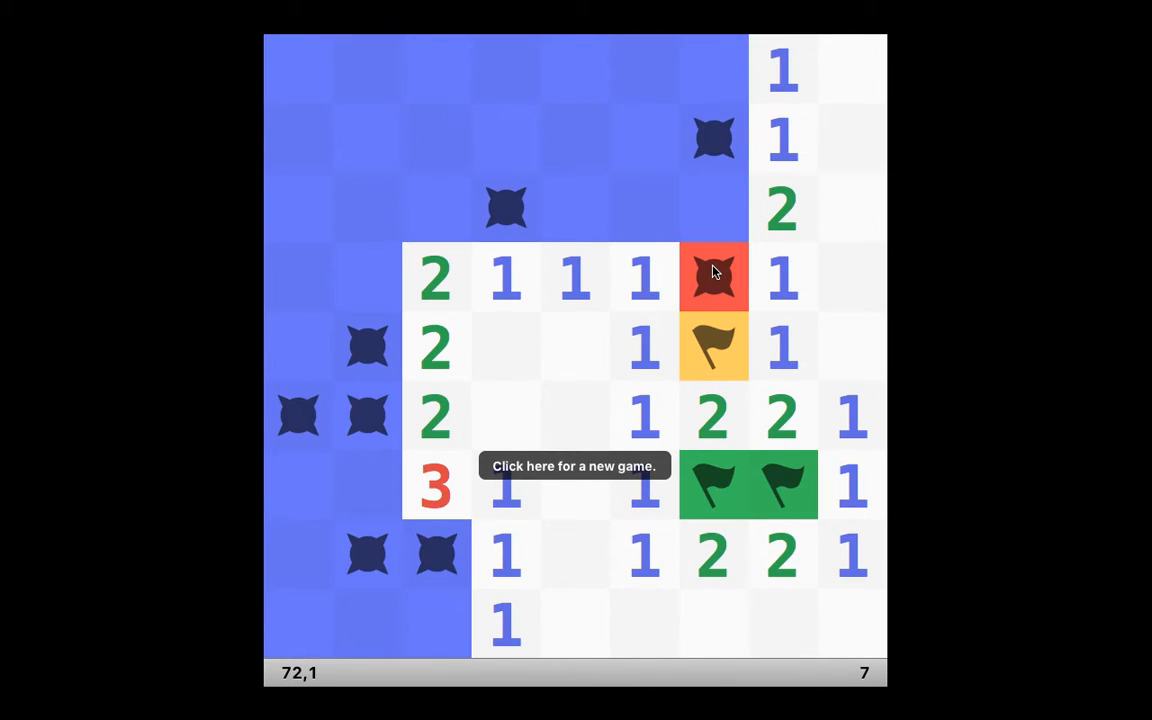
{"action": "mouse_move", "coordinate": [476, 131]}
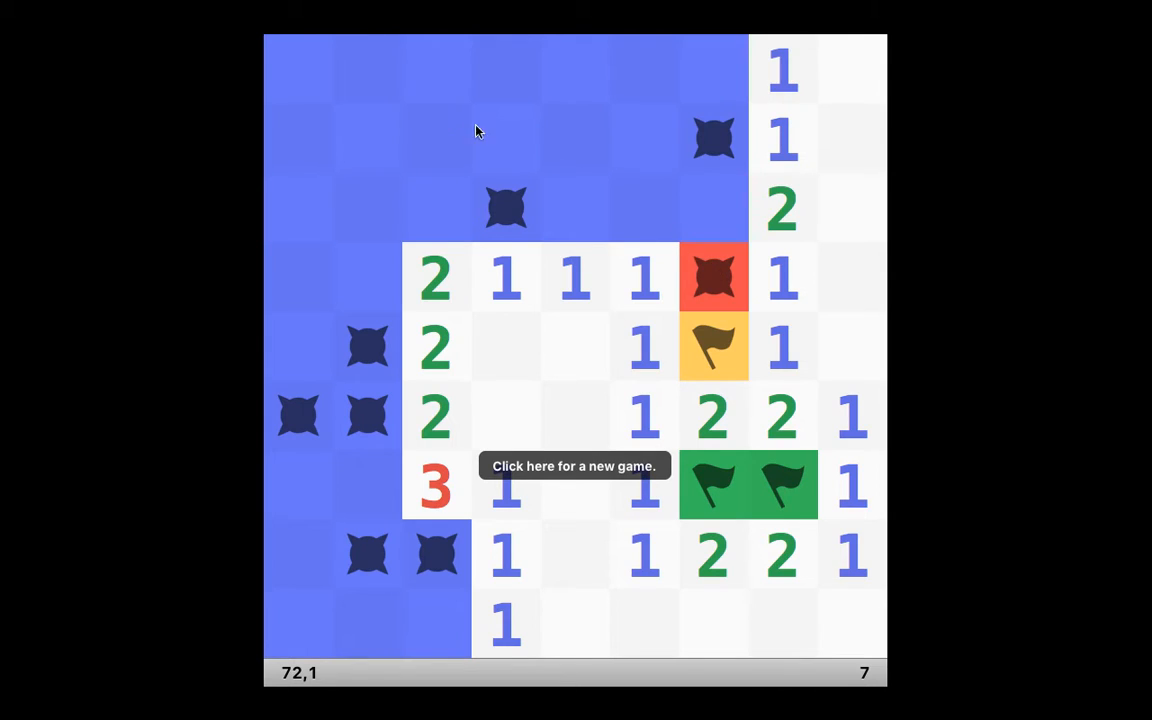
{"action": "left_click", "coordinate": [187, 10]}
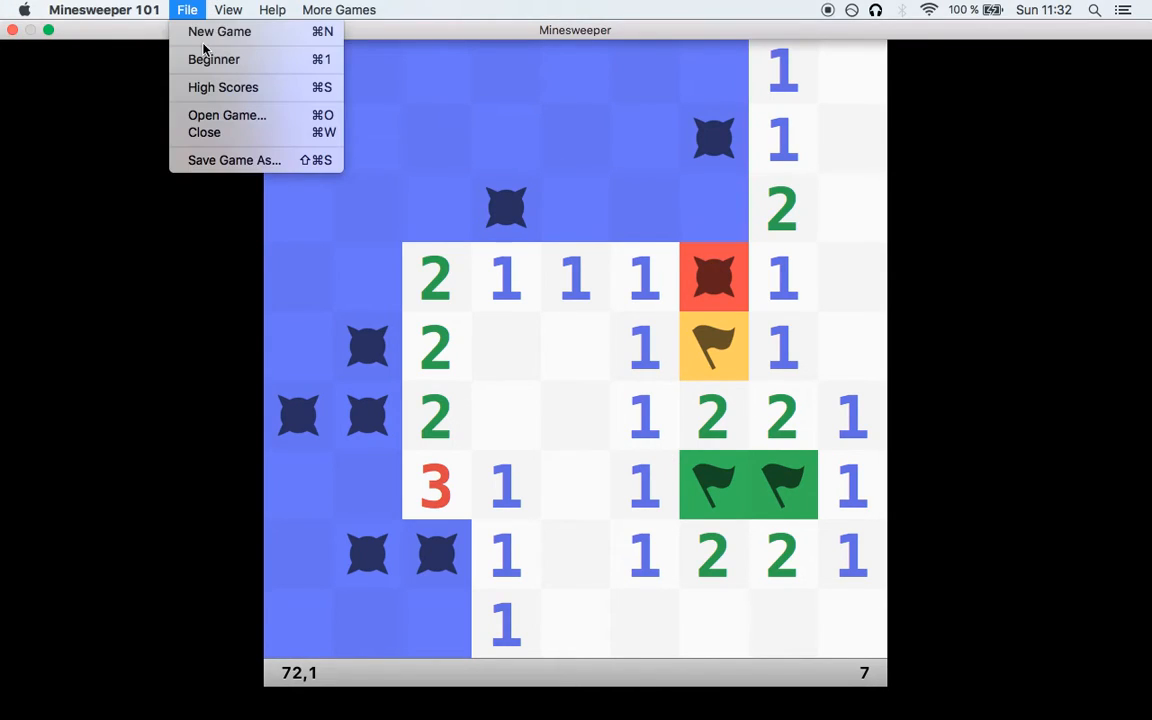
{"action": "mouse_move", "coordinate": [219, 31]}
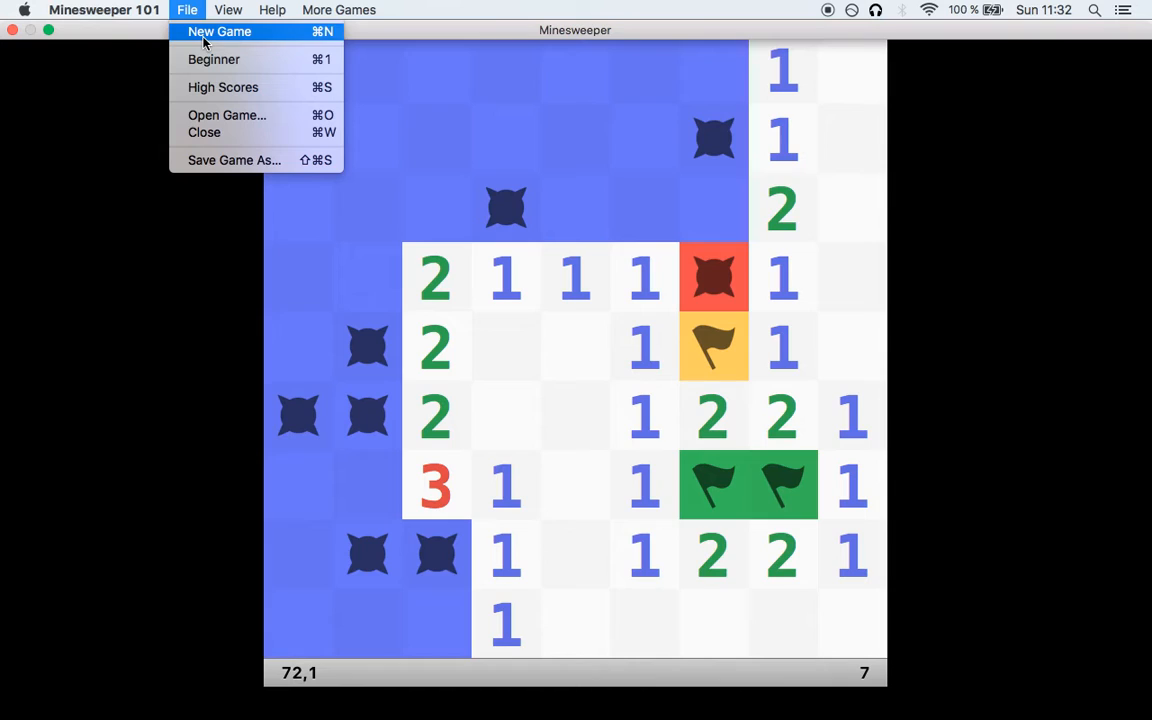
Step: Start a new game and open a central patch of numbered cells with the first move
{"action": "left_click", "coordinate": [219, 31]}
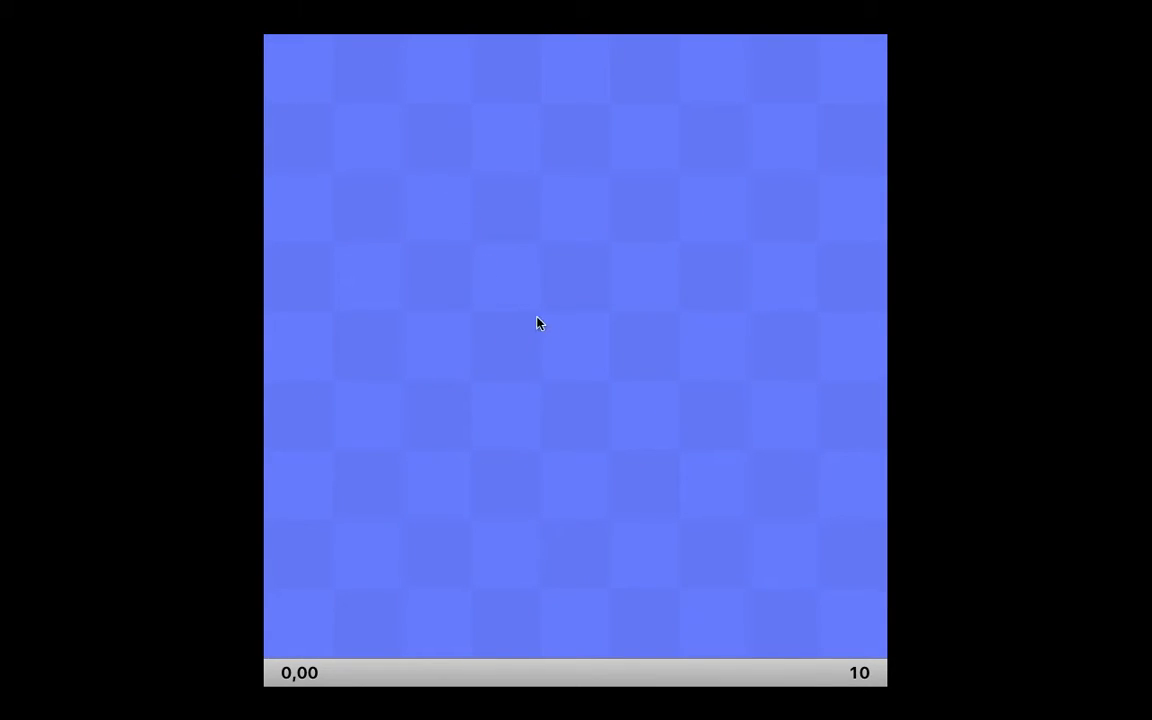
{"action": "left_click", "coordinate": [540, 323]}
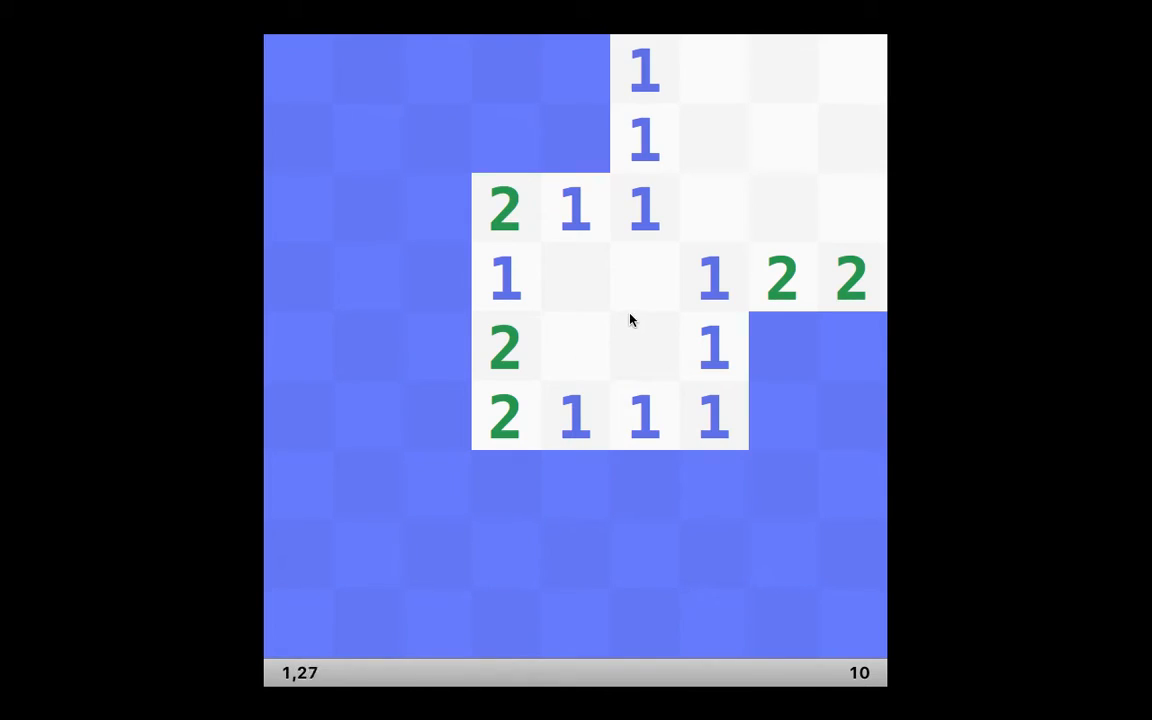
{"action": "mouse_move", "coordinate": [855, 345]}
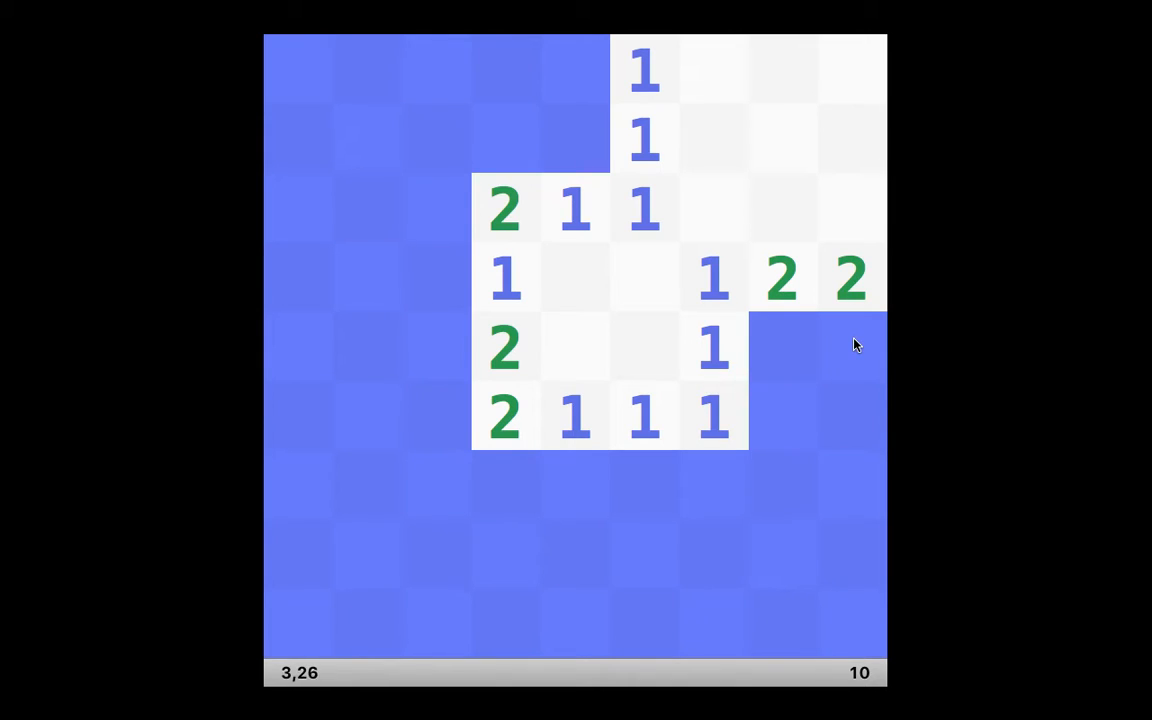
{"action": "mouse_move", "coordinate": [855, 345]}
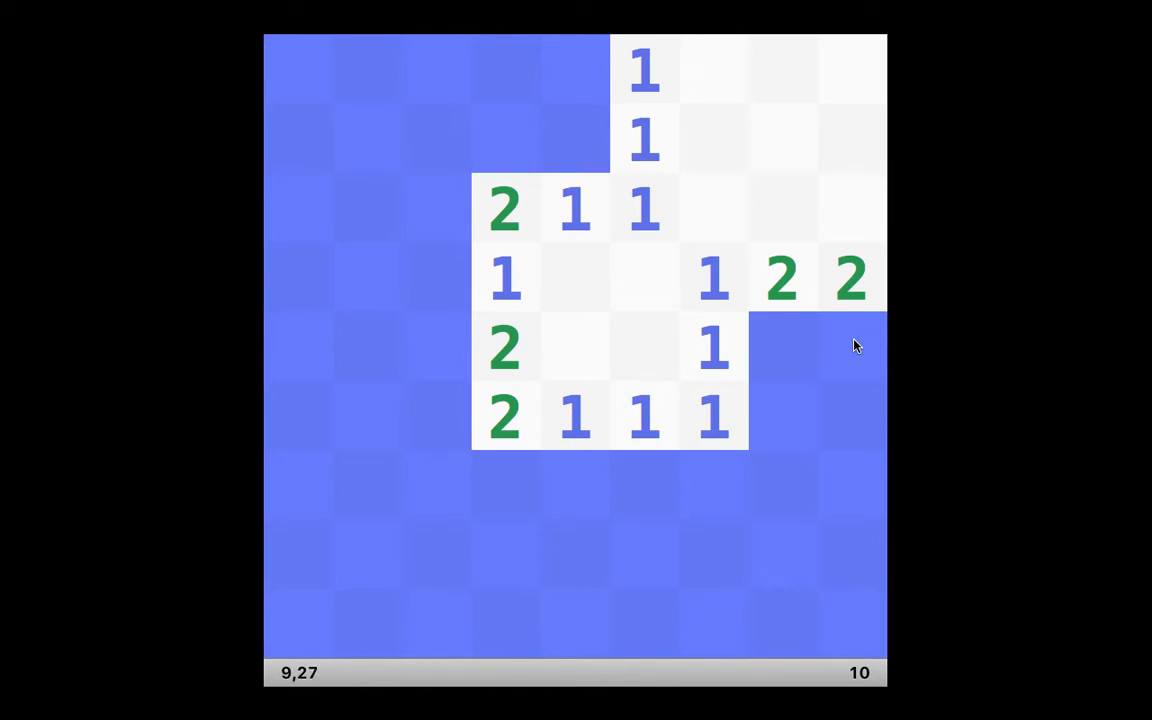
{"action": "mouse_move", "coordinate": [838, 353]}
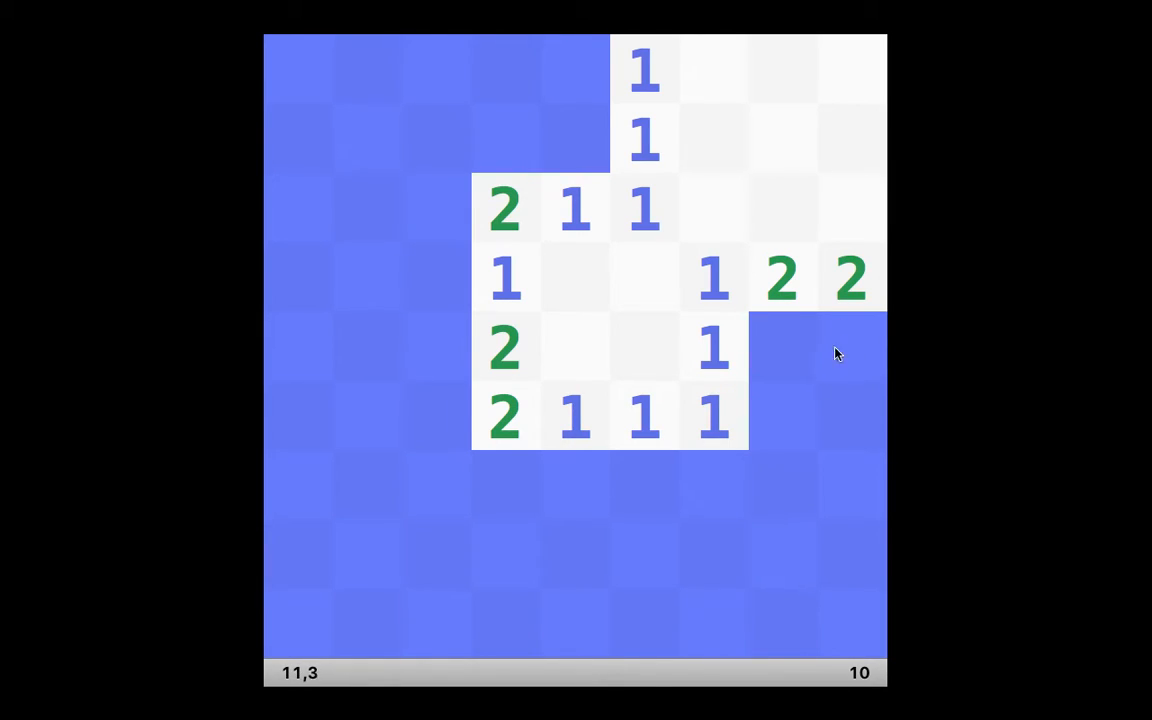
{"action": "mouse_move", "coordinate": [780, 383]}
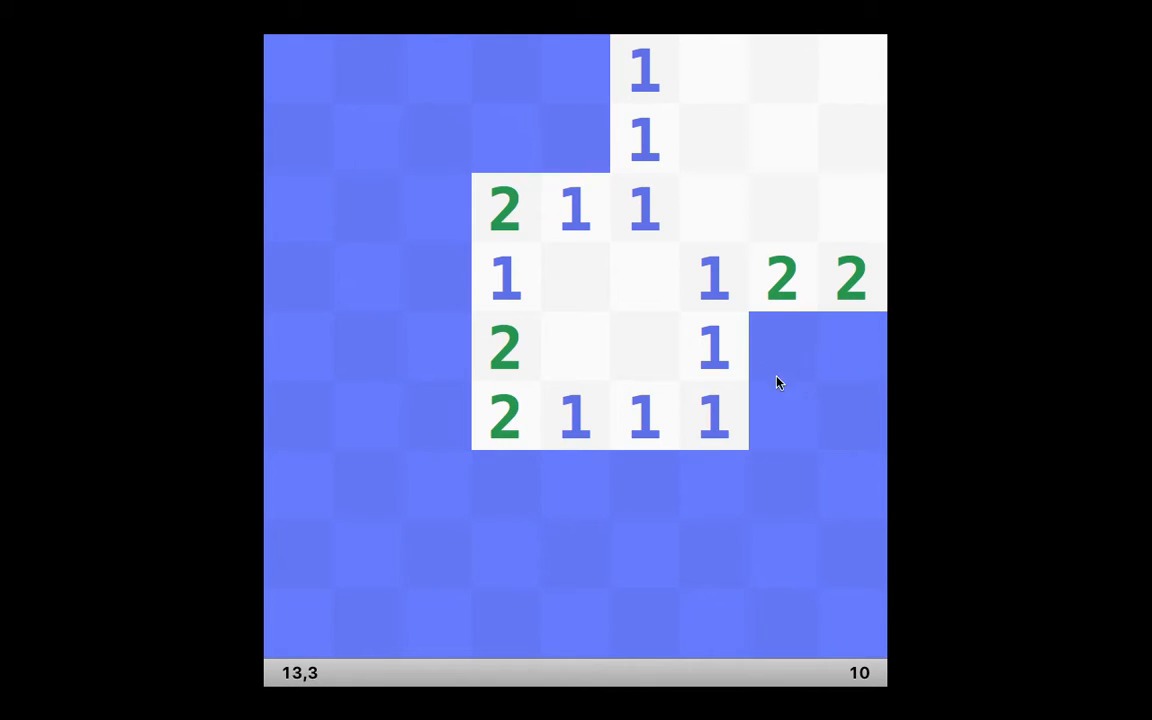
{"action": "mouse_move", "coordinate": [455, 213]}
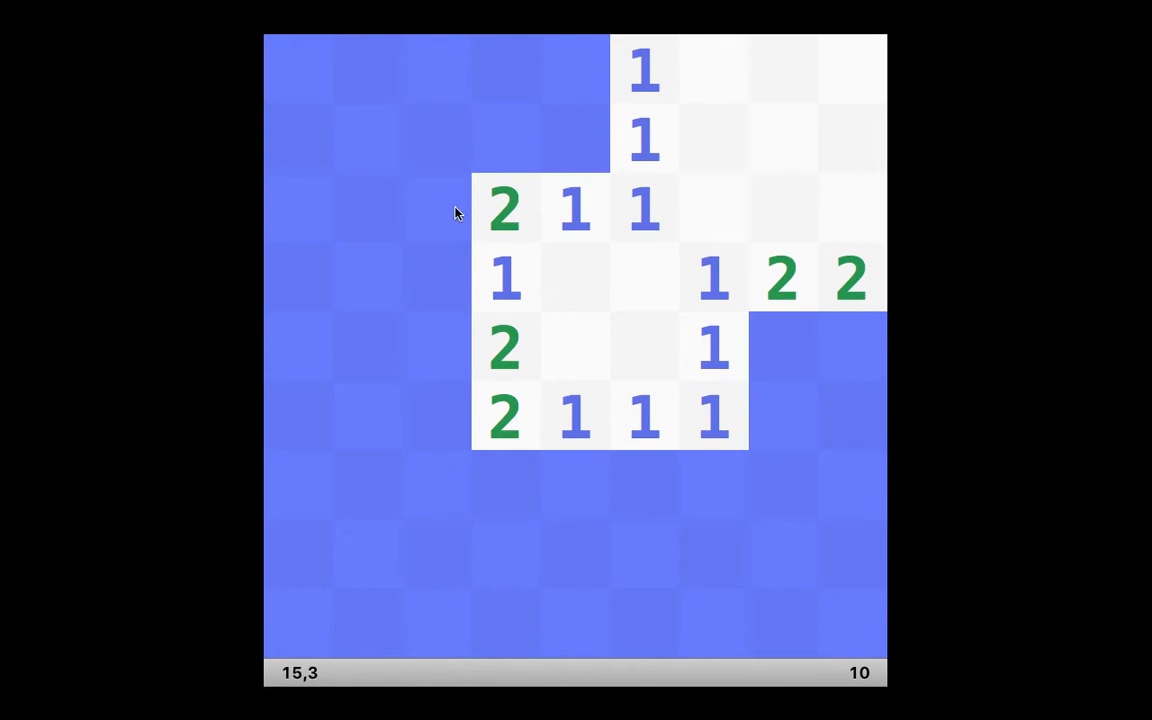
{"action": "mouse_move", "coordinate": [436, 280]}
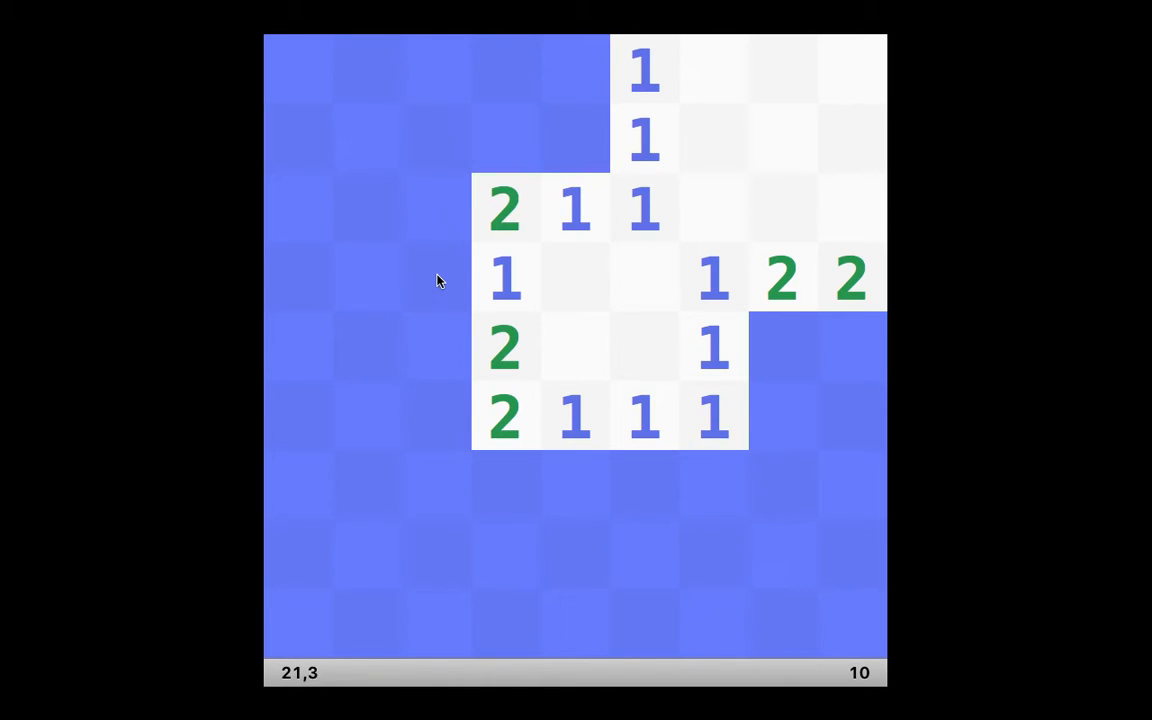
{"action": "mouse_move", "coordinate": [658, 462]}
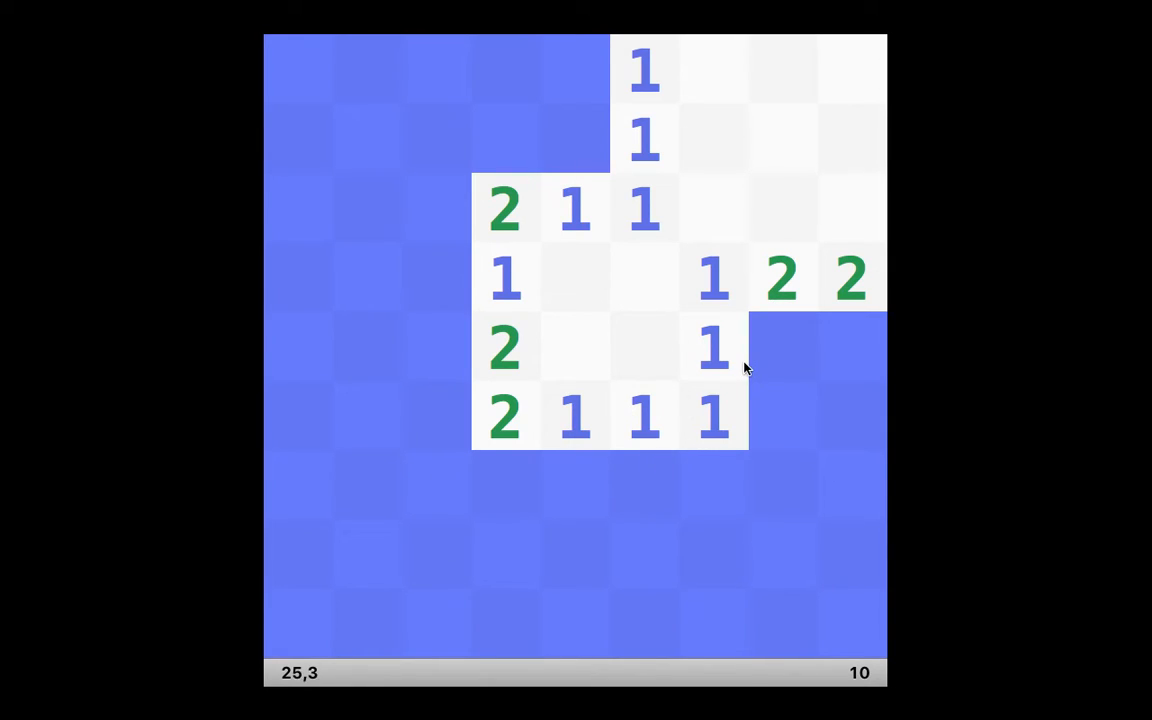
{"action": "mouse_move", "coordinate": [780, 356]}
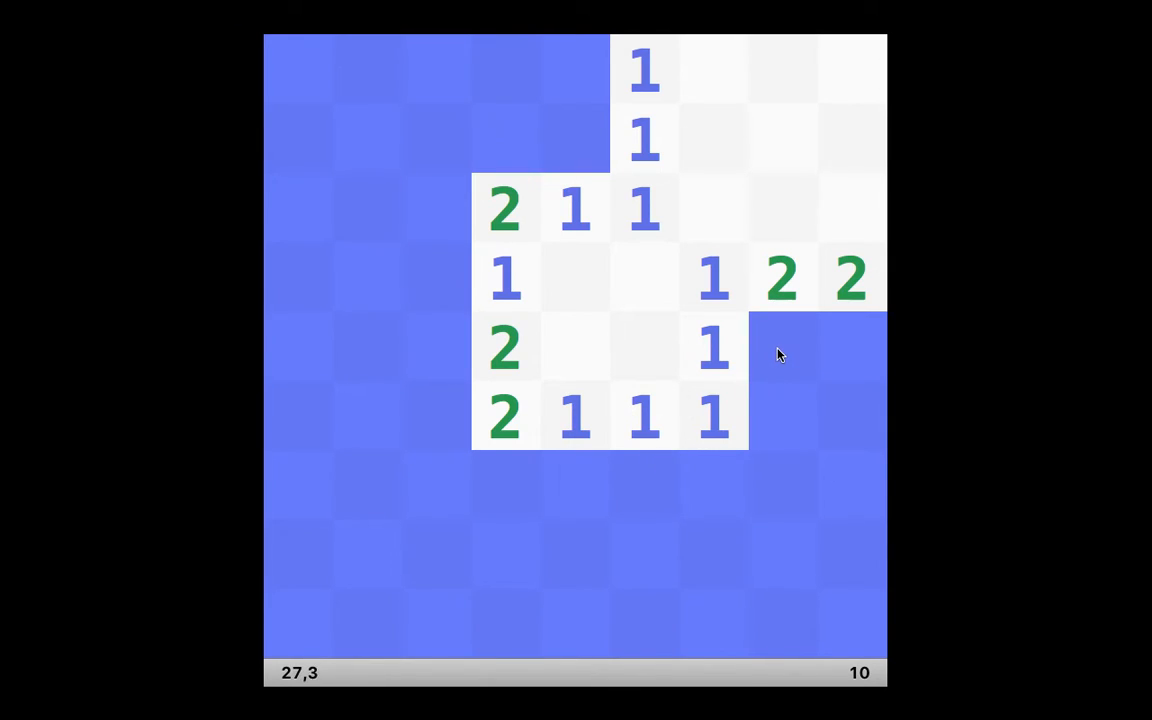
{"action": "mouse_move", "coordinate": [845, 330]}
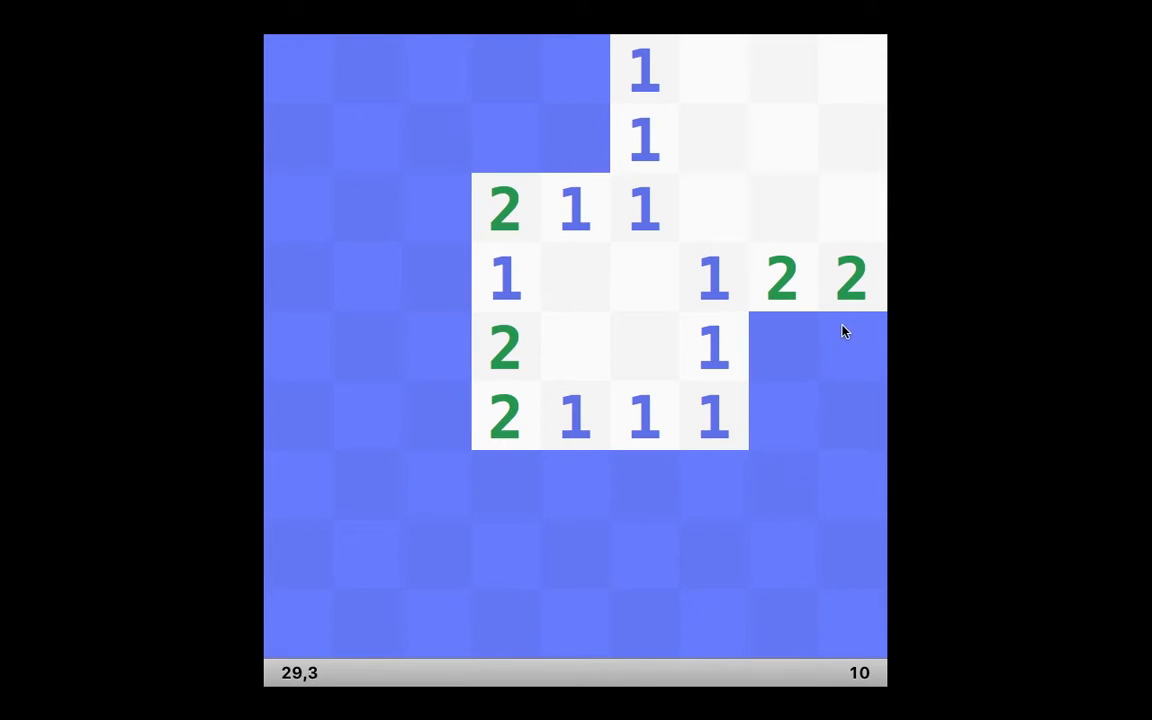
{"action": "mouse_move", "coordinate": [847, 350]}
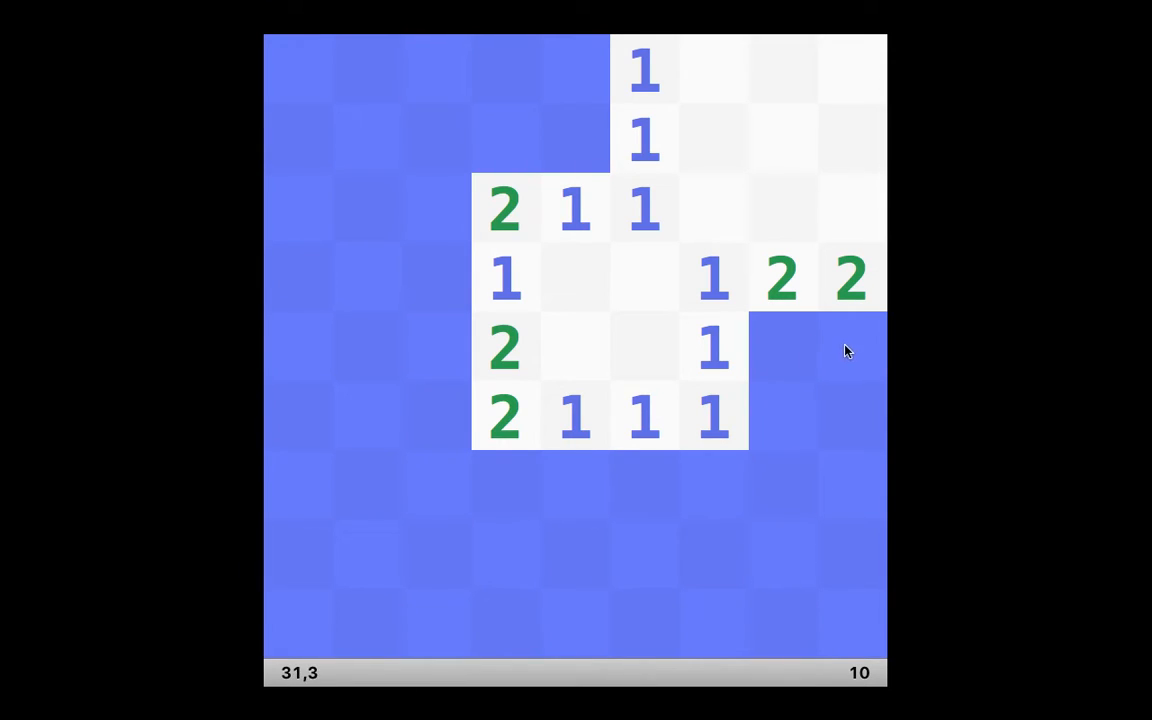
Step: Flag the two mines right of the lower 1, then reveal the 2s beneath the flagged pair
{"action": "right_click", "coordinate": [783, 347]}
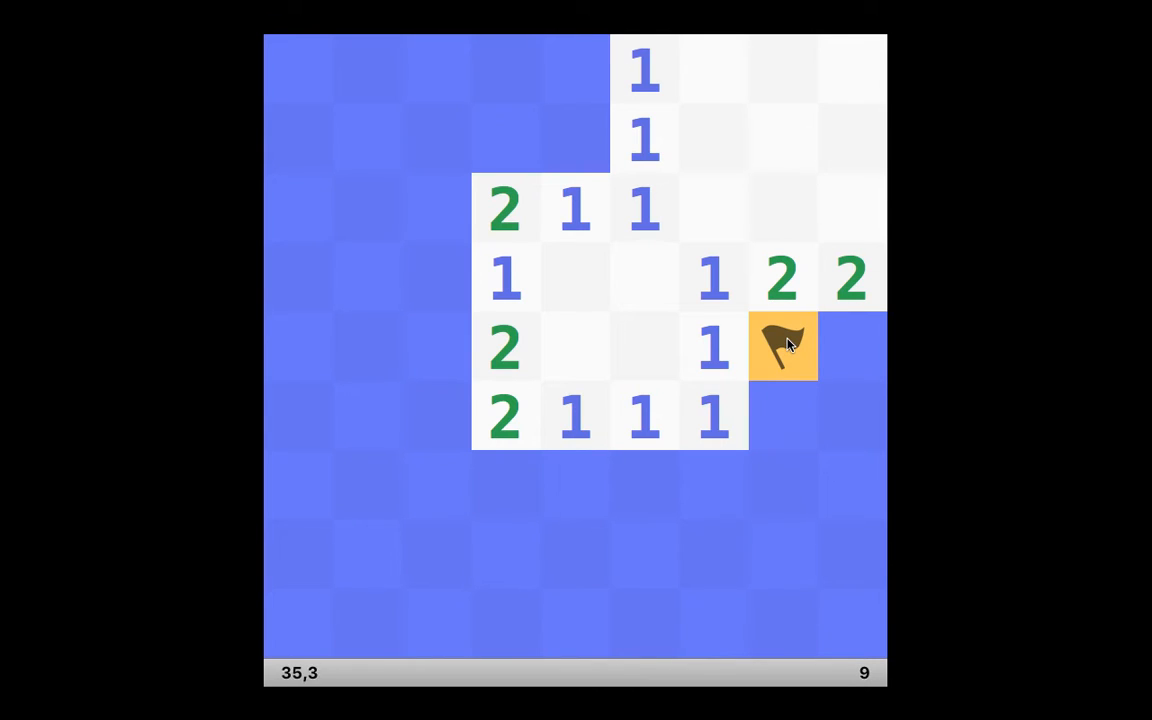
{"action": "mouse_move", "coordinate": [855, 346]}
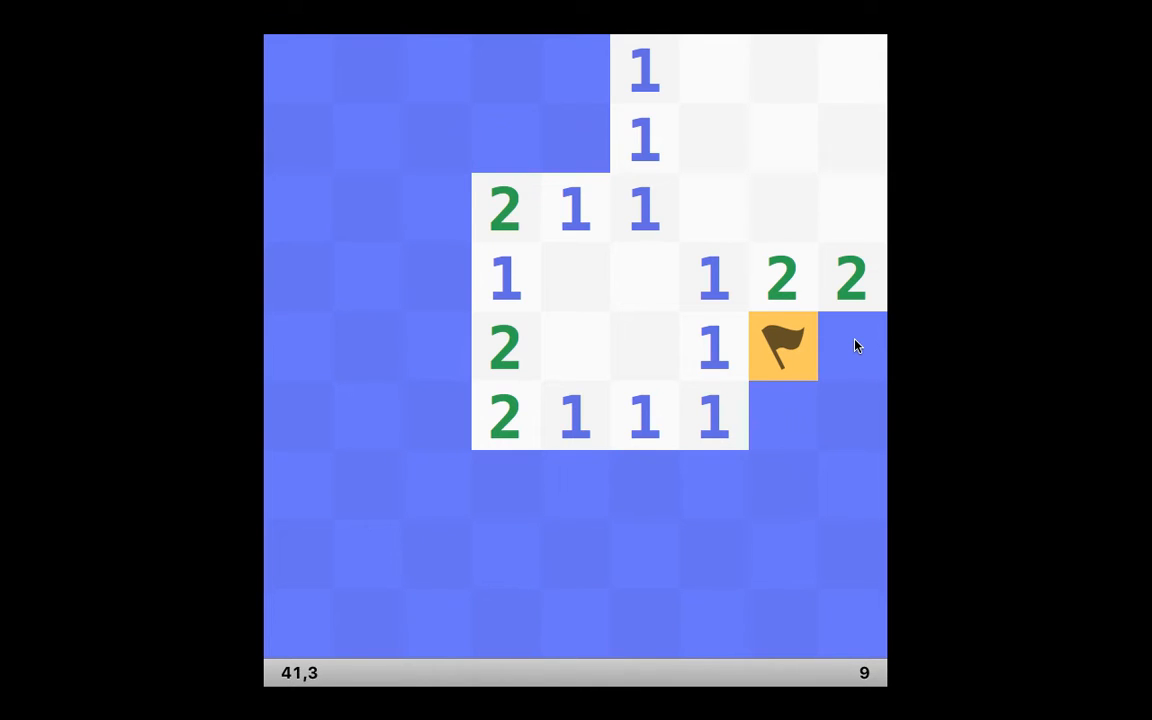
{"action": "right_click", "coordinate": [851, 347]}
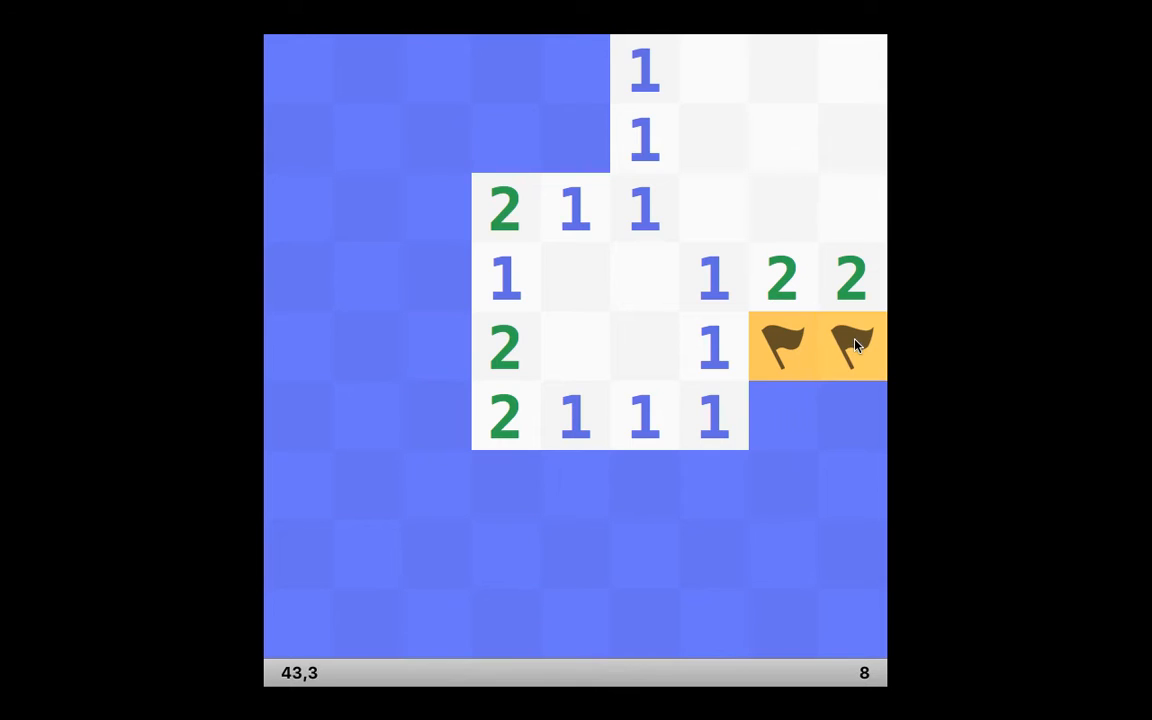
{"action": "mouse_move", "coordinate": [779, 410]}
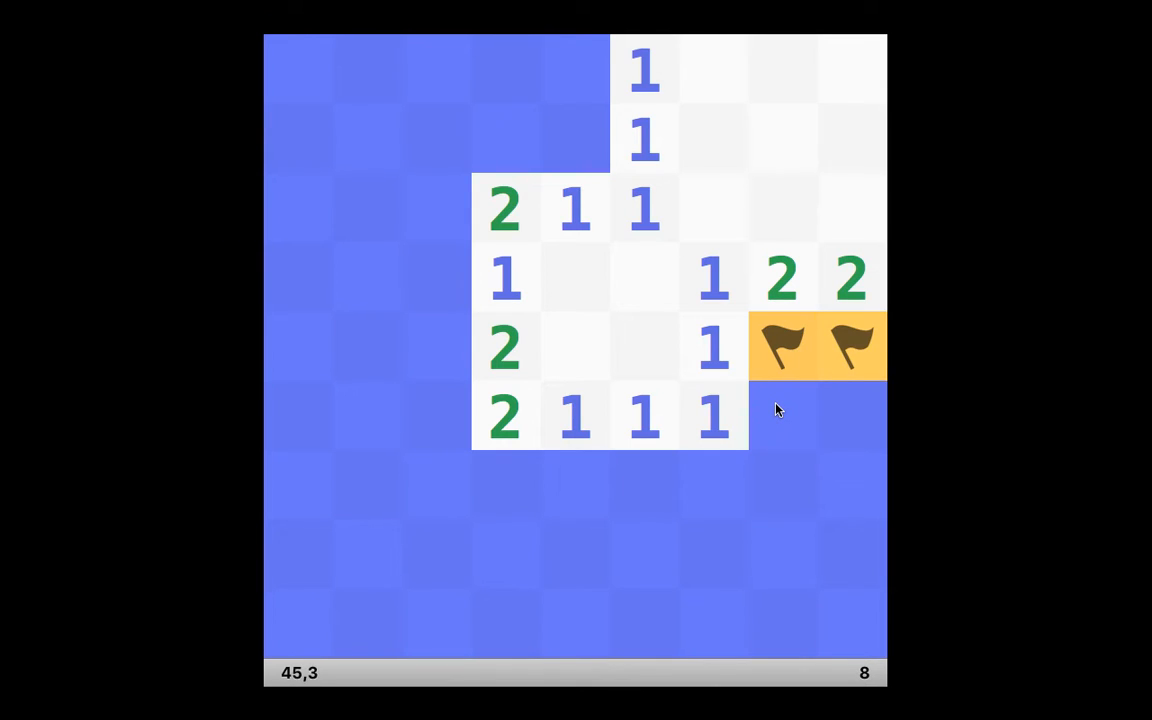
{"action": "left_click", "coordinate": [783, 415]}
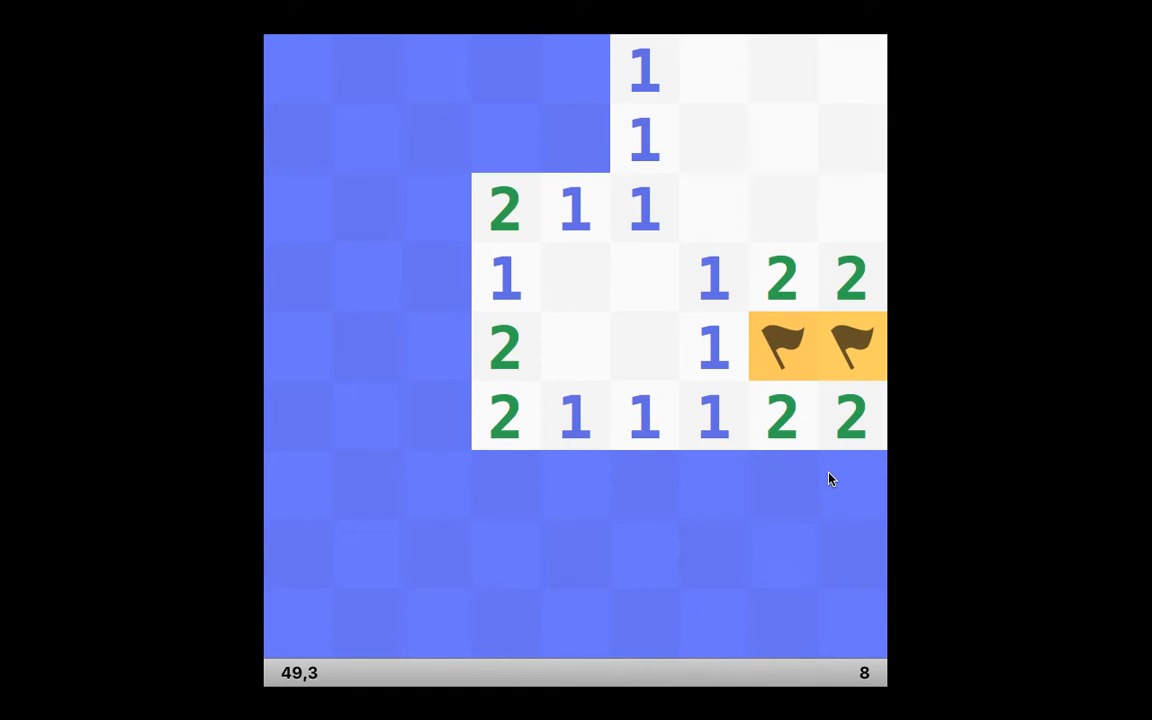
{"action": "mouse_move", "coordinate": [849, 481]}
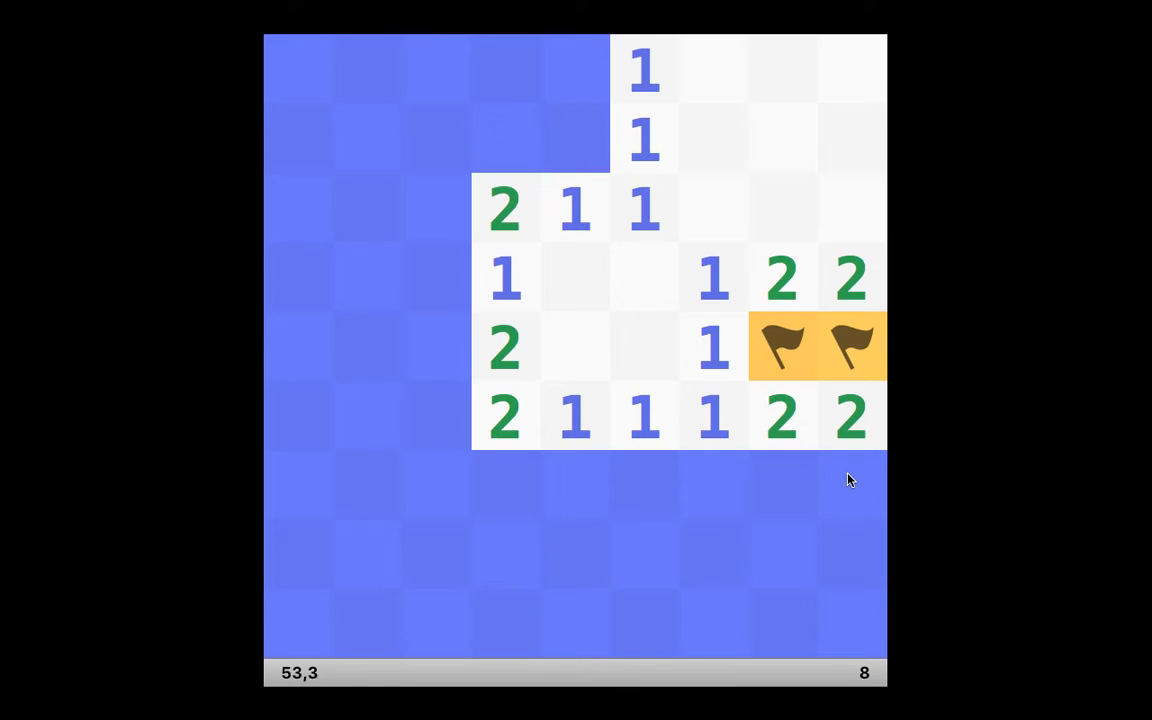
Step: Reveal the 1s below the right-hand 2s, undo a mistaken flag, and flag the second-to-last-row mine
{"action": "left_click", "coordinate": [851, 486]}
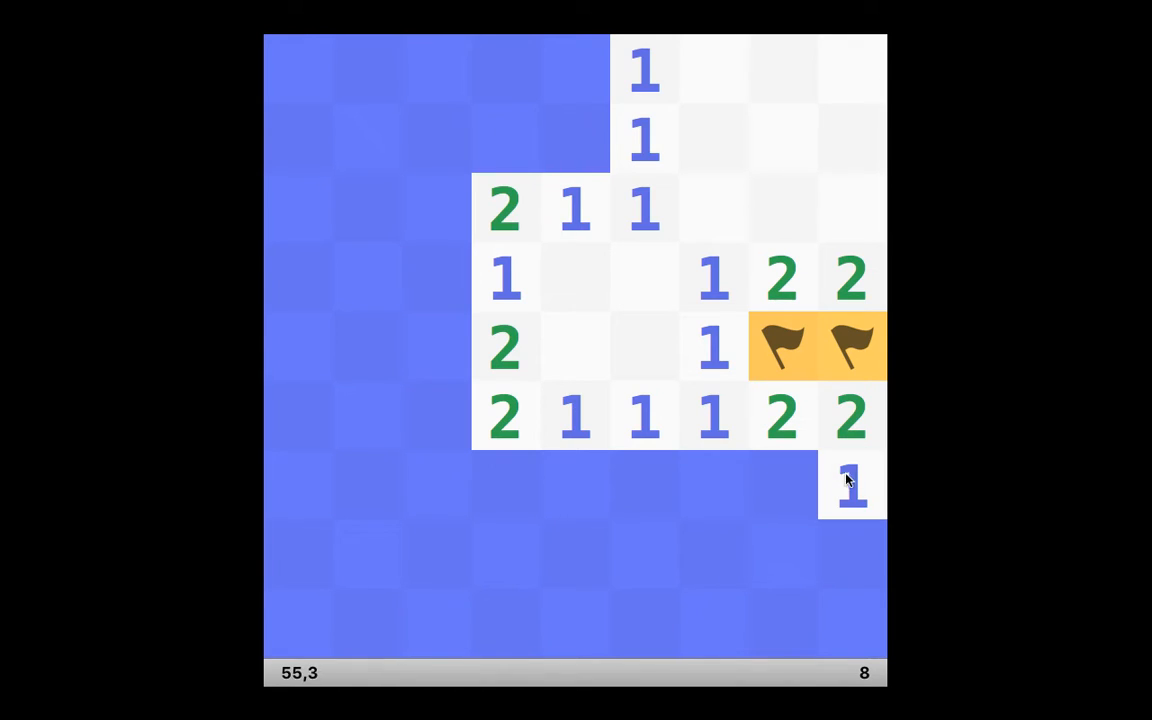
{"action": "left_click", "coordinate": [783, 488]}
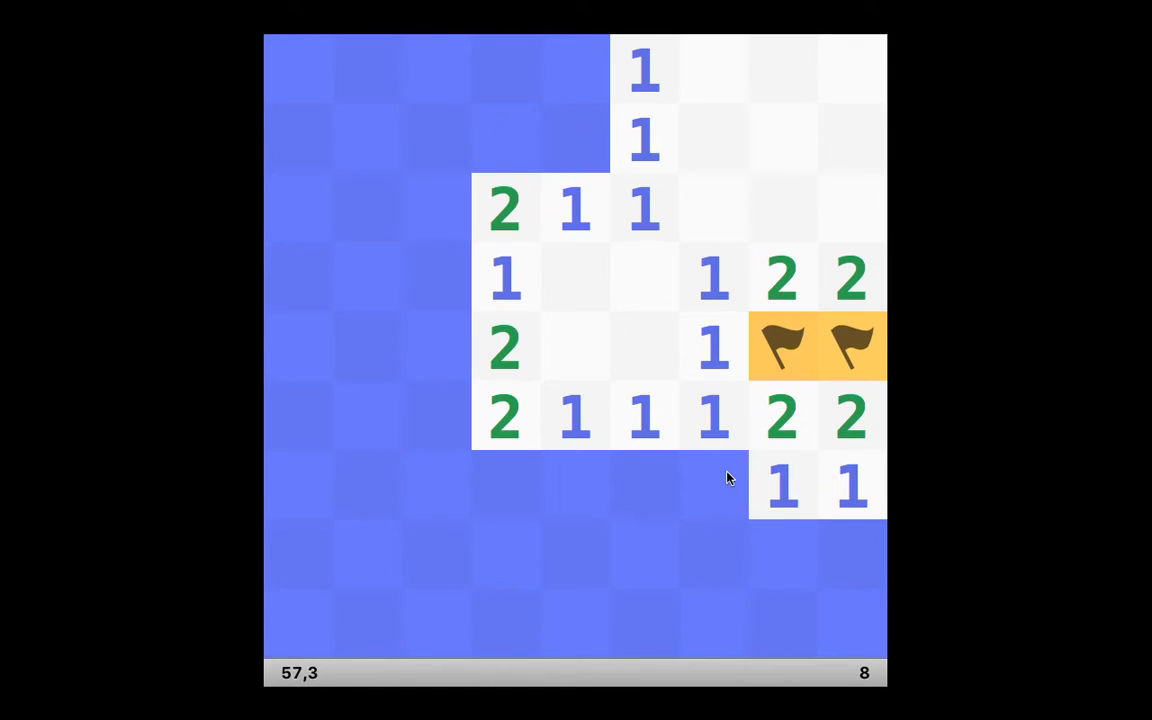
{"action": "right_click", "coordinate": [713, 485]}
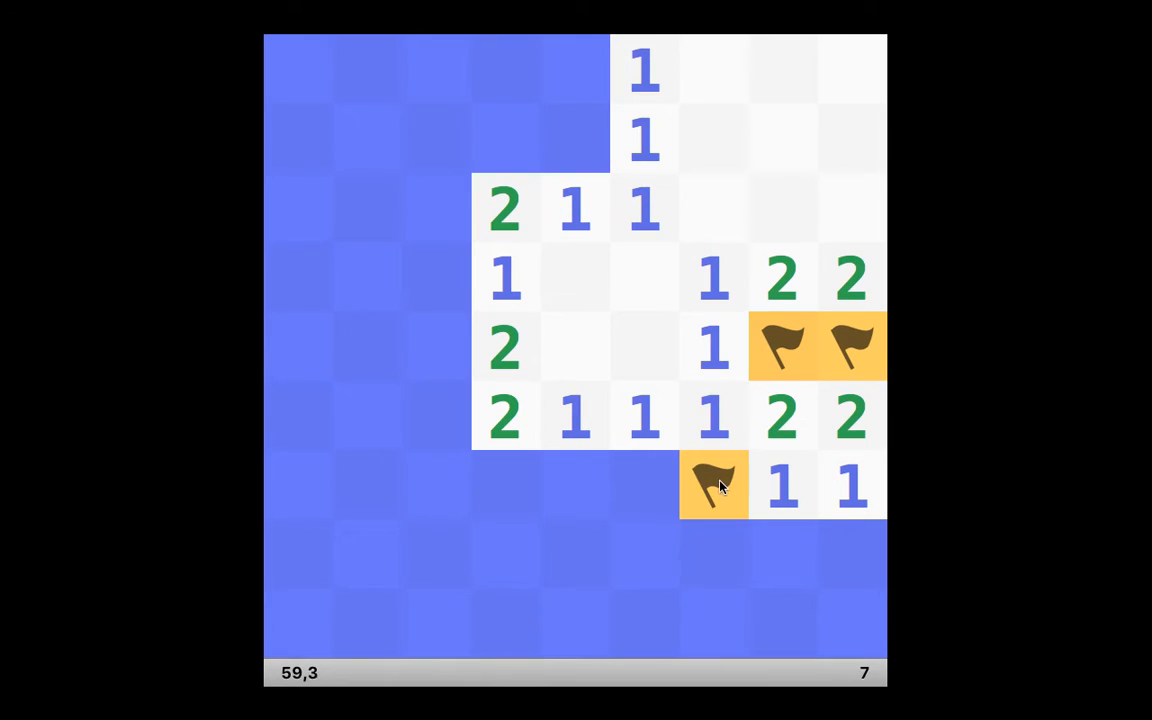
{"action": "mouse_move", "coordinate": [851, 556]}
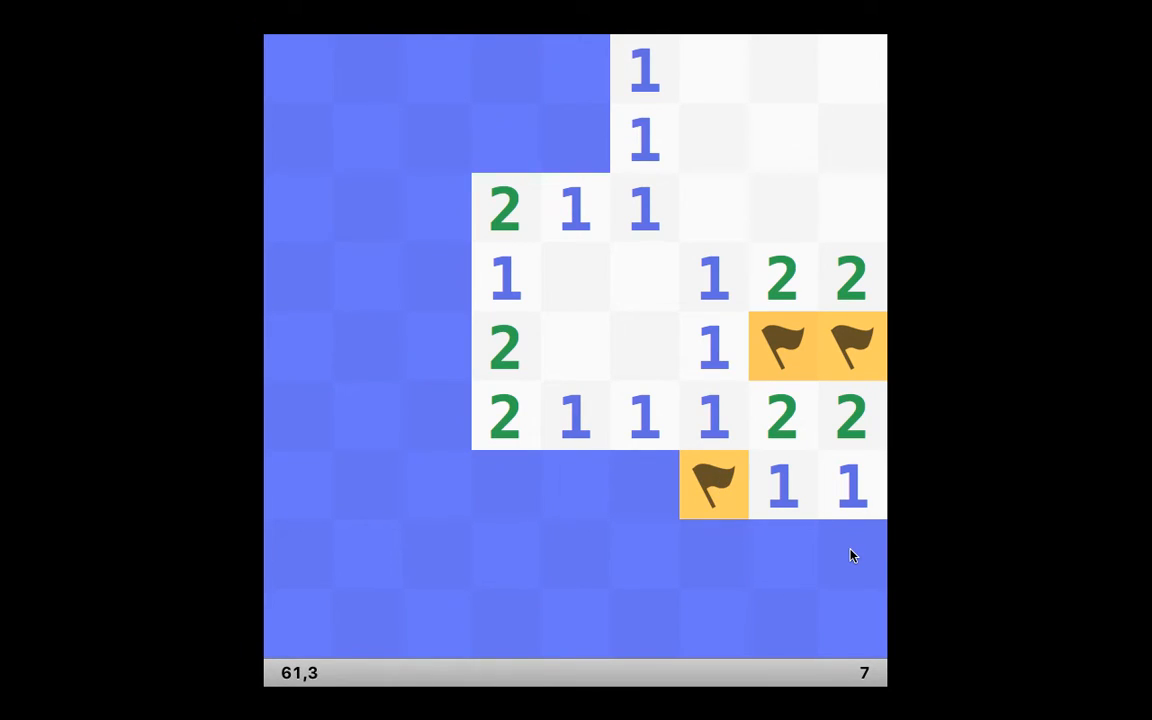
{"action": "mouse_move", "coordinate": [820, 533]}
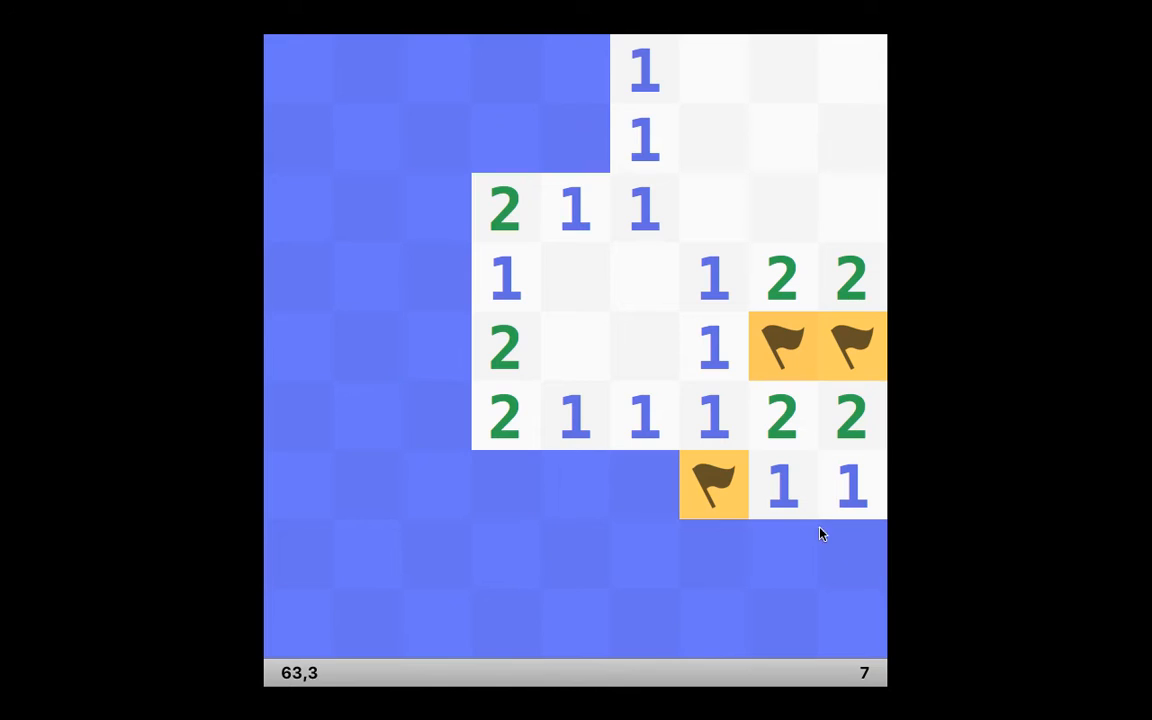
{"action": "right_click", "coordinate": [713, 487]}
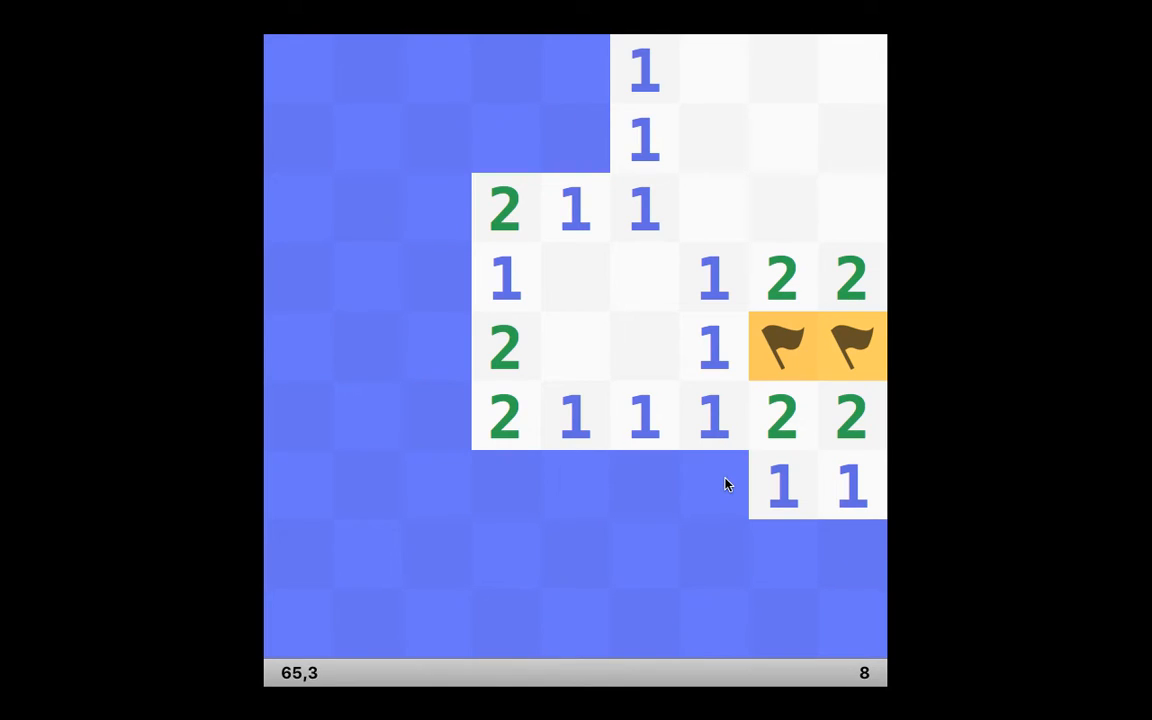
{"action": "mouse_move", "coordinate": [862, 564]}
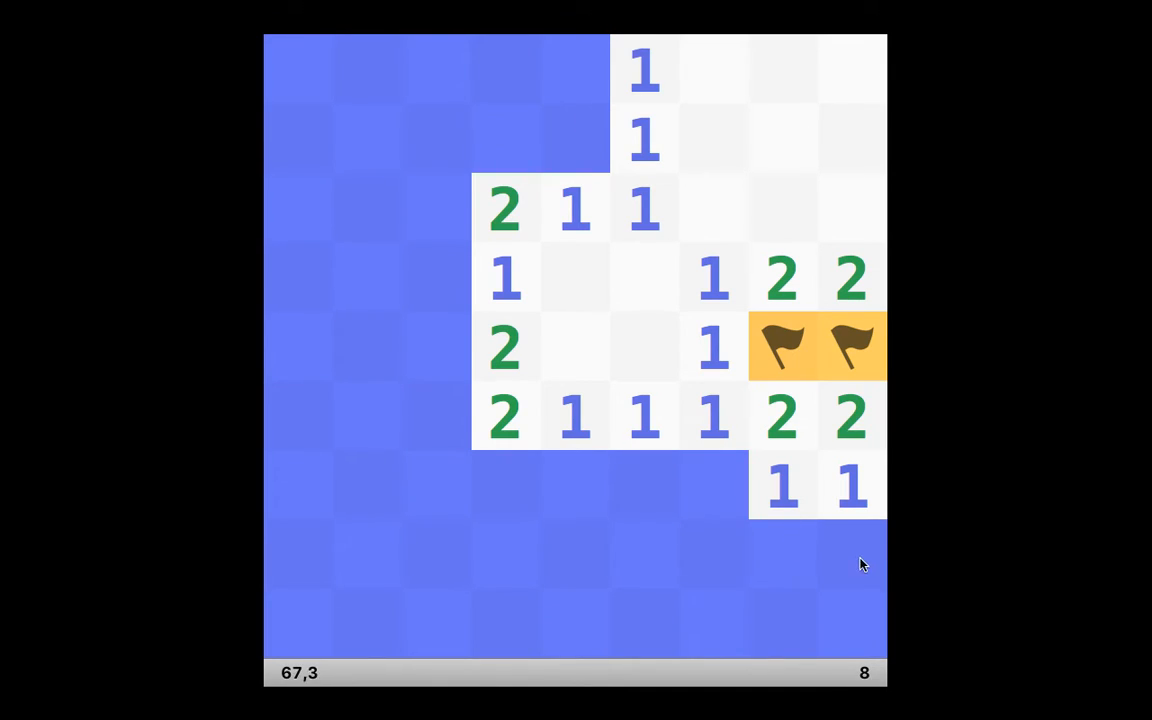
{"action": "mouse_move", "coordinate": [822, 560]}
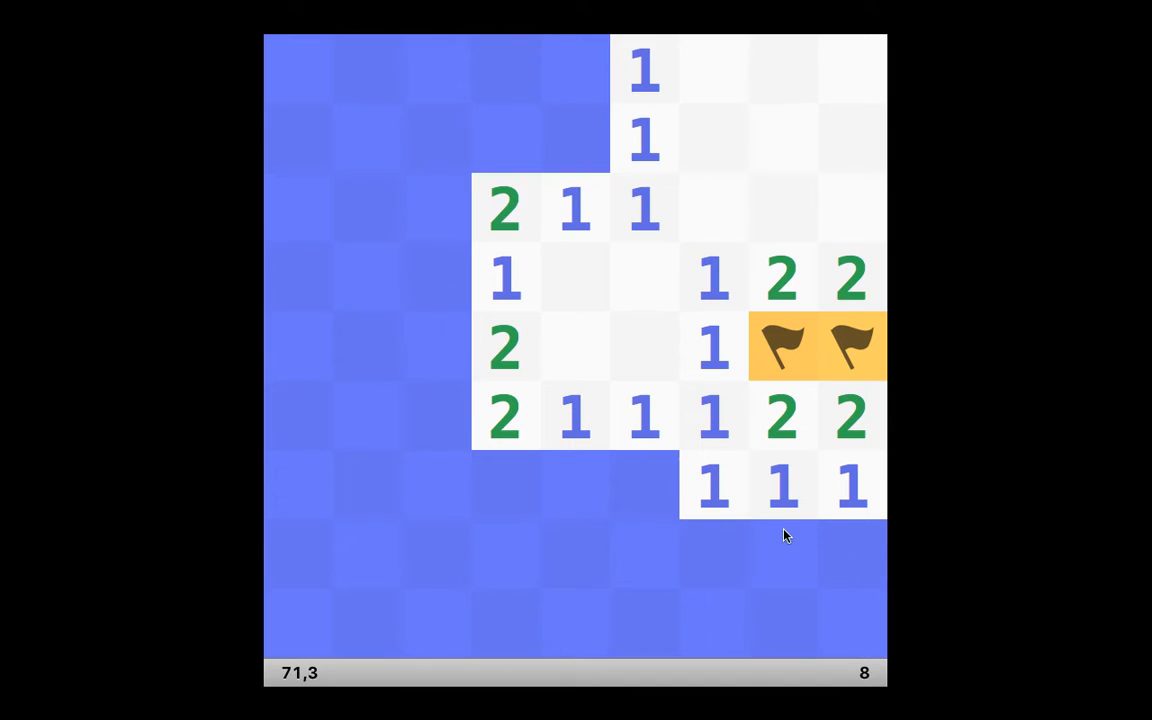
{"action": "mouse_move", "coordinate": [790, 548]}
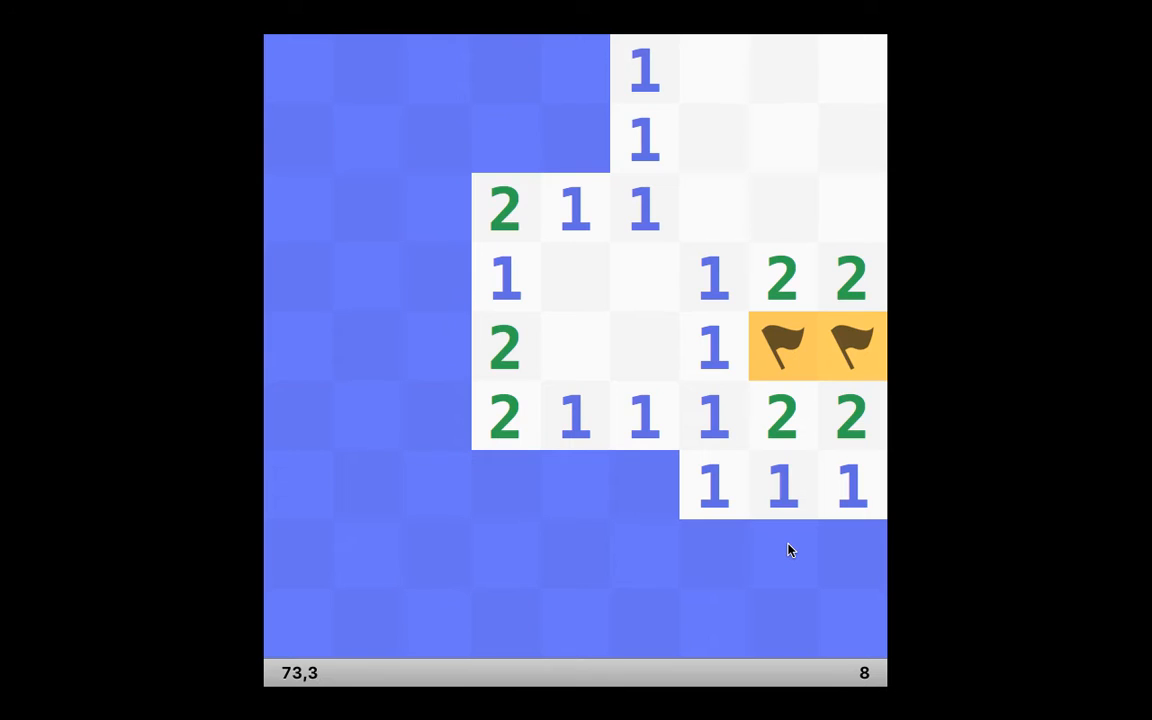
{"action": "right_click", "coordinate": [783, 553]}
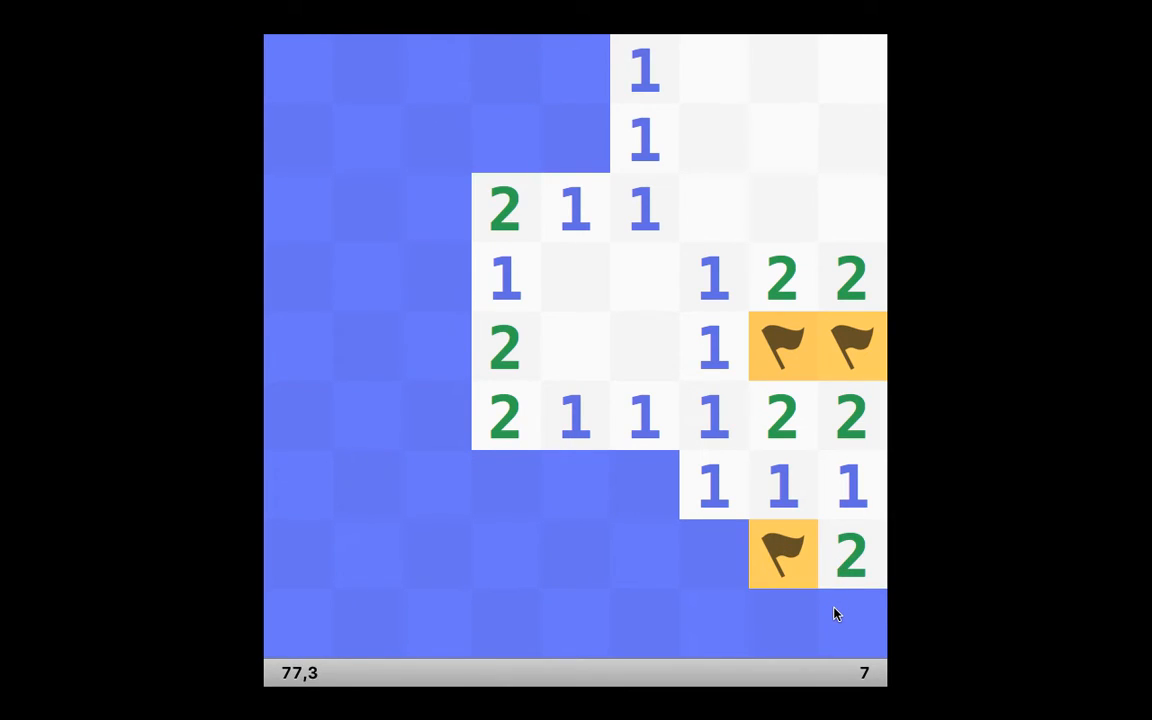
{"action": "mouse_move", "coordinate": [836, 614]}
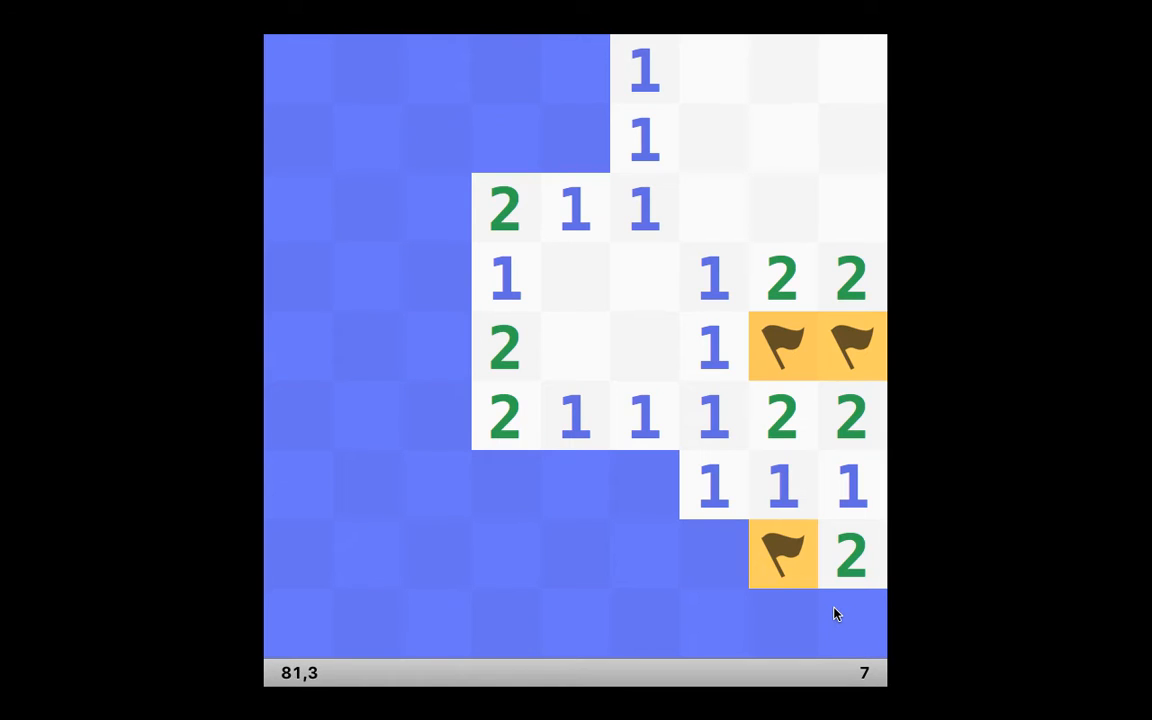
{"action": "mouse_move", "coordinate": [892, 648]}
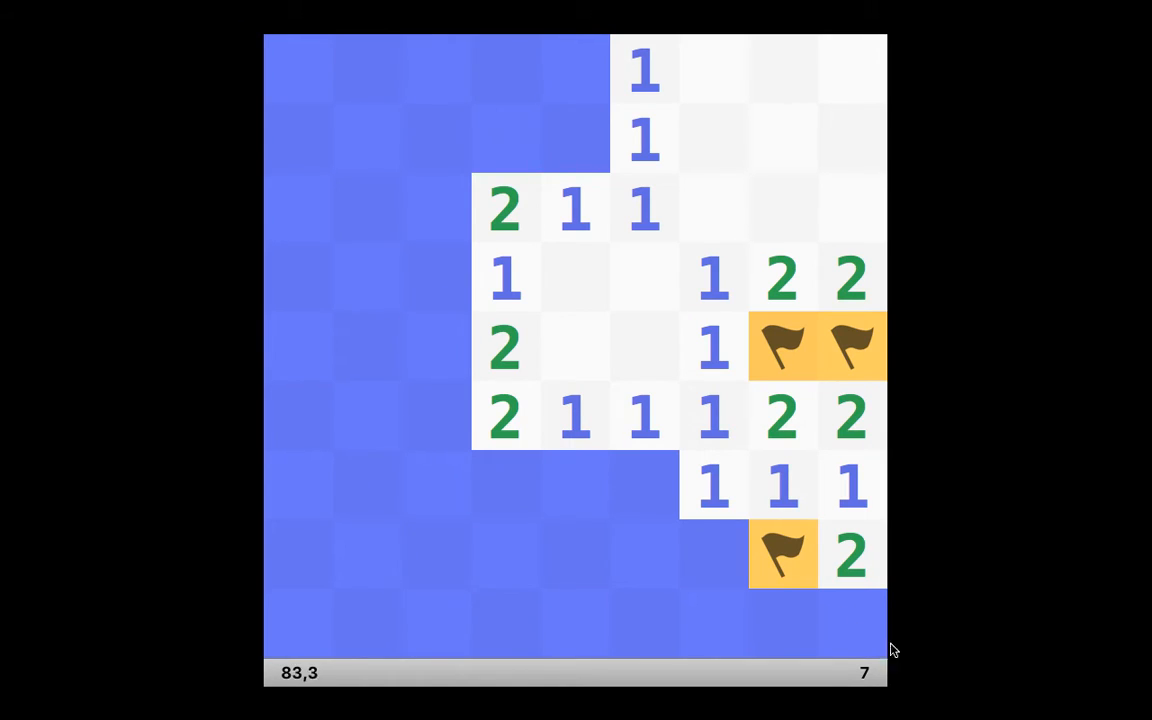
{"action": "mouse_move", "coordinate": [903, 650]}
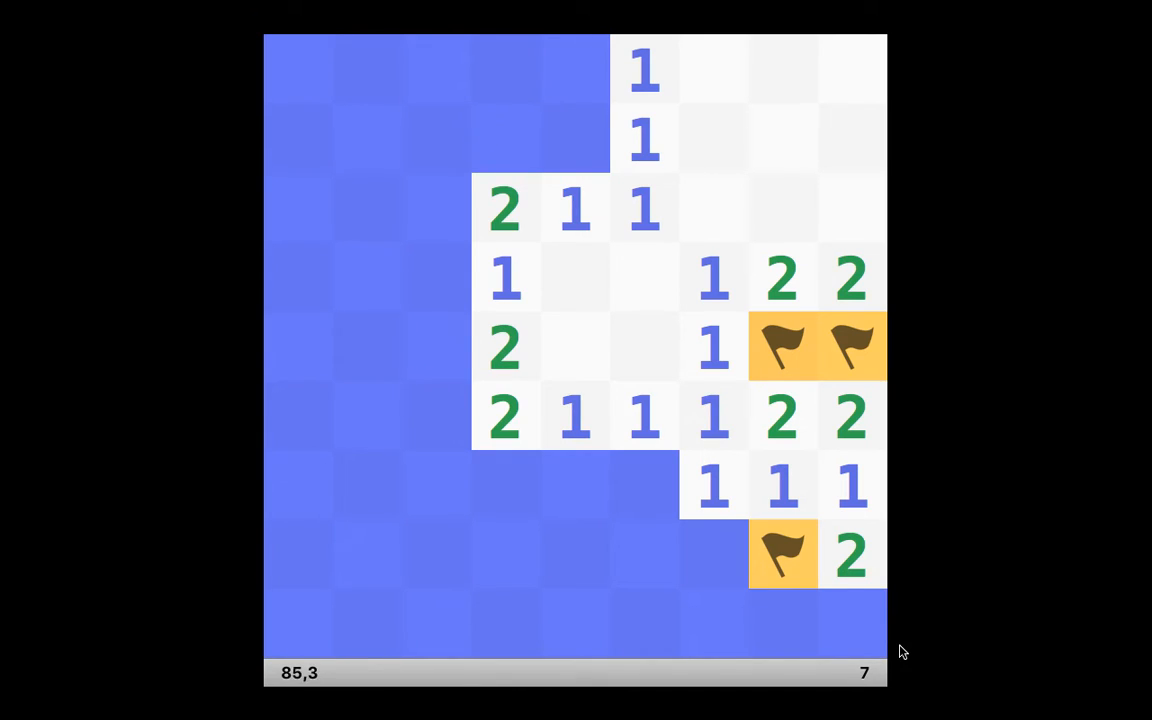
{"action": "mouse_move", "coordinate": [543, 625]}
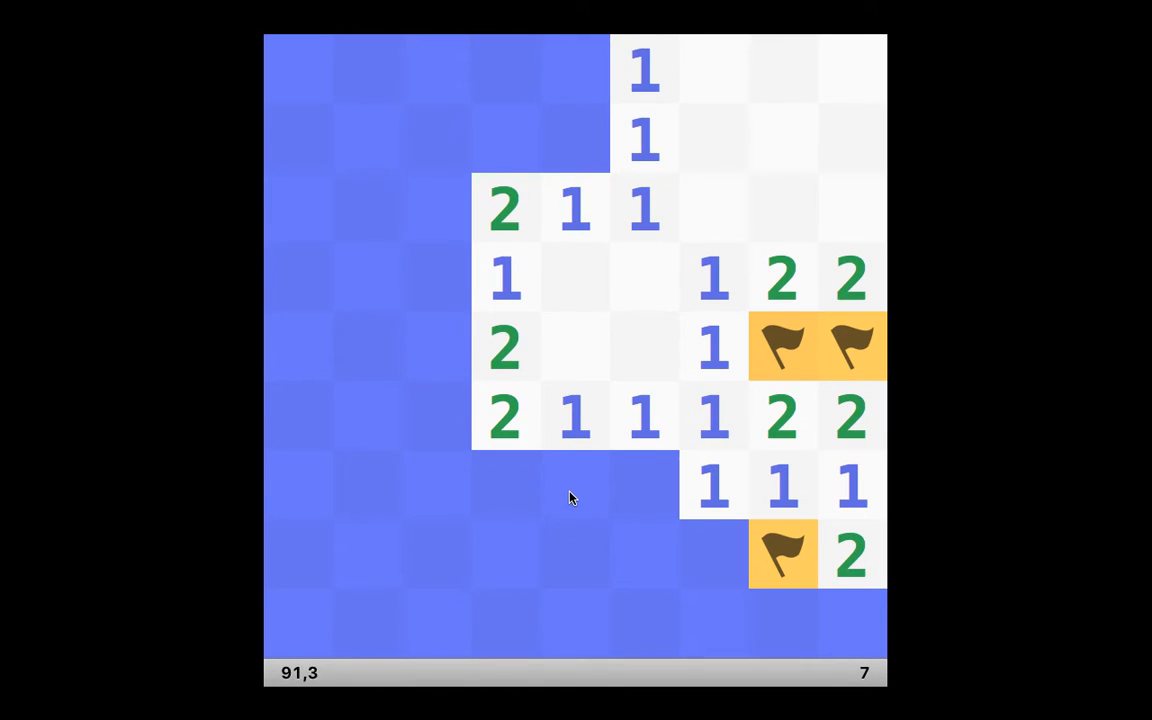
{"action": "mouse_move", "coordinate": [596, 498]}
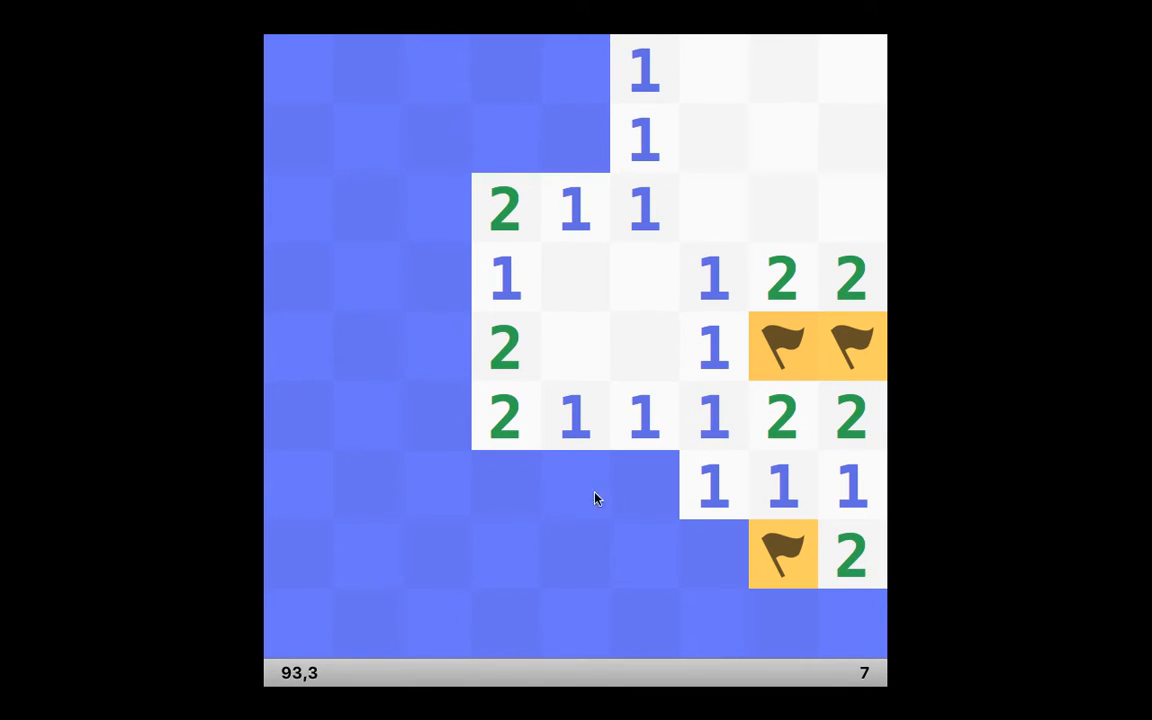
{"action": "mouse_move", "coordinate": [855, 617]}
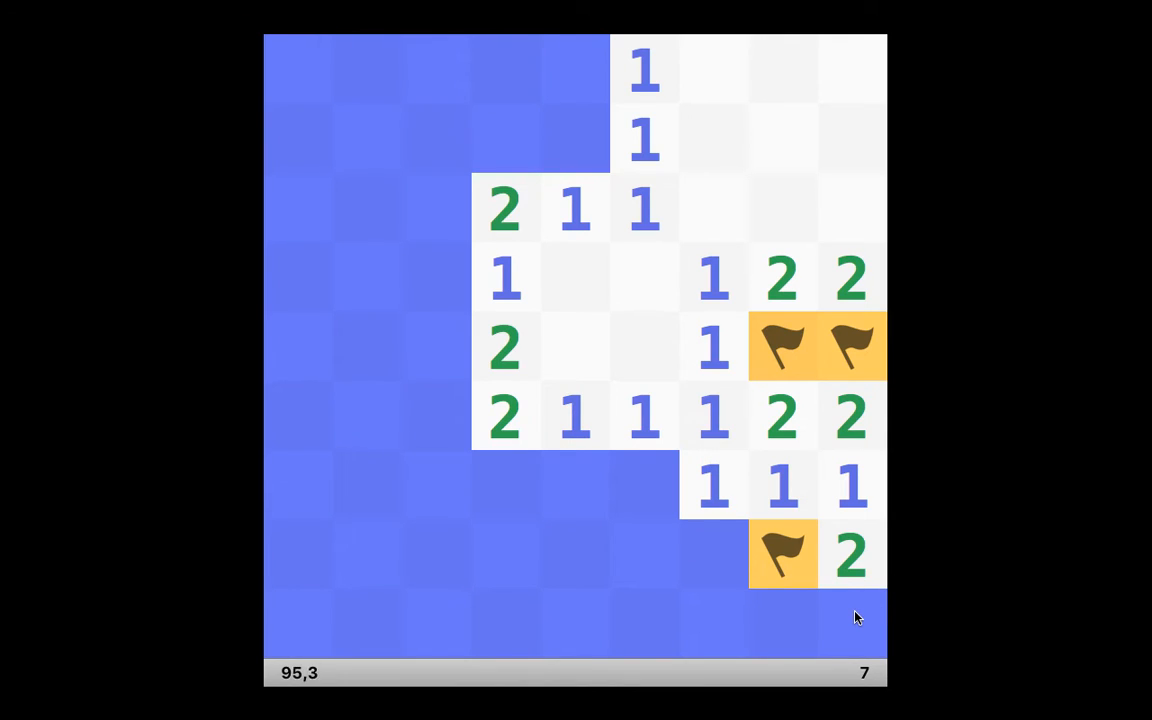
{"action": "mouse_move", "coordinate": [853, 621]}
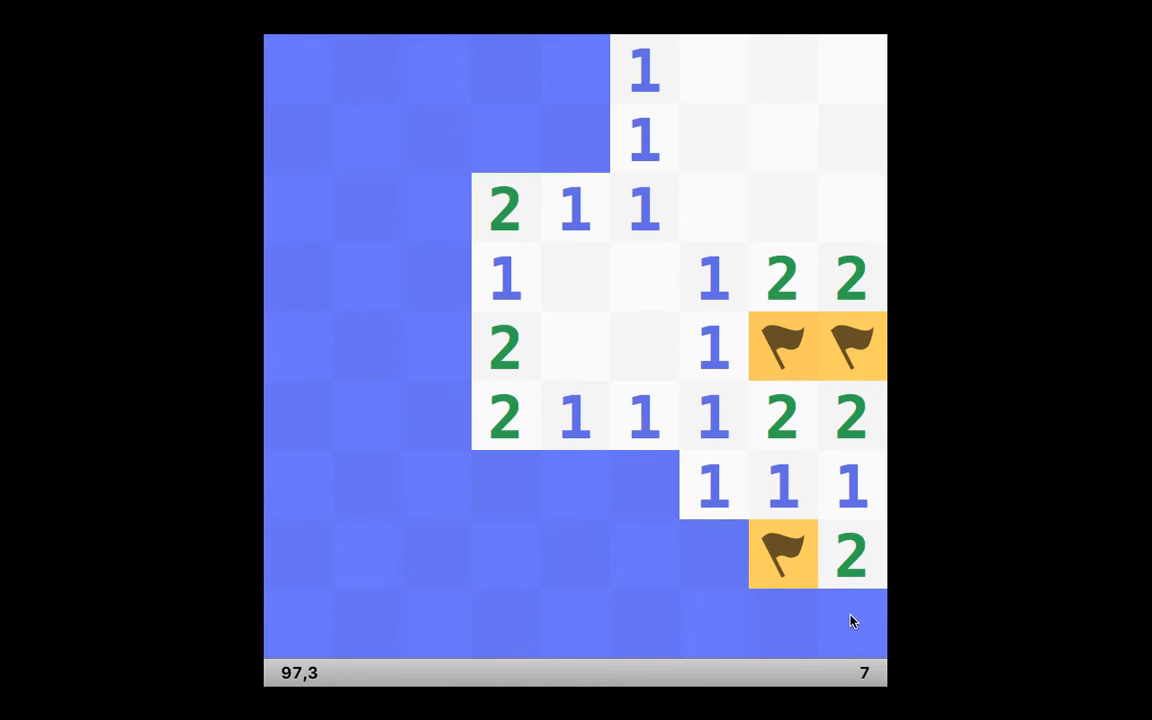
Step: Uncover the bottom-right corner mine, losing the round, and bring up the File menu
{"action": "left_click", "coordinate": [852, 622]}
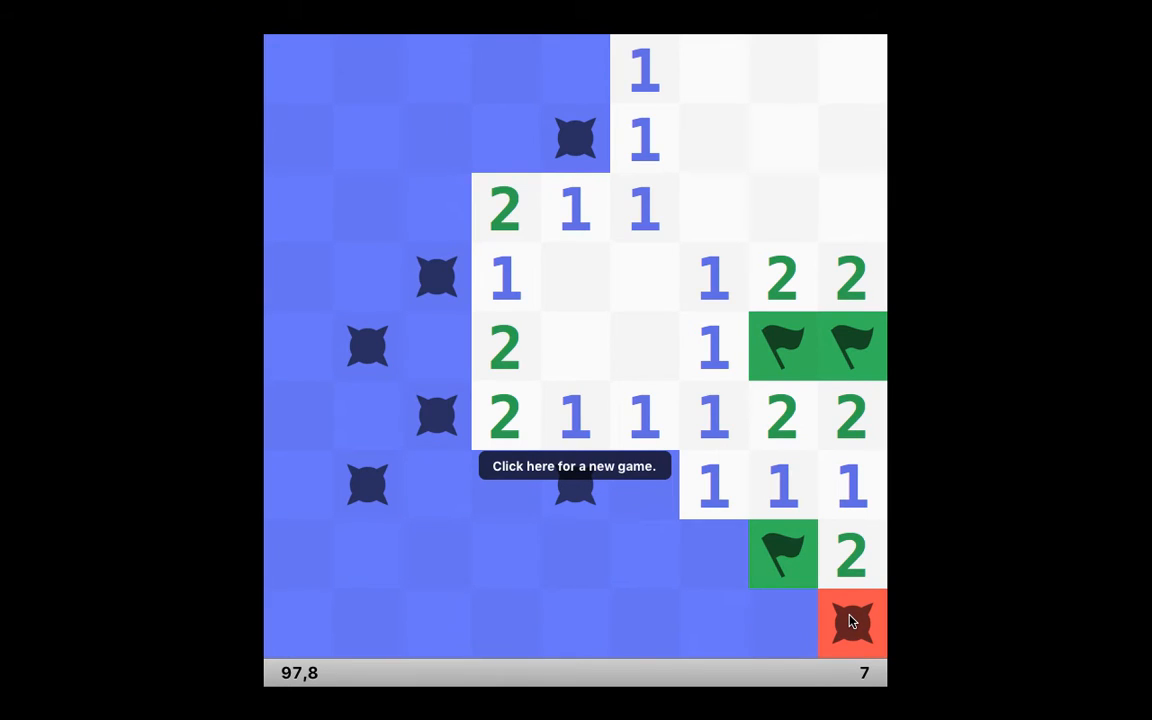
{"action": "mouse_move", "coordinate": [310, 218]}
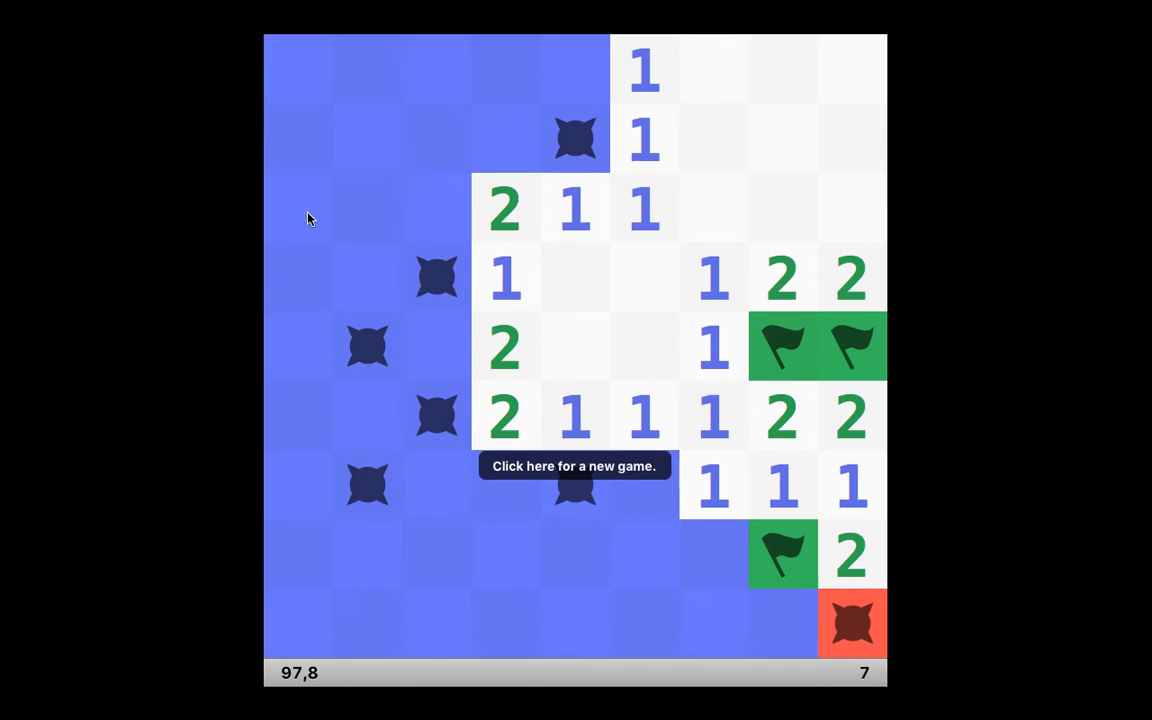
{"action": "left_click", "coordinate": [187, 9]}
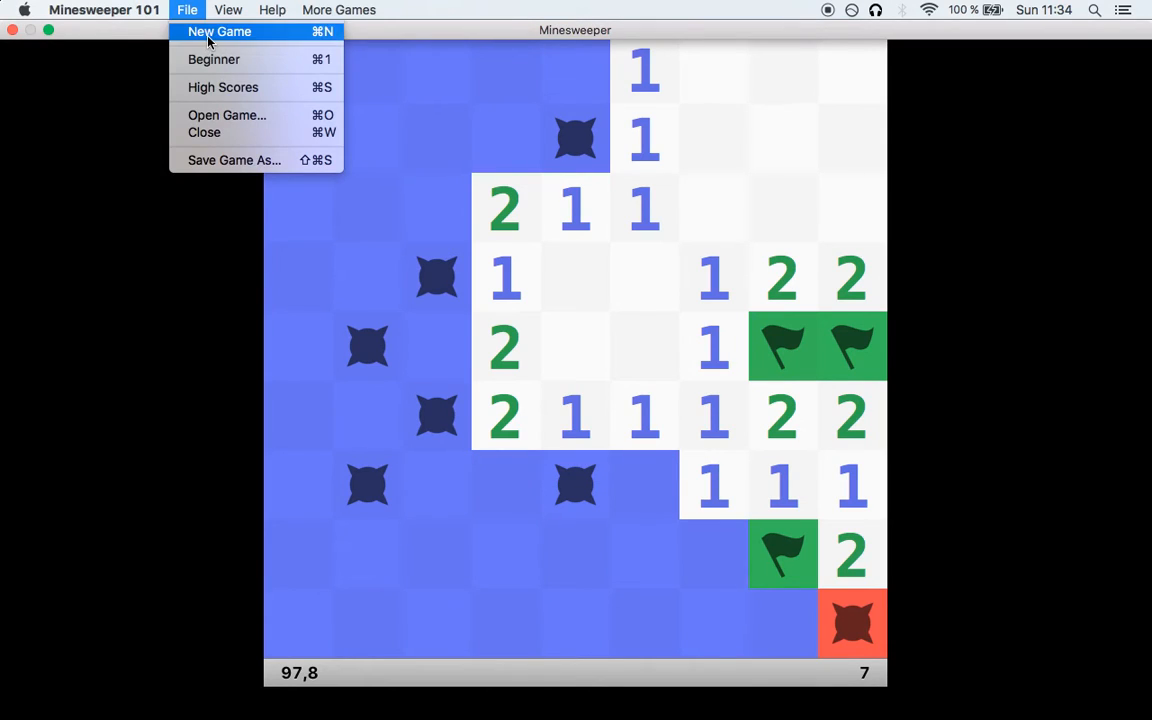
Step: Start a new game, flag two bottom-row mines around a revealed 2, then lose on the bottom-right corner
{"action": "left_click", "coordinate": [219, 31]}
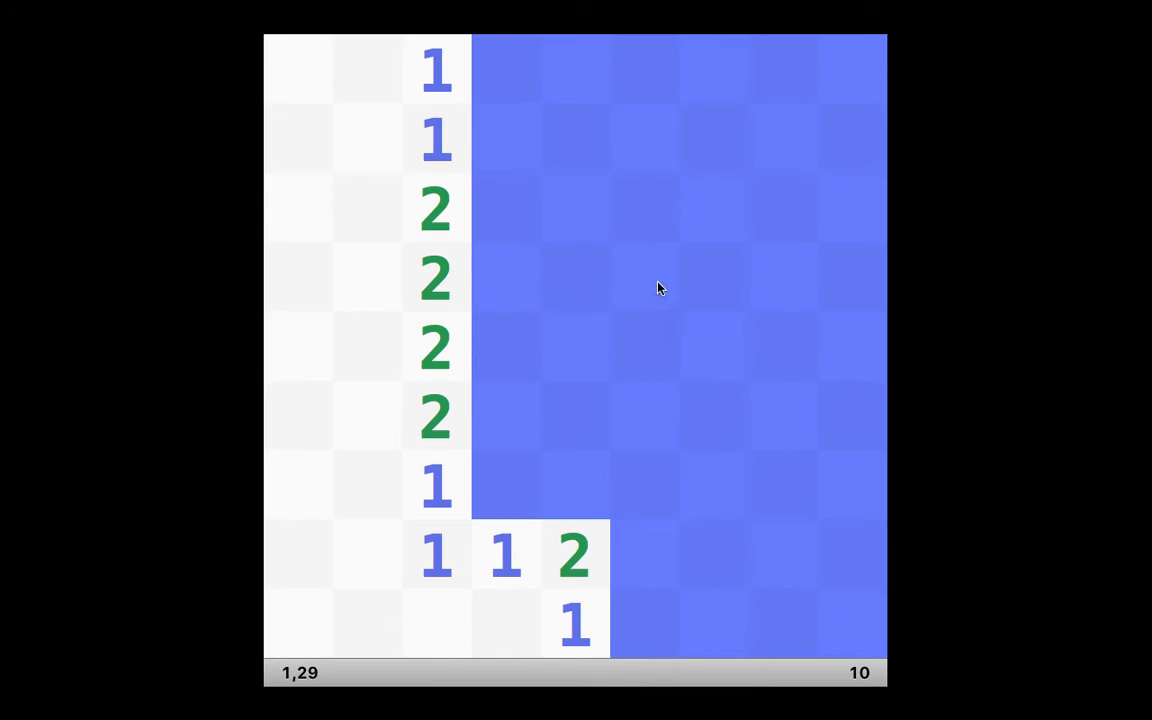
{"action": "mouse_move", "coordinate": [647, 348]}
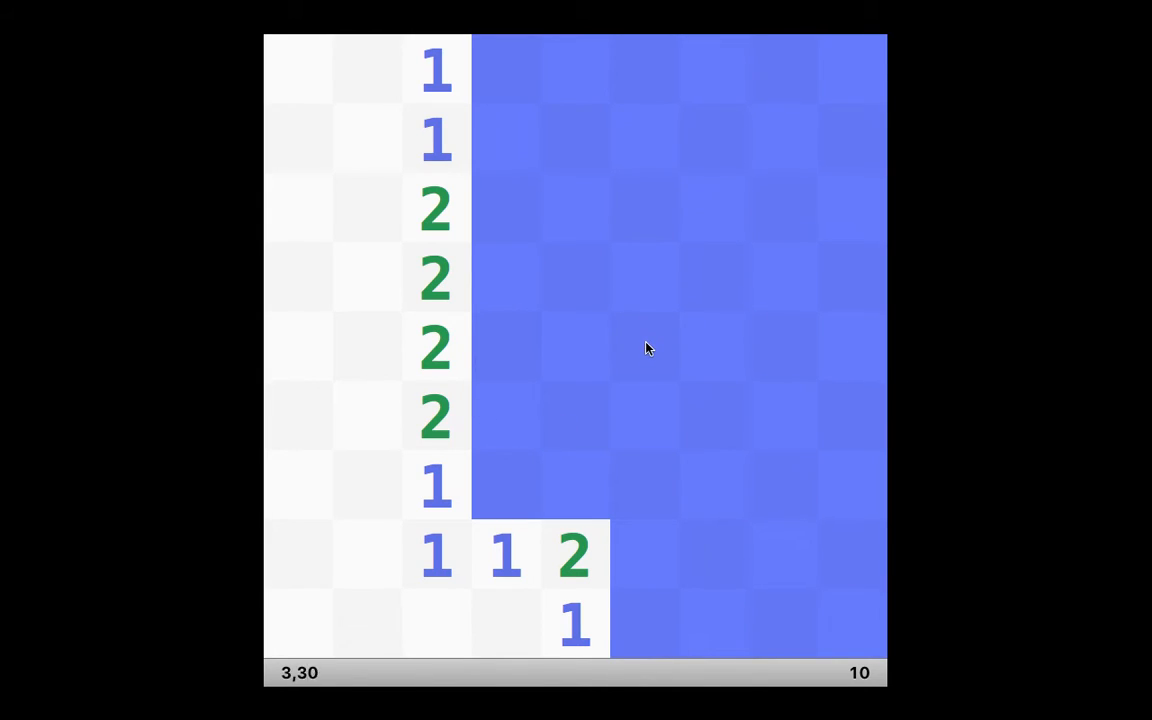
{"action": "mouse_move", "coordinate": [632, 392]}
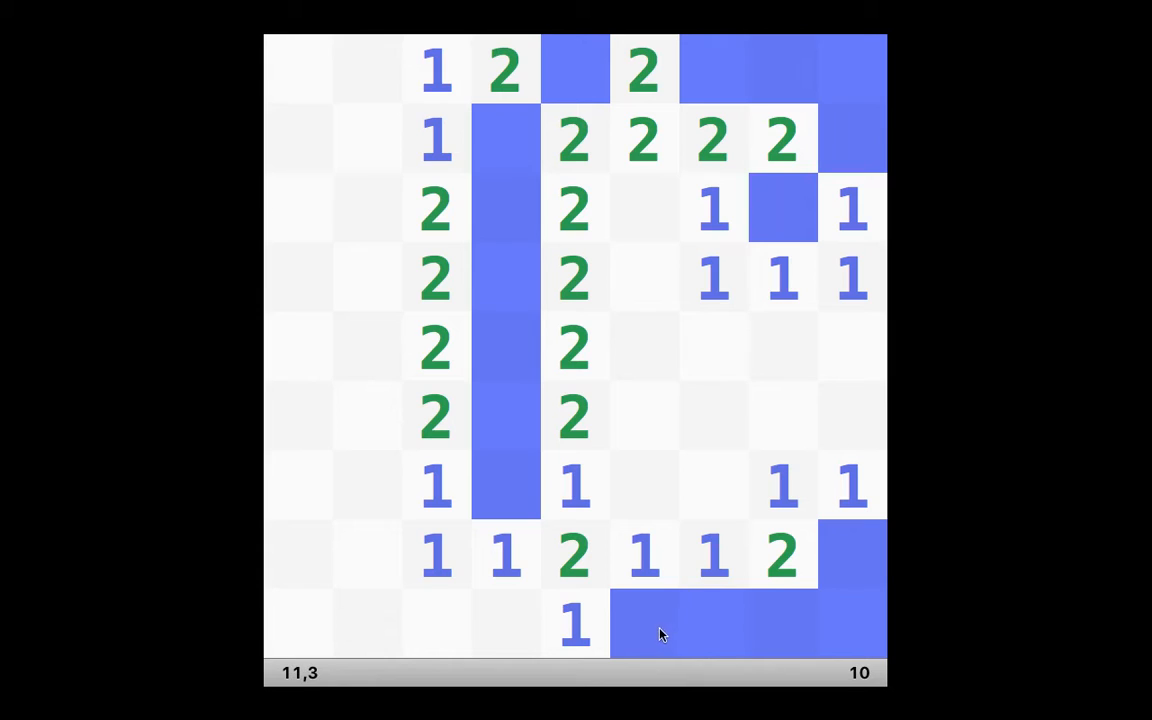
{"action": "right_click", "coordinate": [643, 625]}
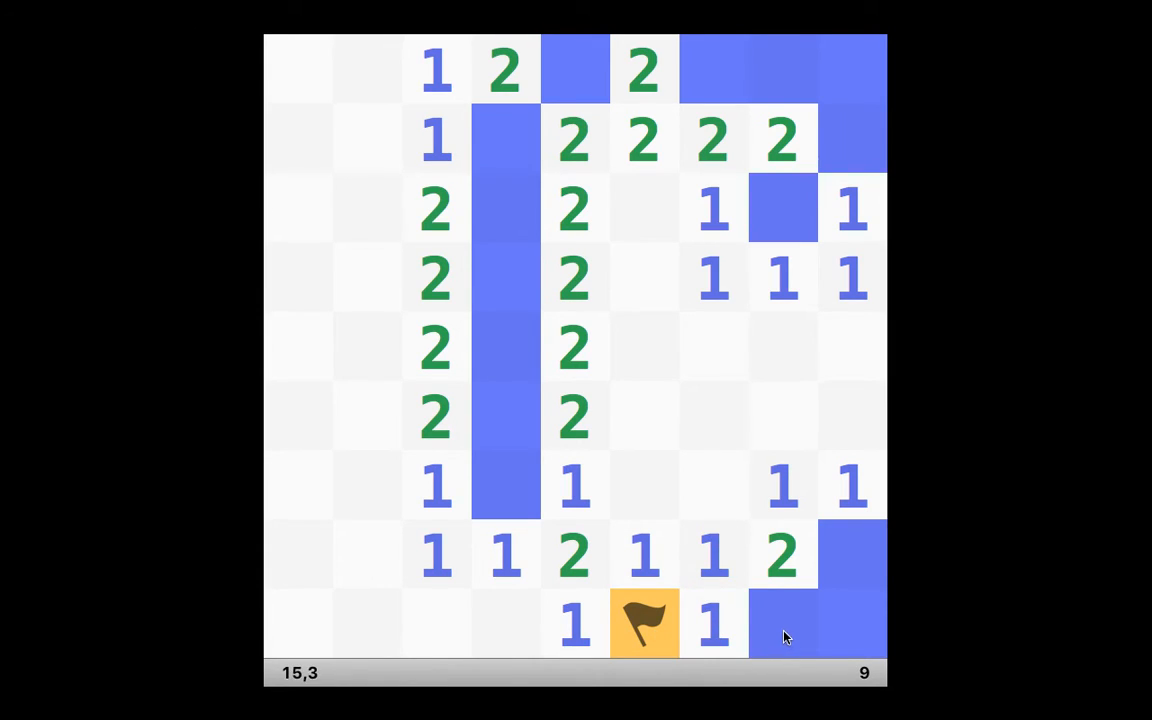
{"action": "left_click", "coordinate": [782, 625]}
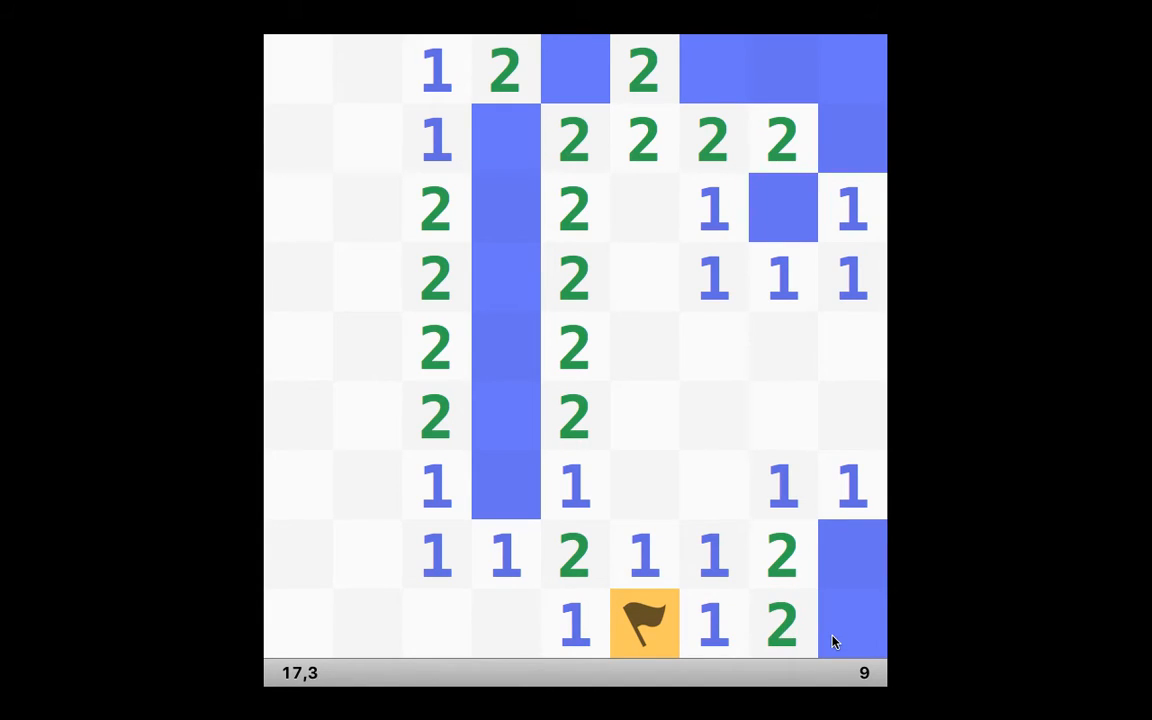
{"action": "right_click", "coordinate": [852, 555]}
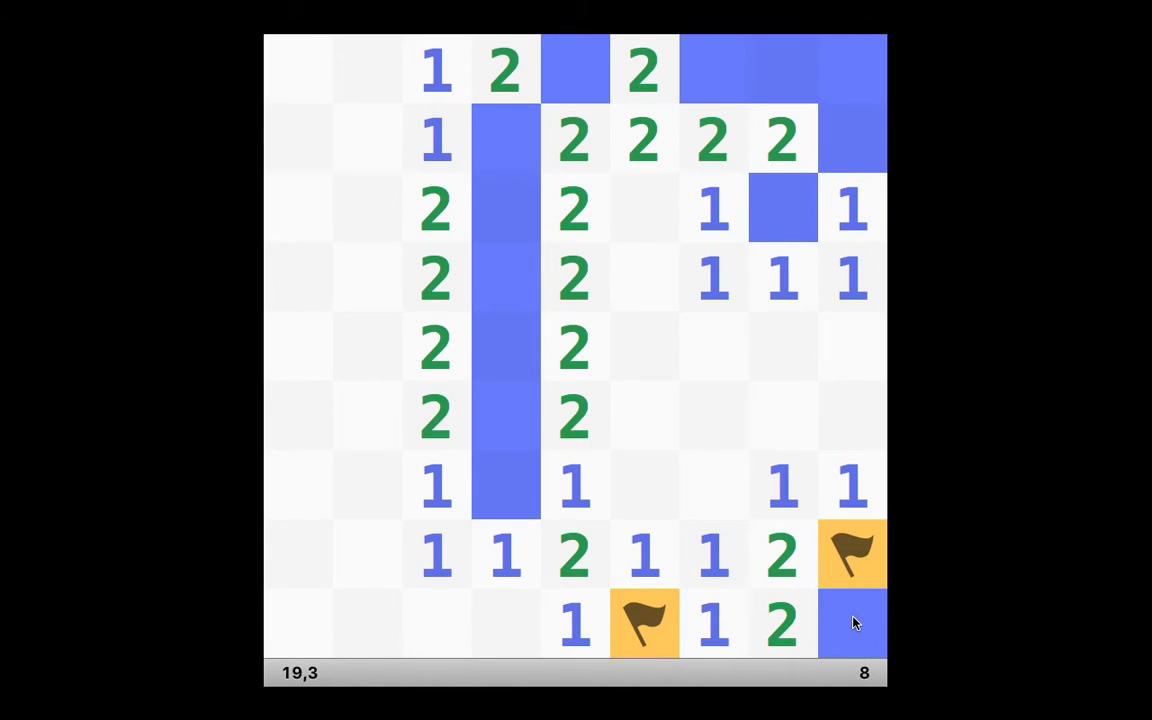
{"action": "left_click", "coordinate": [853, 624]}
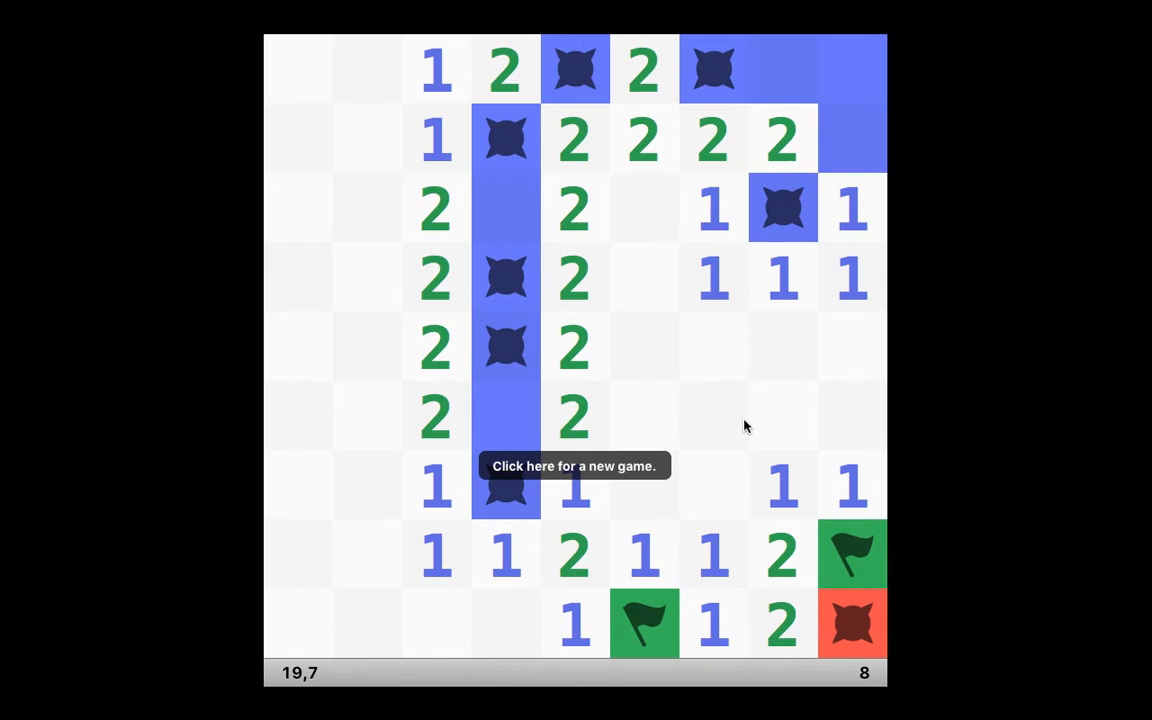
Step: Start a fresh game, flag the mine by the 2s, uncover two cells below it, flag a second mine
{"action": "left_click", "coordinate": [574, 466]}
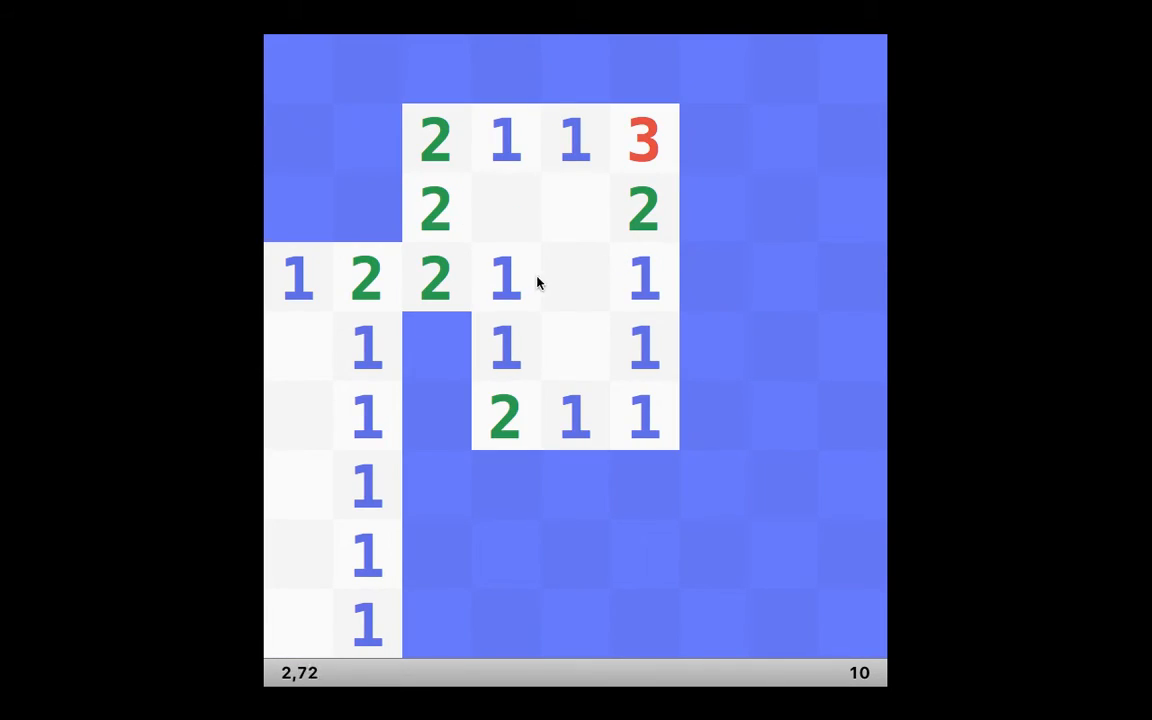
{"action": "right_click", "coordinate": [434, 347]}
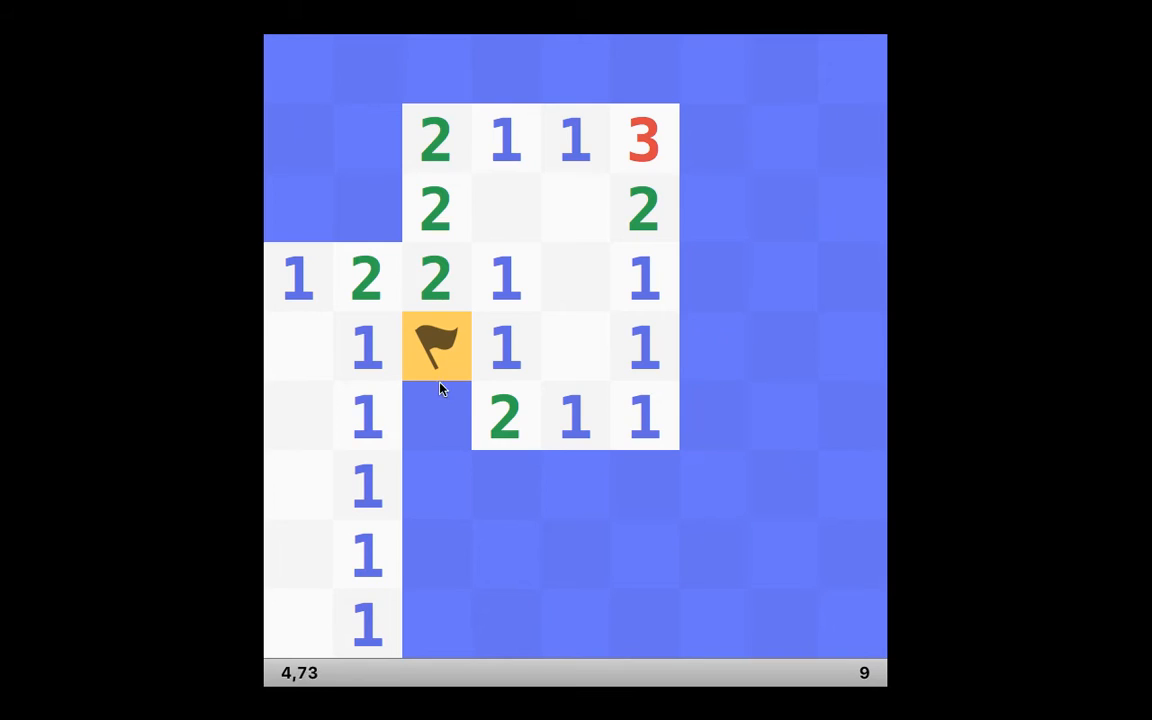
{"action": "mouse_move", "coordinate": [430, 430]}
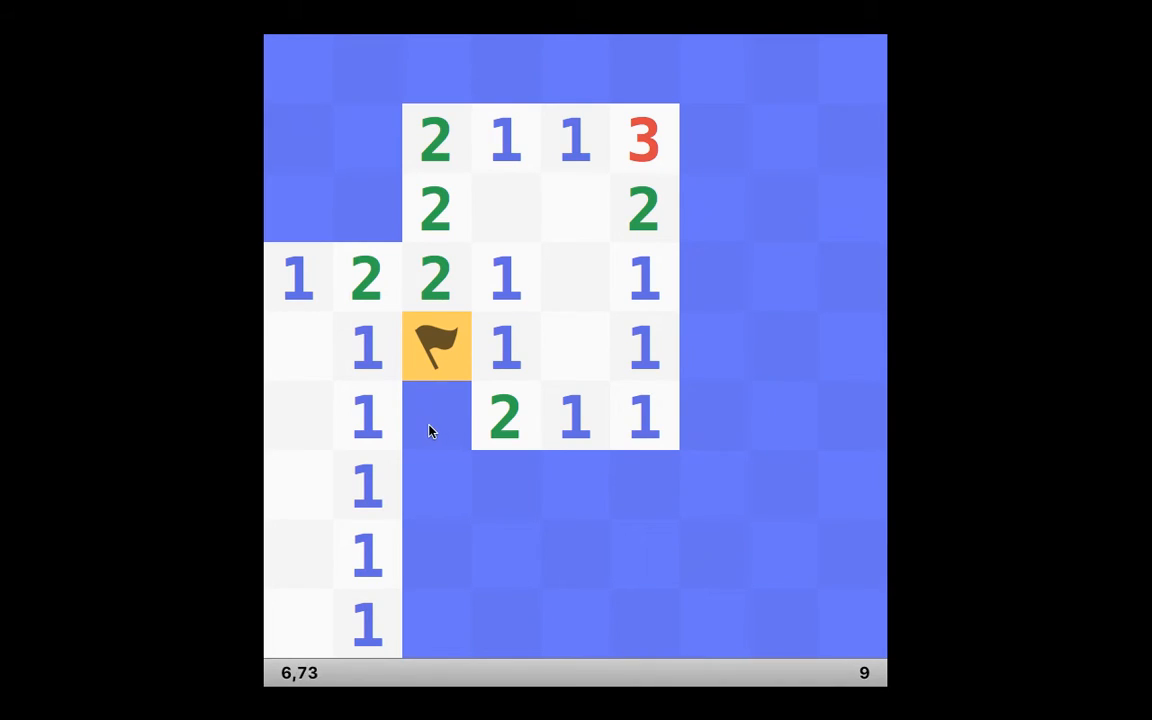
{"action": "left_click", "coordinate": [435, 415]}
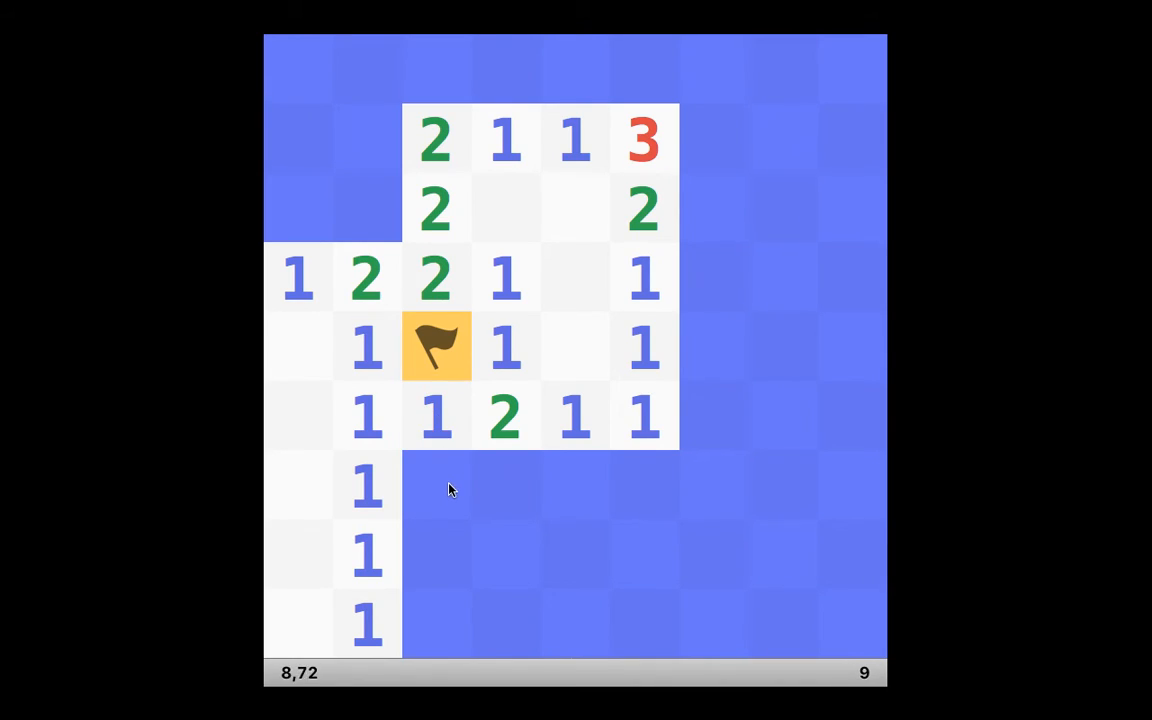
{"action": "left_click", "coordinate": [435, 485]}
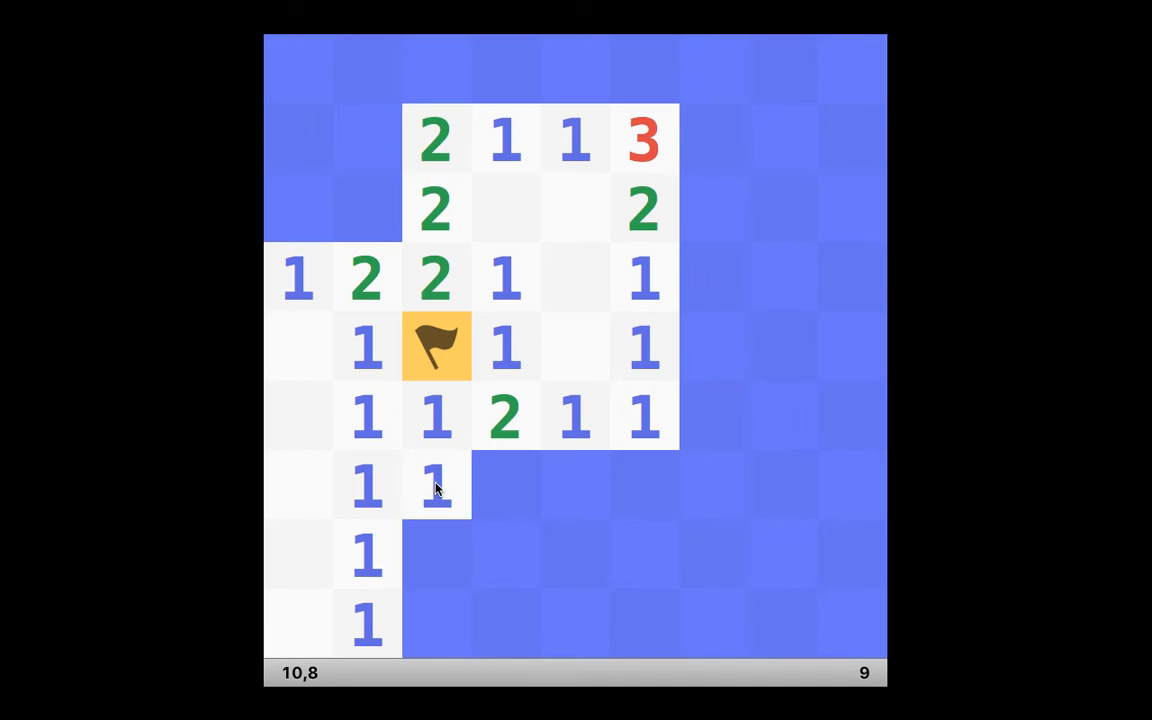
{"action": "mouse_move", "coordinate": [490, 480]}
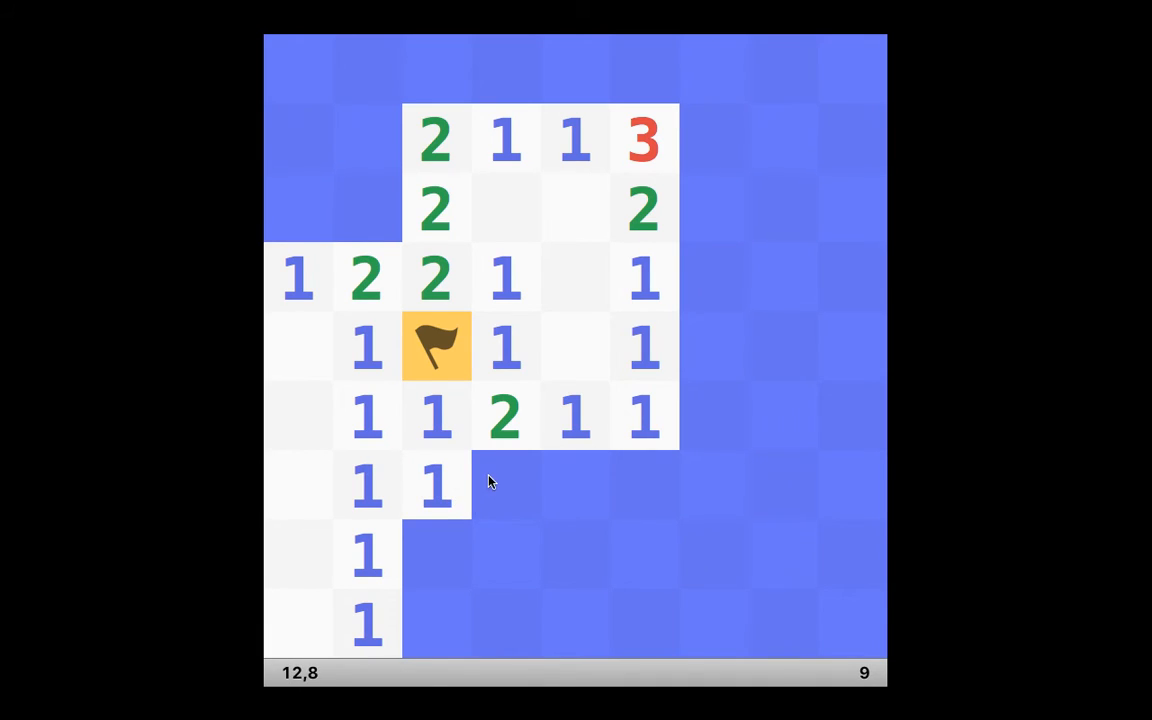
{"action": "right_click", "coordinate": [505, 485]}
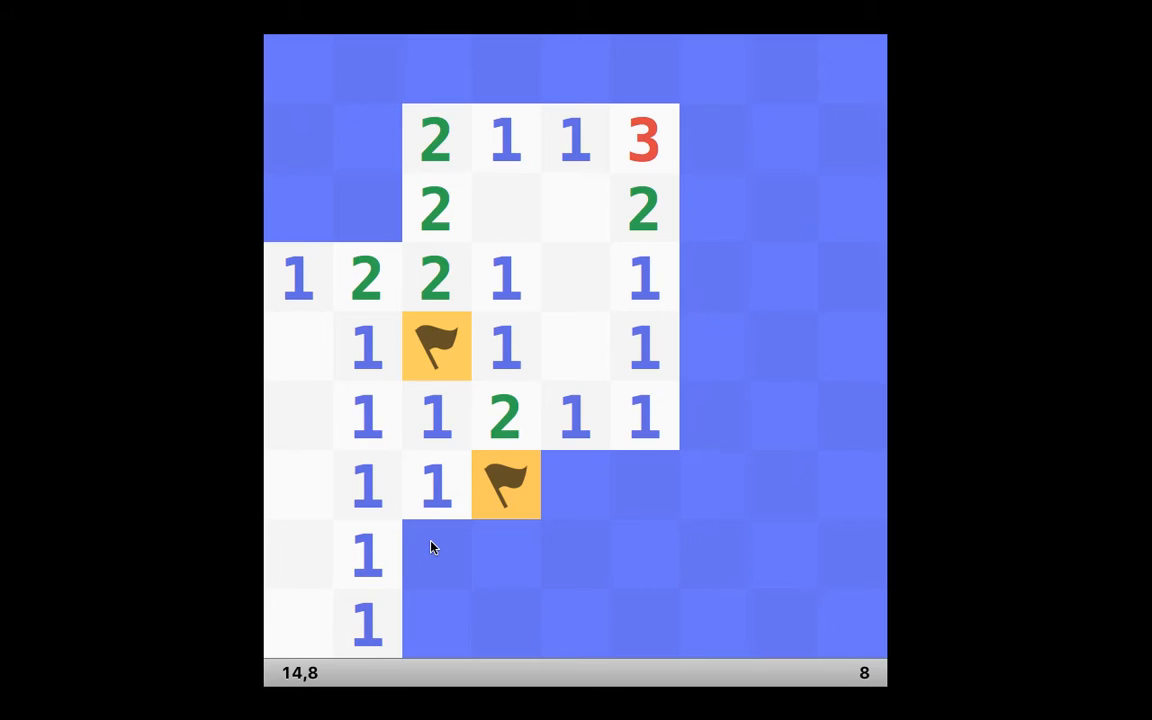
Step: Open cells until a mine explodes, then reset to a fresh 10-mine board
{"action": "left_click", "coordinate": [435, 555]}
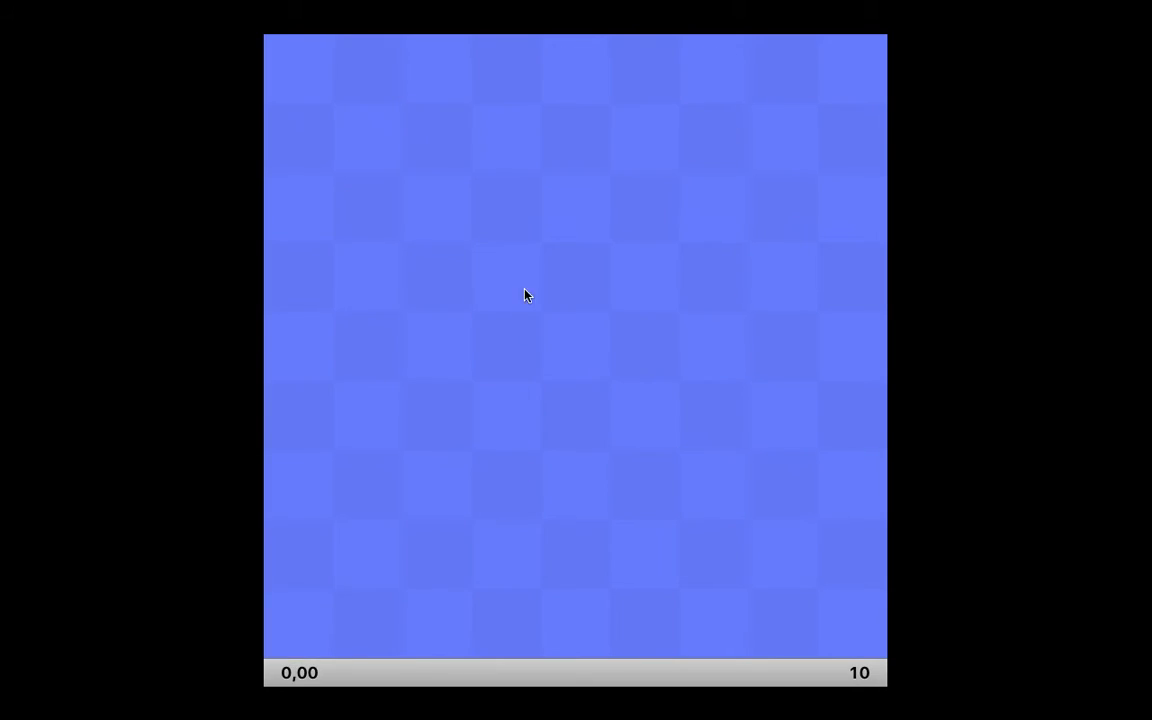
{"action": "left_click", "coordinate": [575, 555]}
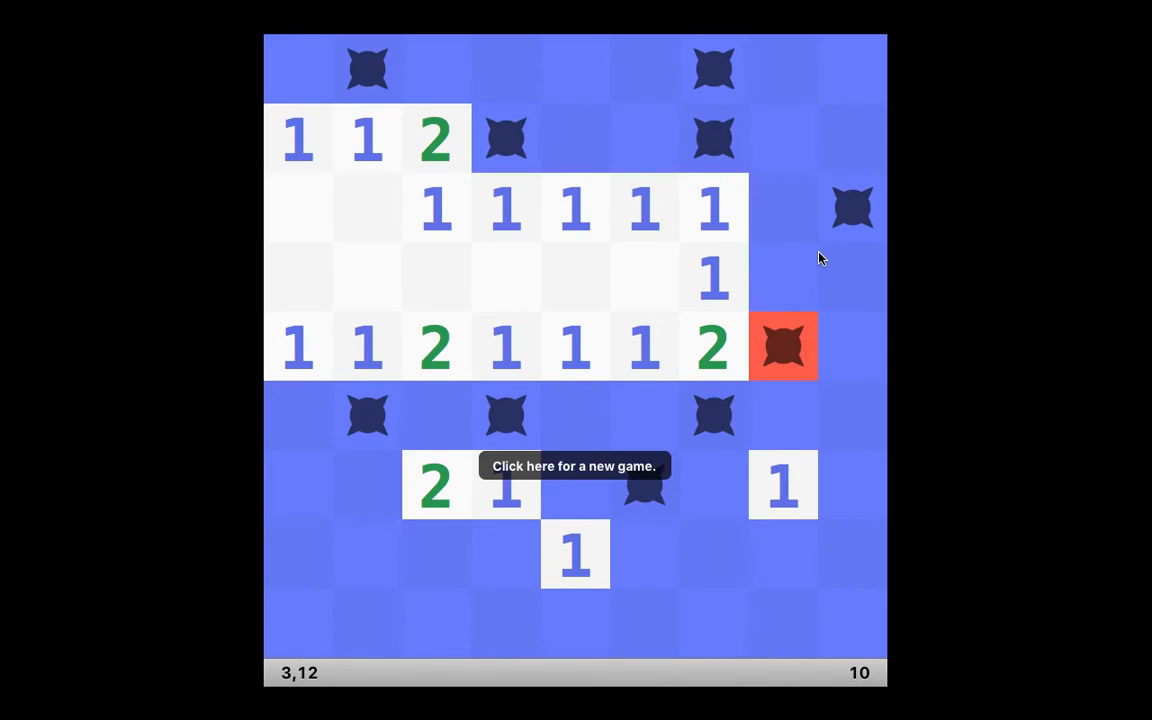
{"action": "mouse_move", "coordinate": [593, 453]}
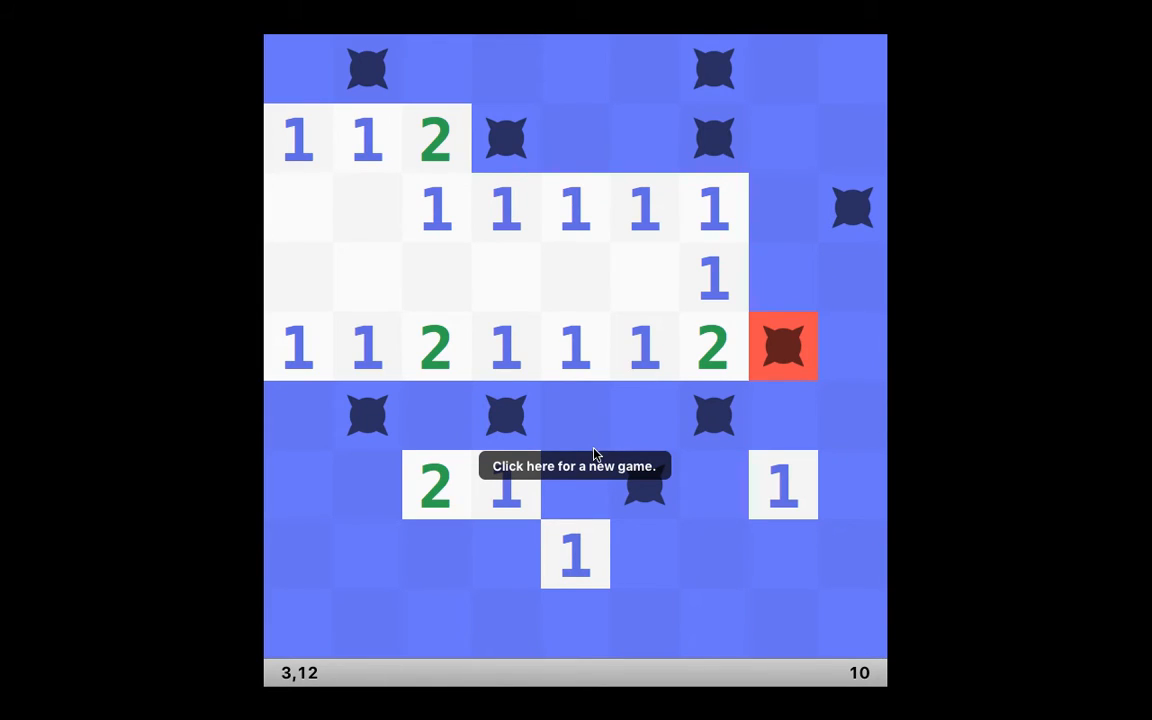
{"action": "left_click", "coordinate": [573, 466]}
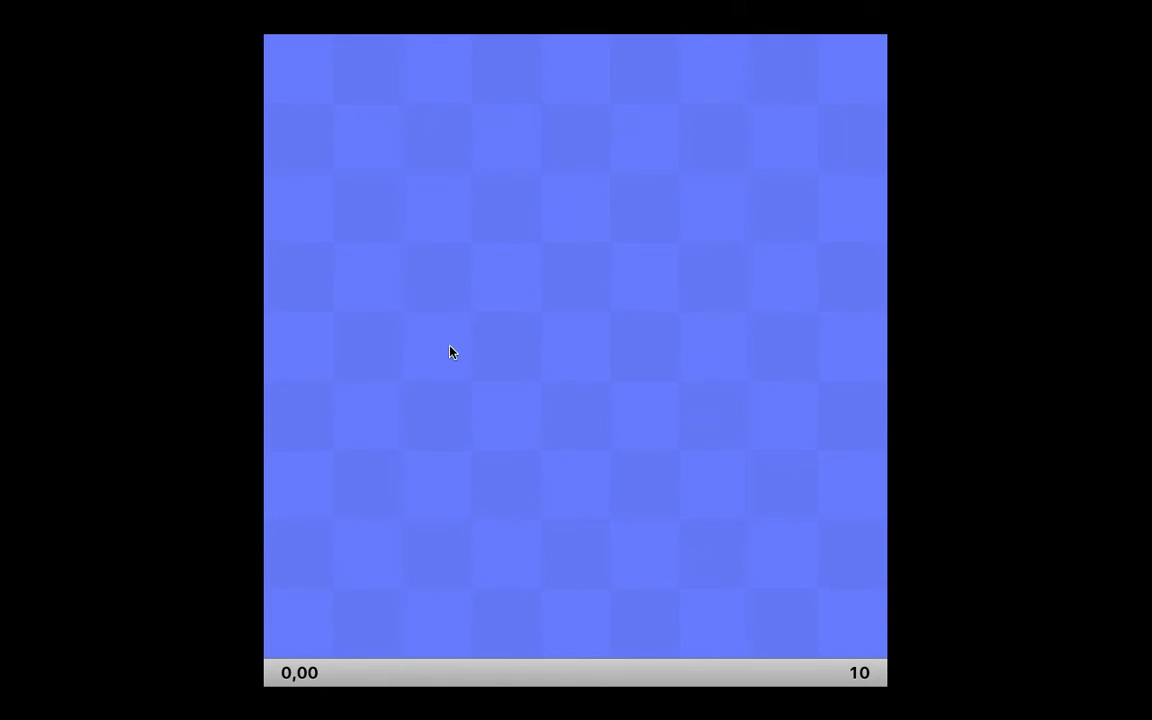
Step: Open the fresh board, flag the bottom, right-side and top mines, and clear cells beside them
{"action": "left_click", "coordinate": [450, 345]}
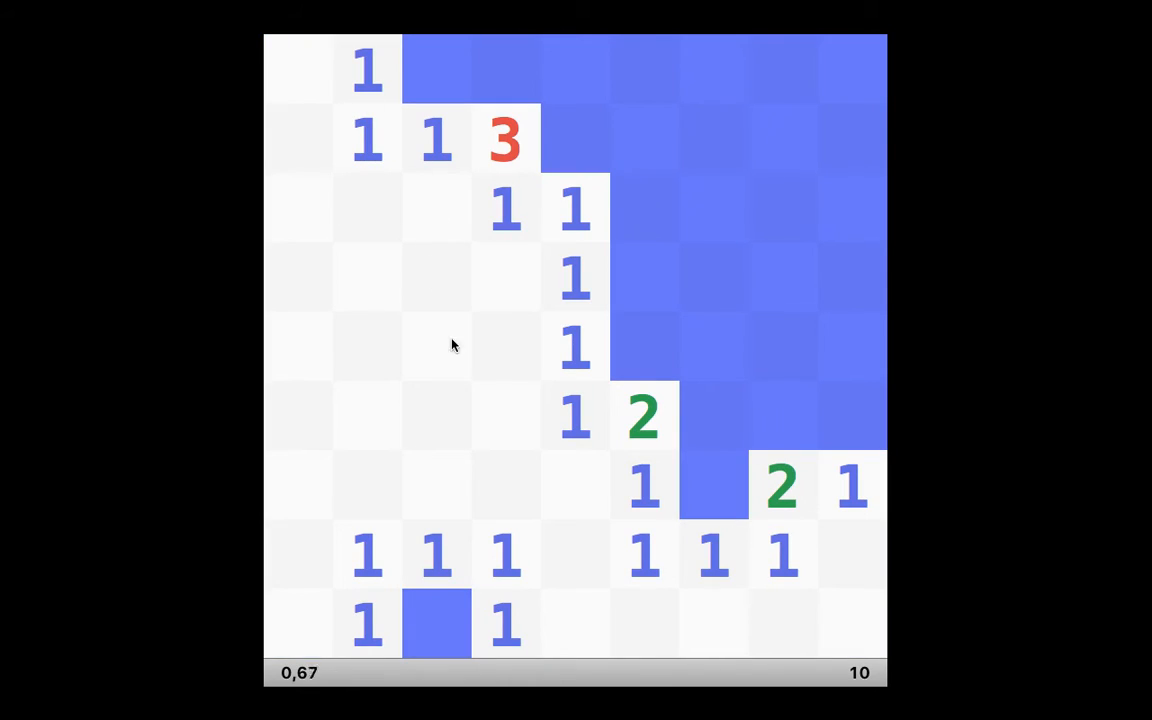
{"action": "right_click", "coordinate": [437, 623]}
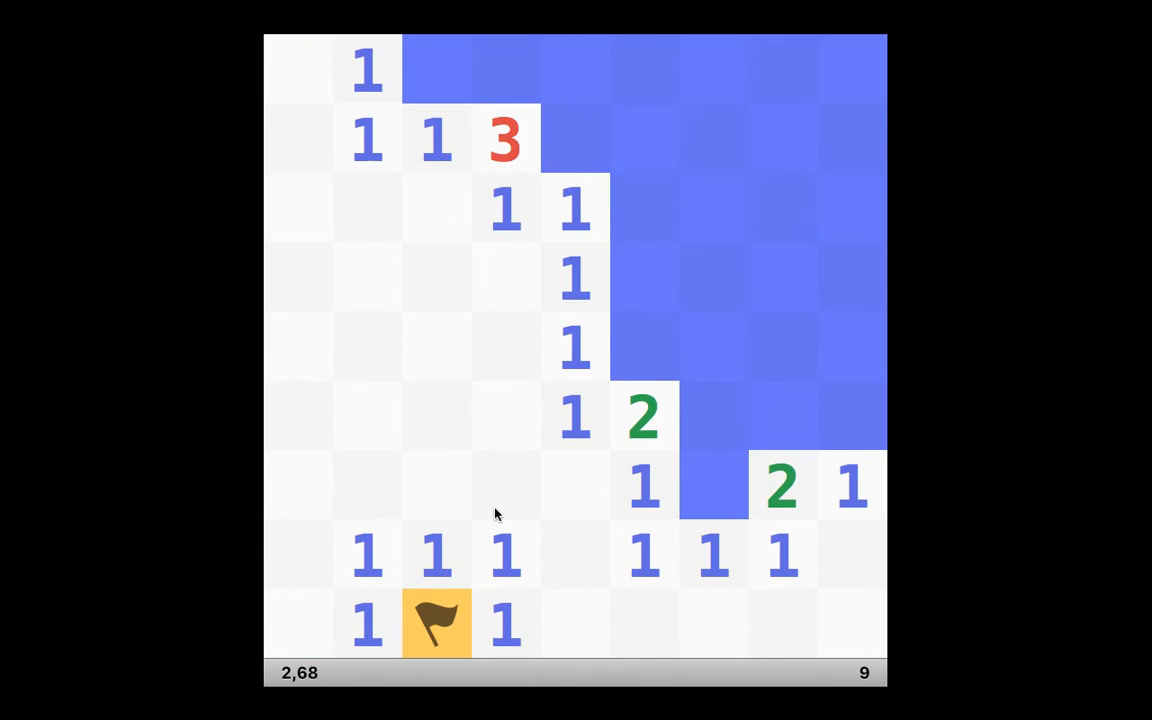
{"action": "right_click", "coordinate": [713, 485]}
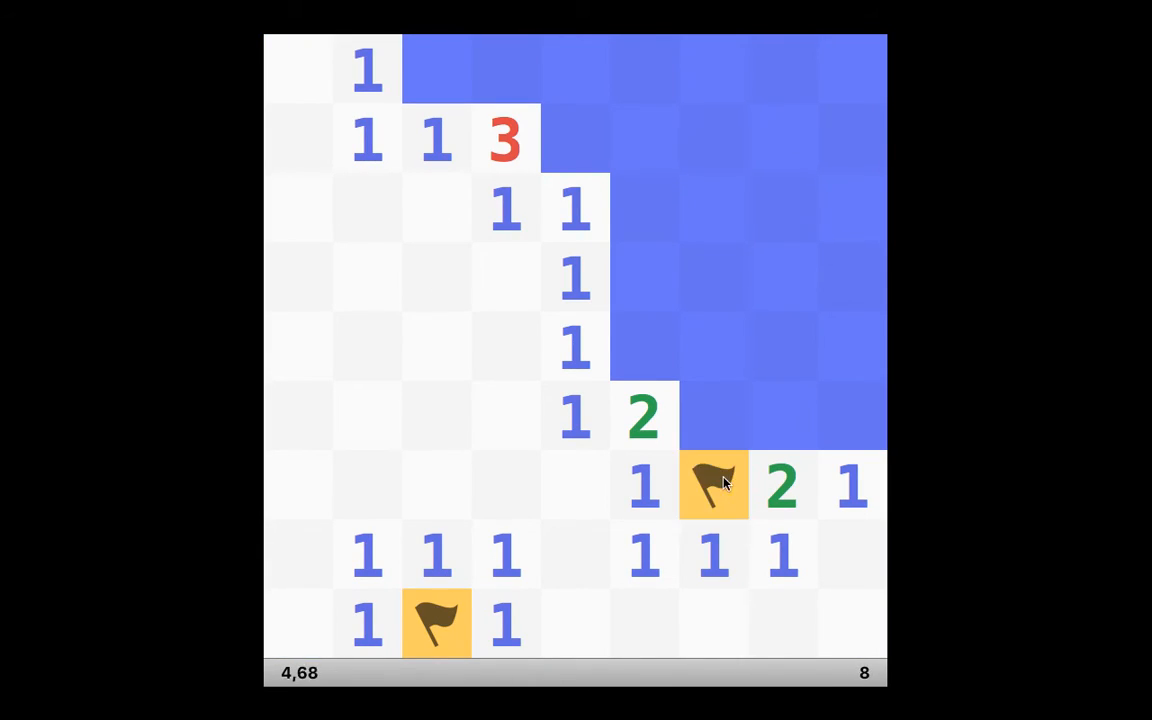
{"action": "mouse_move", "coordinate": [755, 430]}
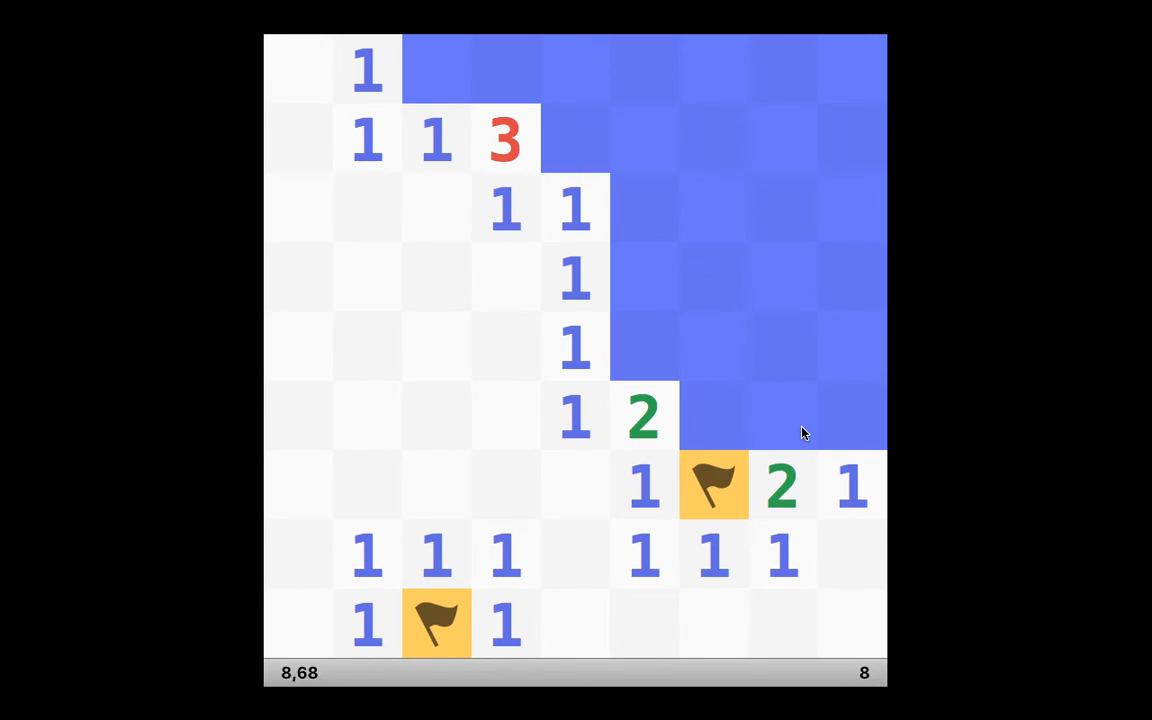
{"action": "mouse_move", "coordinate": [843, 418]}
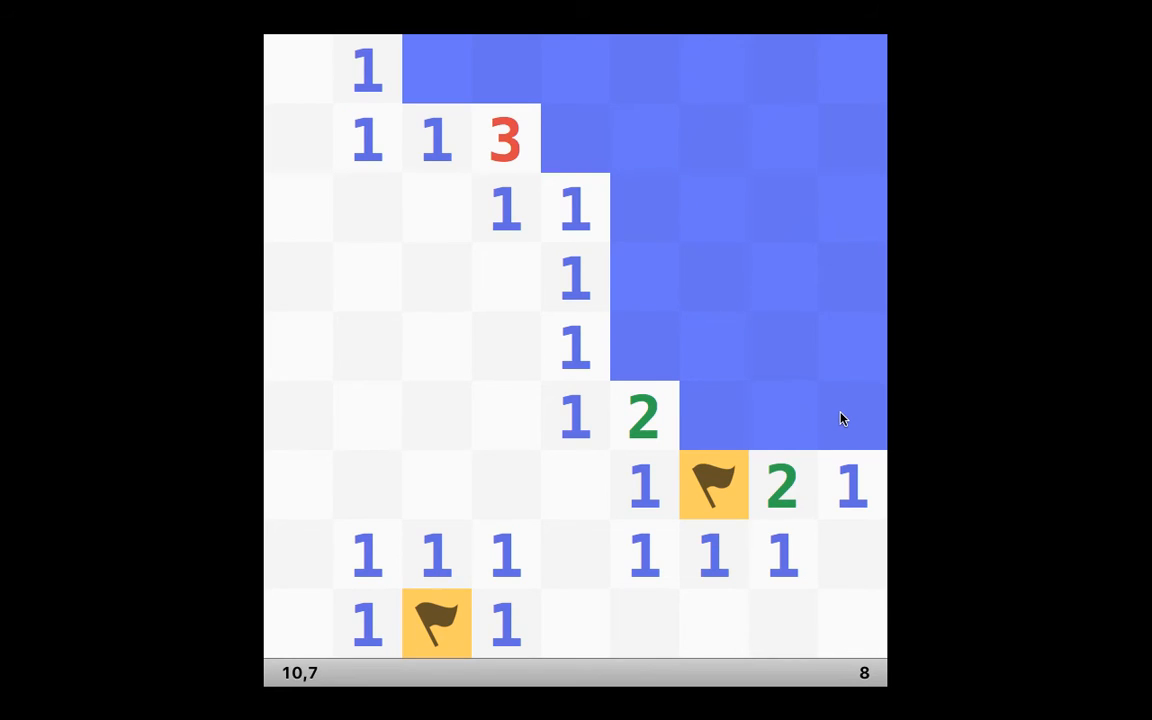
{"action": "mouse_move", "coordinate": [797, 419]}
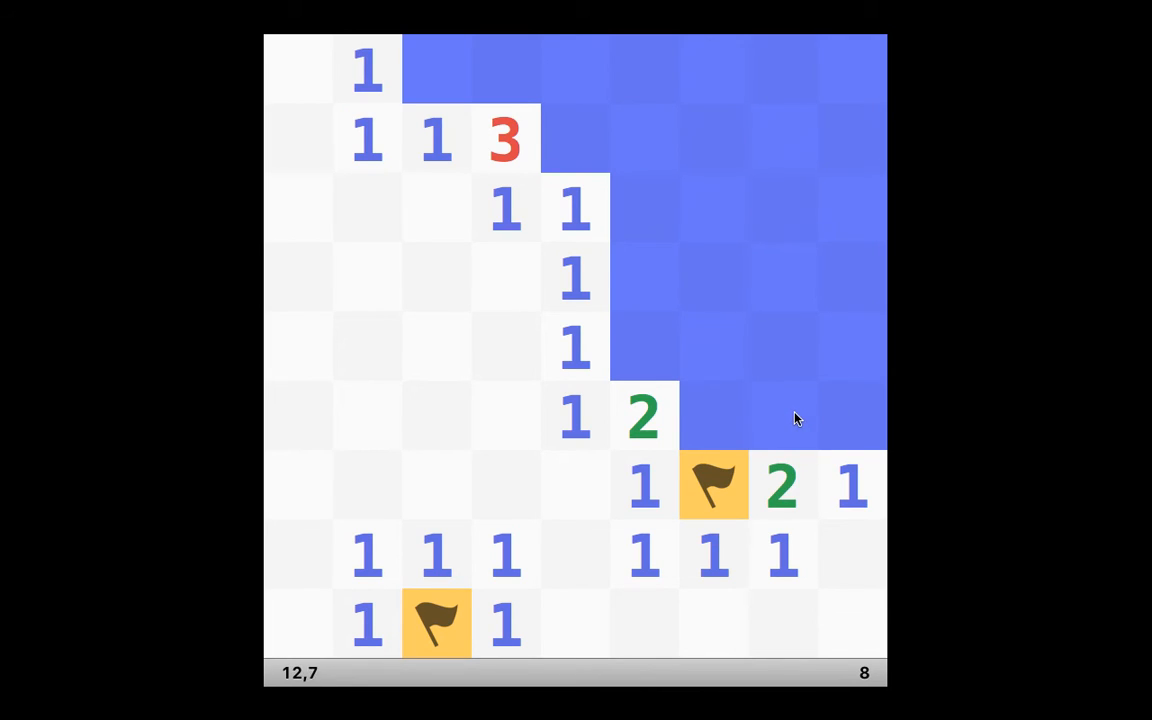
{"action": "mouse_move", "coordinate": [677, 330]}
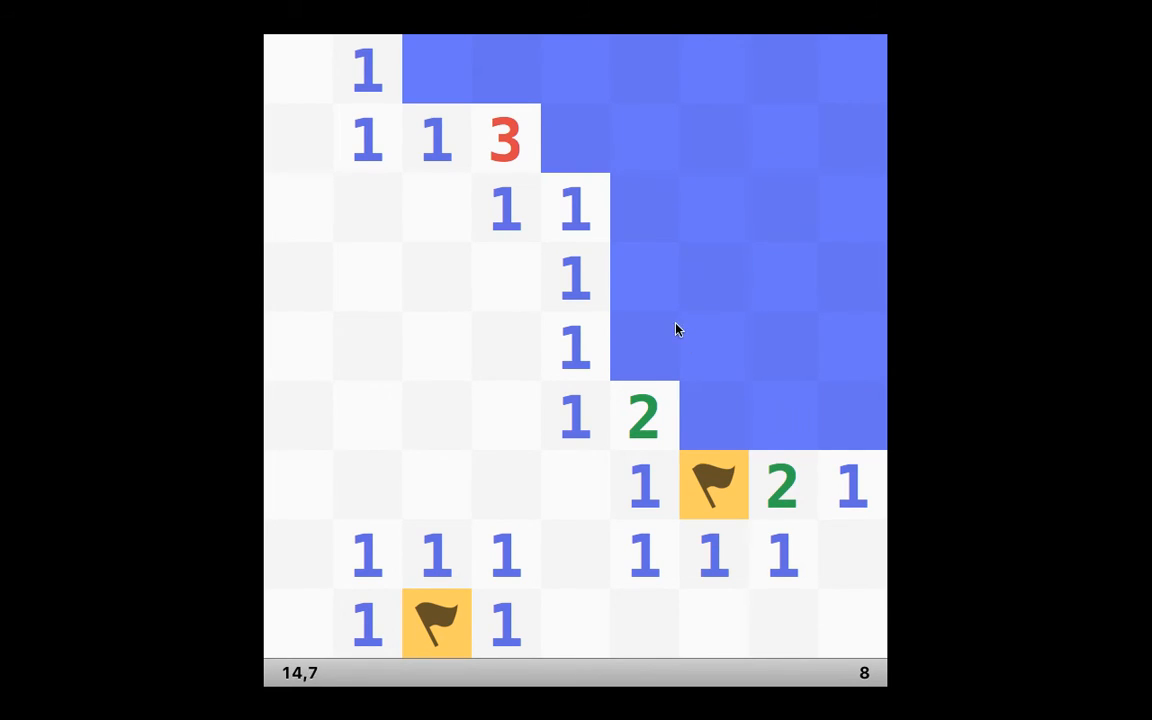
{"action": "right_click", "coordinate": [437, 68]}
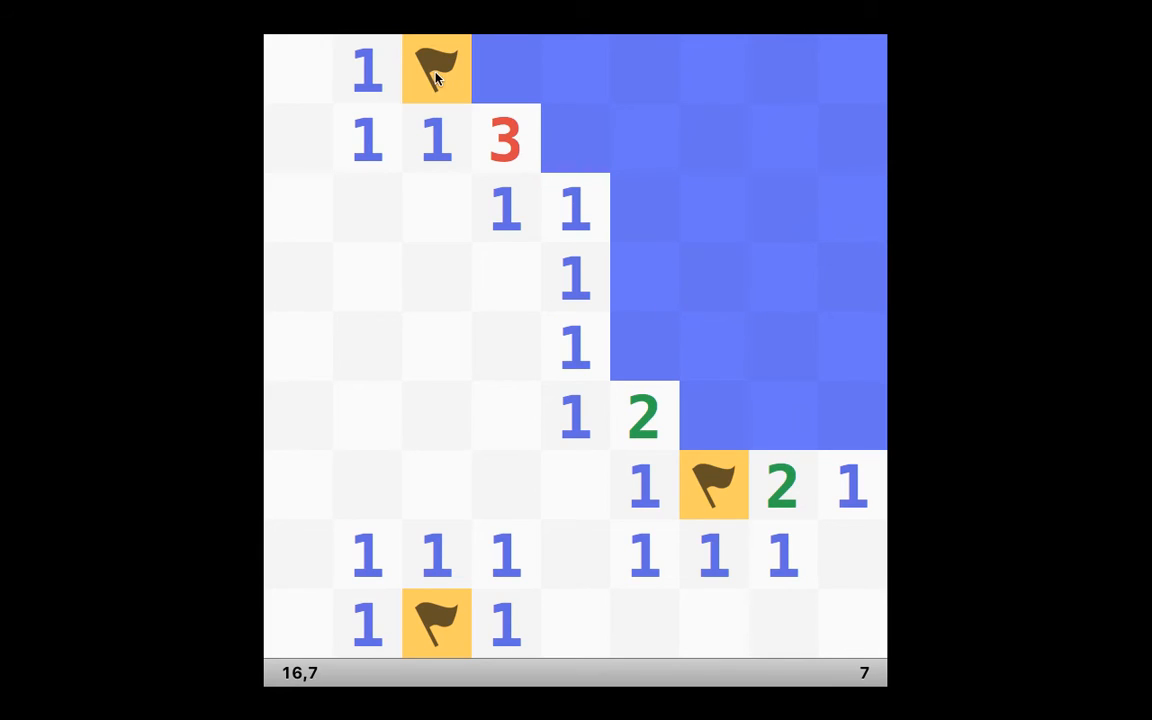
{"action": "mouse_move", "coordinate": [498, 72]}
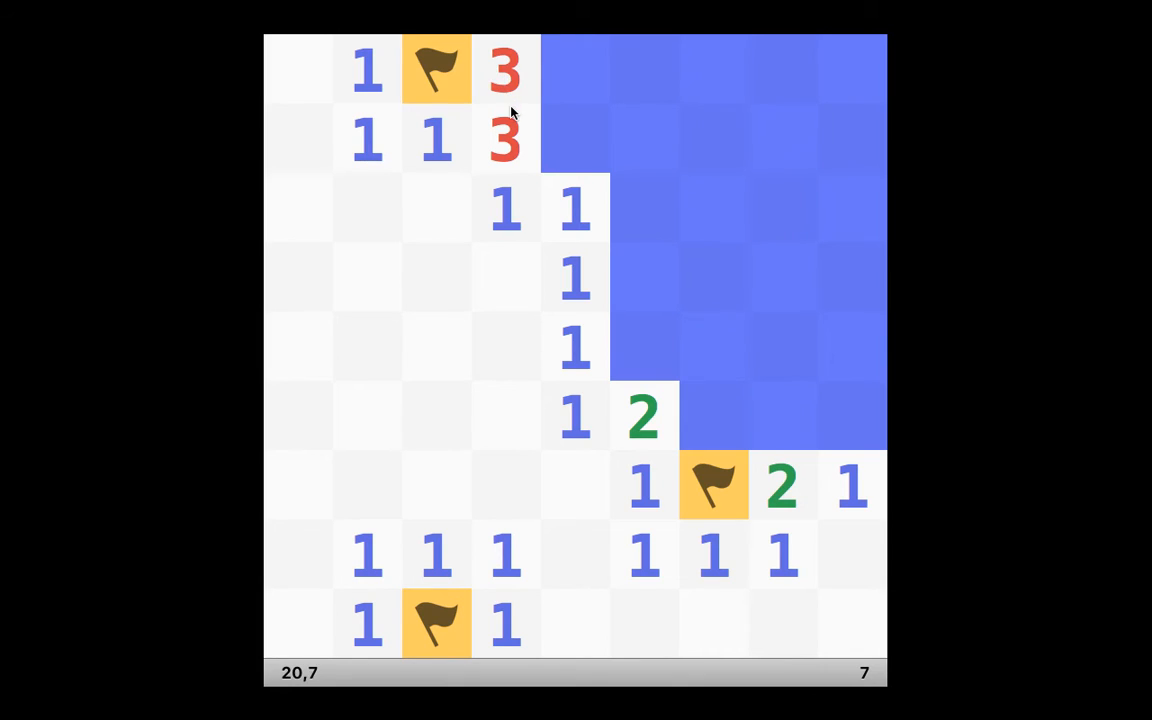
{"action": "mouse_move", "coordinate": [560, 70]}
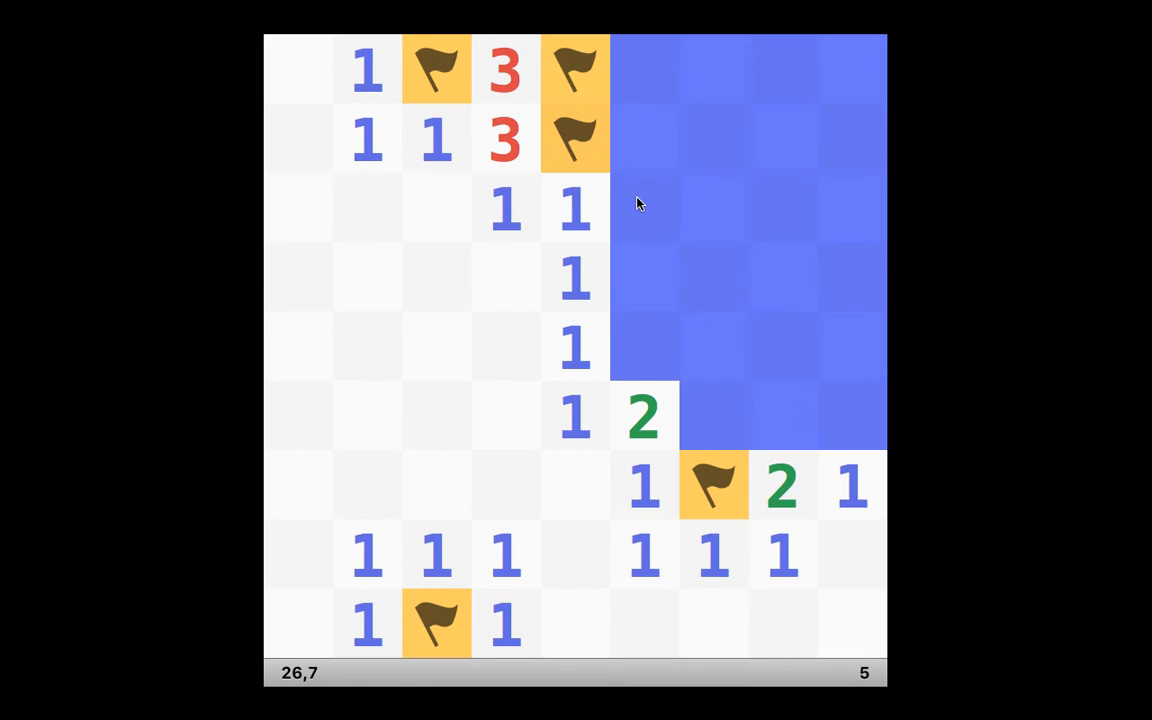
{"action": "left_click", "coordinate": [643, 208]}
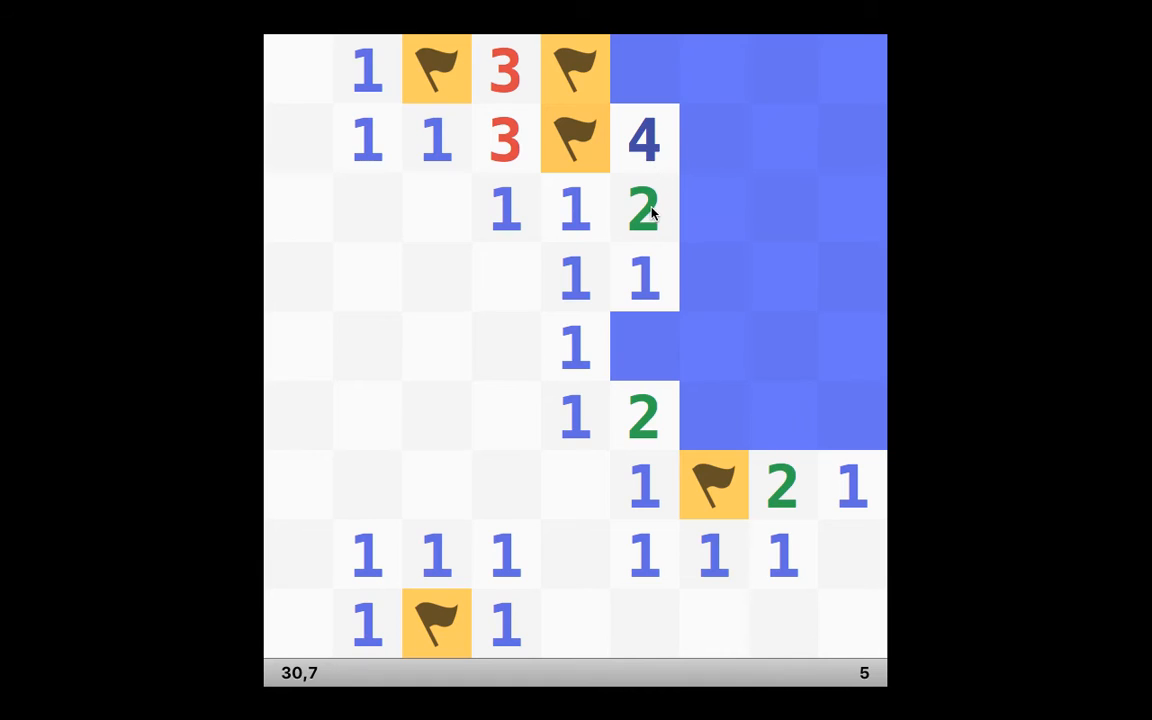
{"action": "mouse_move", "coordinate": [688, 188]}
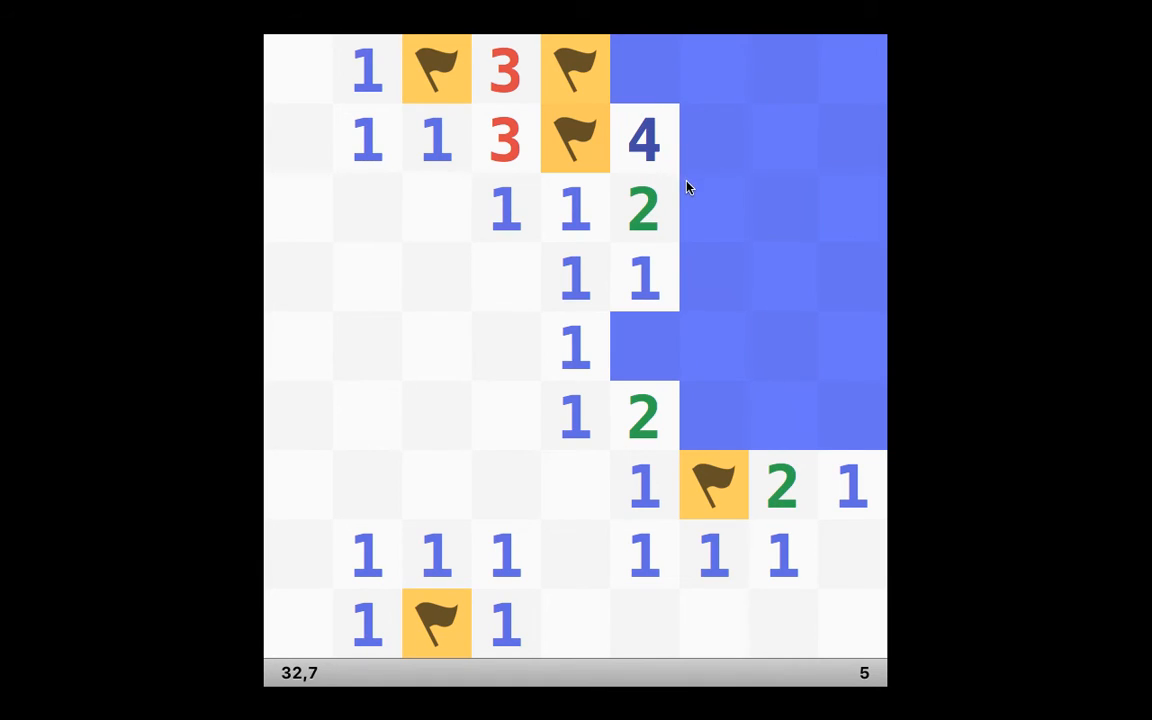
{"action": "mouse_move", "coordinate": [738, 153]}
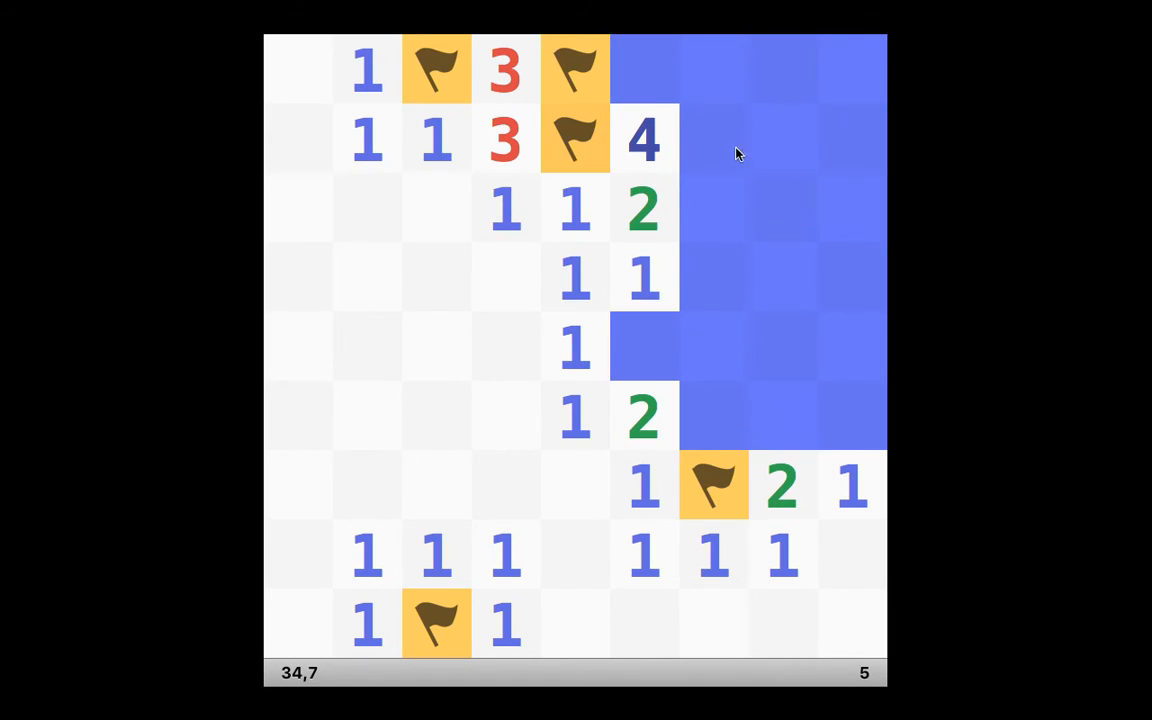
{"action": "mouse_move", "coordinate": [658, 108]}
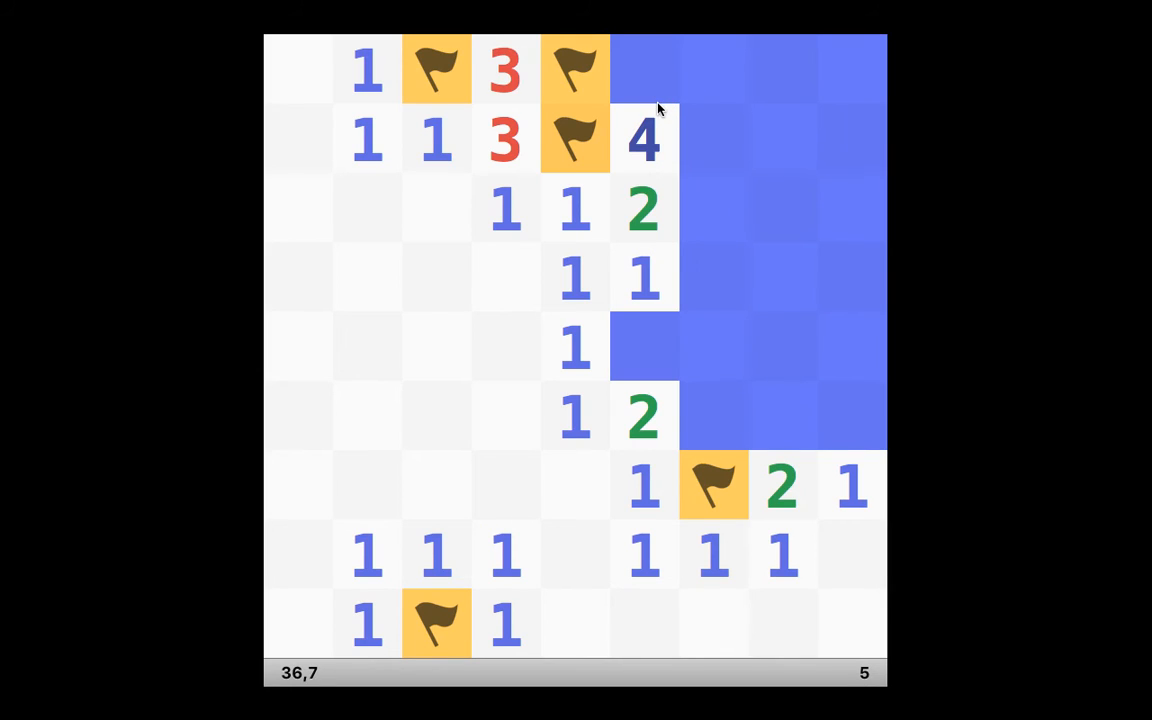
{"action": "mouse_move", "coordinate": [642, 72]}
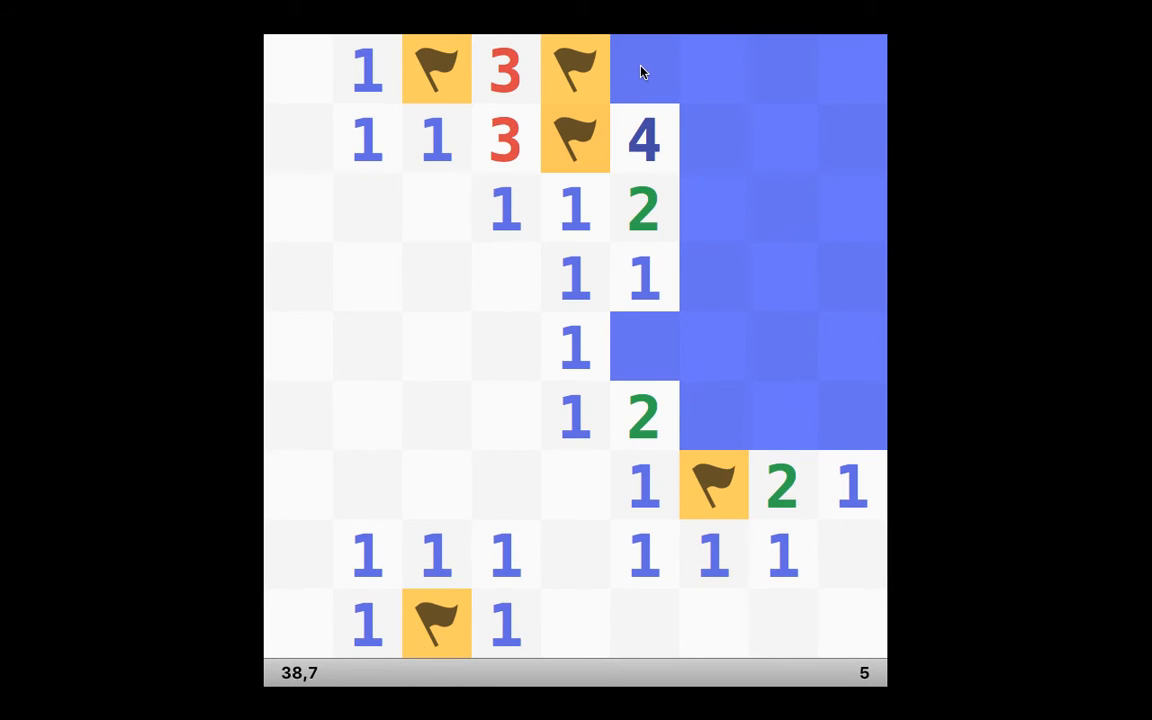
{"action": "mouse_move", "coordinate": [631, 338]}
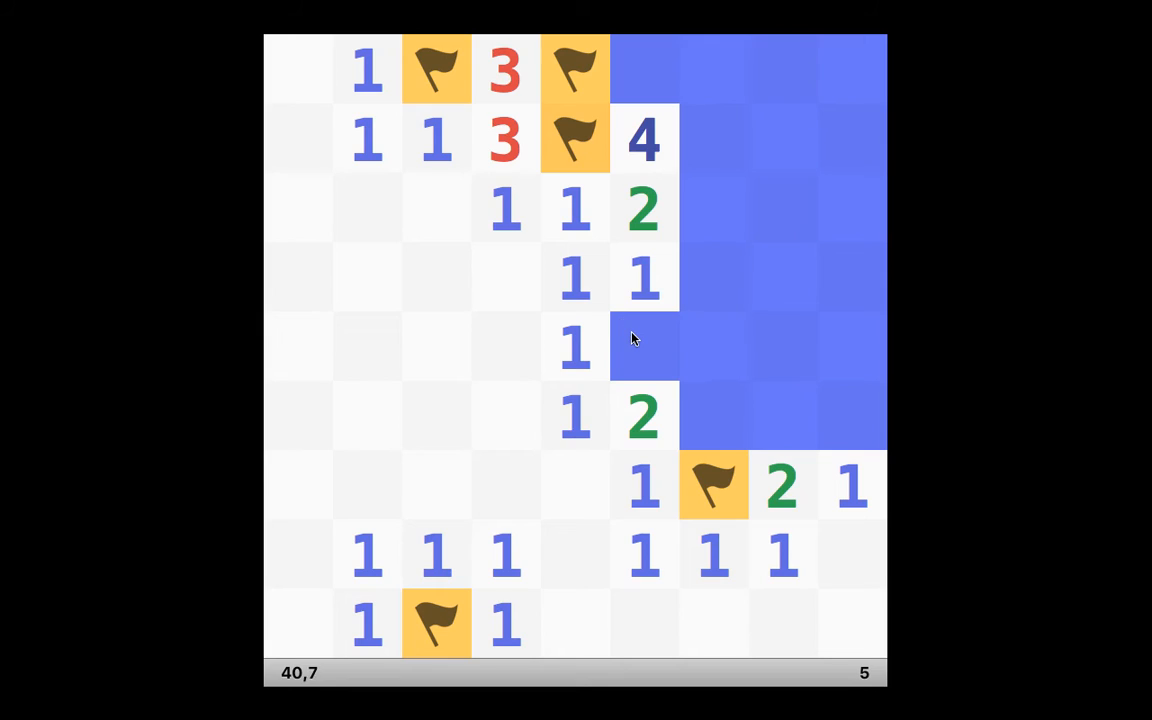
{"action": "mouse_move", "coordinate": [632, 338]}
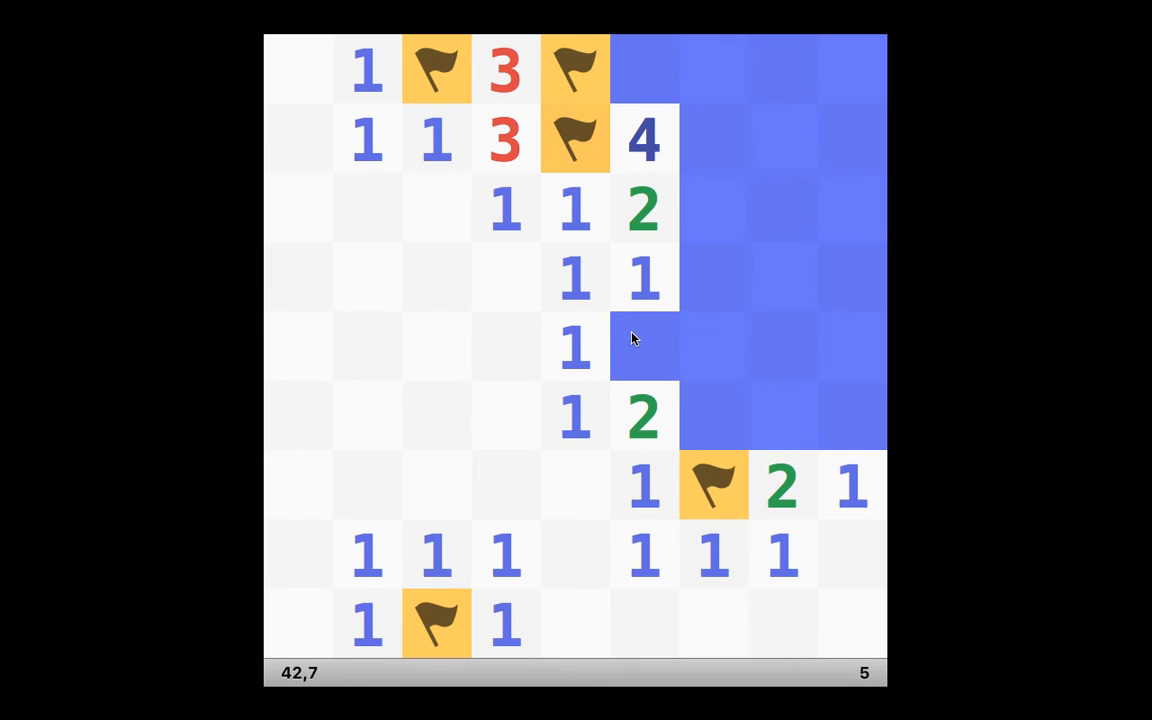
Step: Flag the mine between the 1 and 2 and uncover the safe right-side cells, leaving 4 mines
{"action": "right_click", "coordinate": [645, 347]}
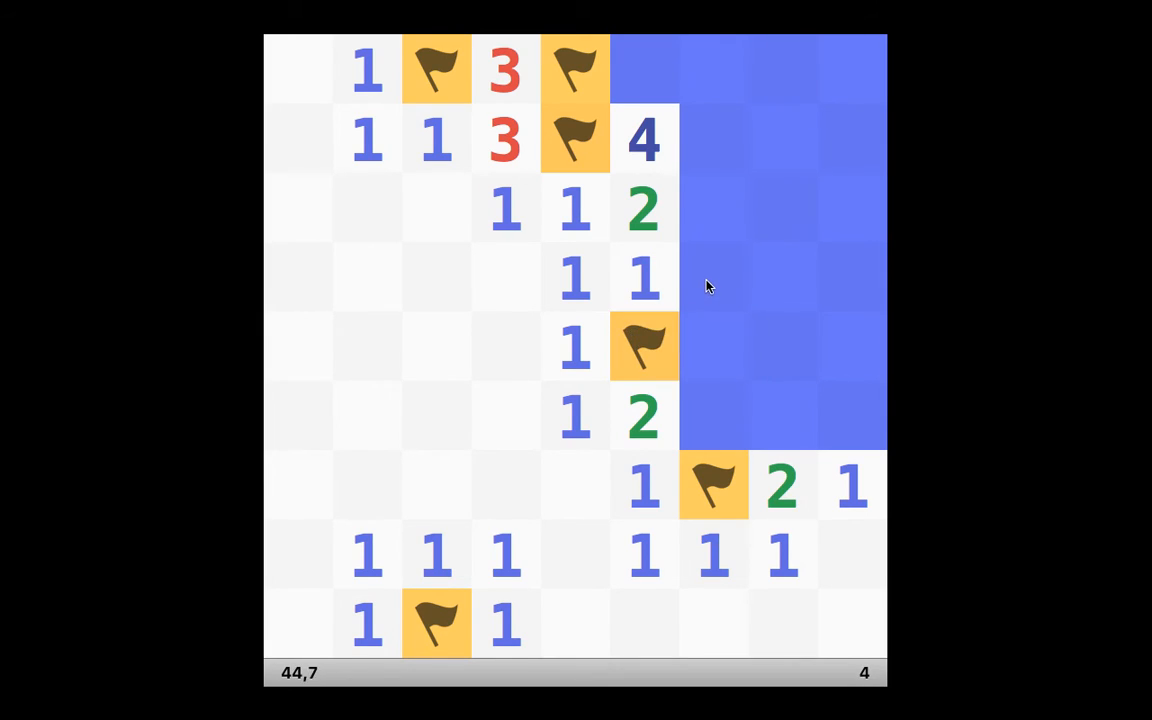
{"action": "left_click", "coordinate": [712, 277]}
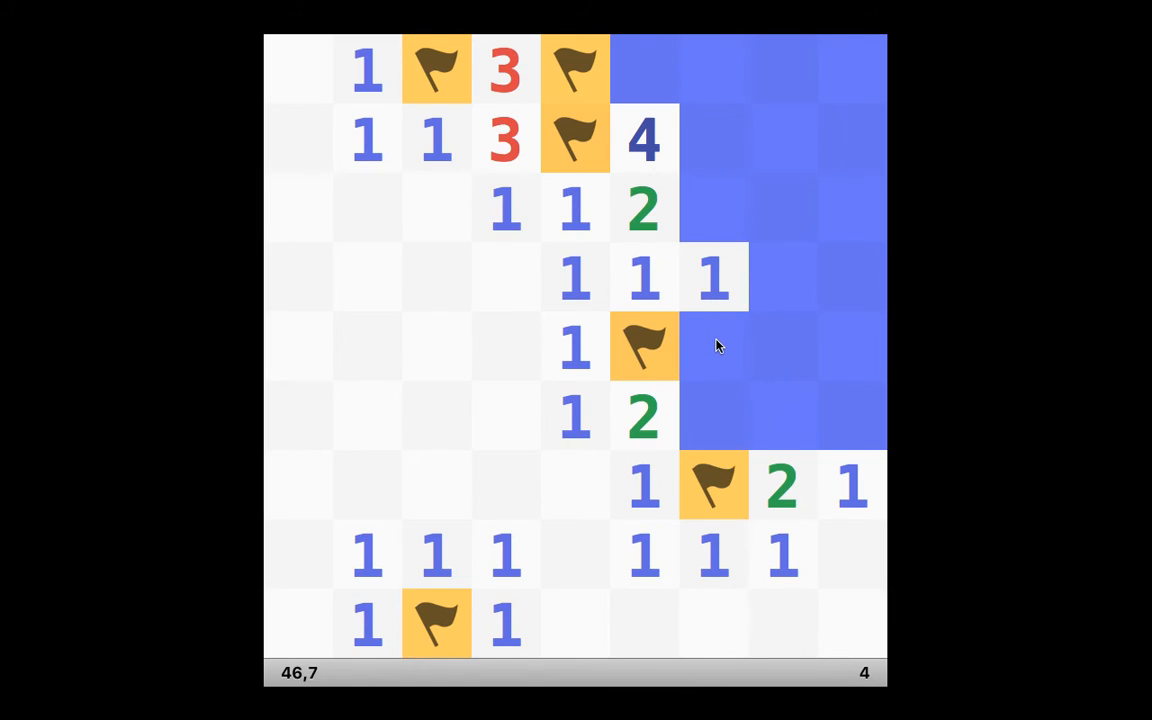
{"action": "left_click", "coordinate": [713, 347]}
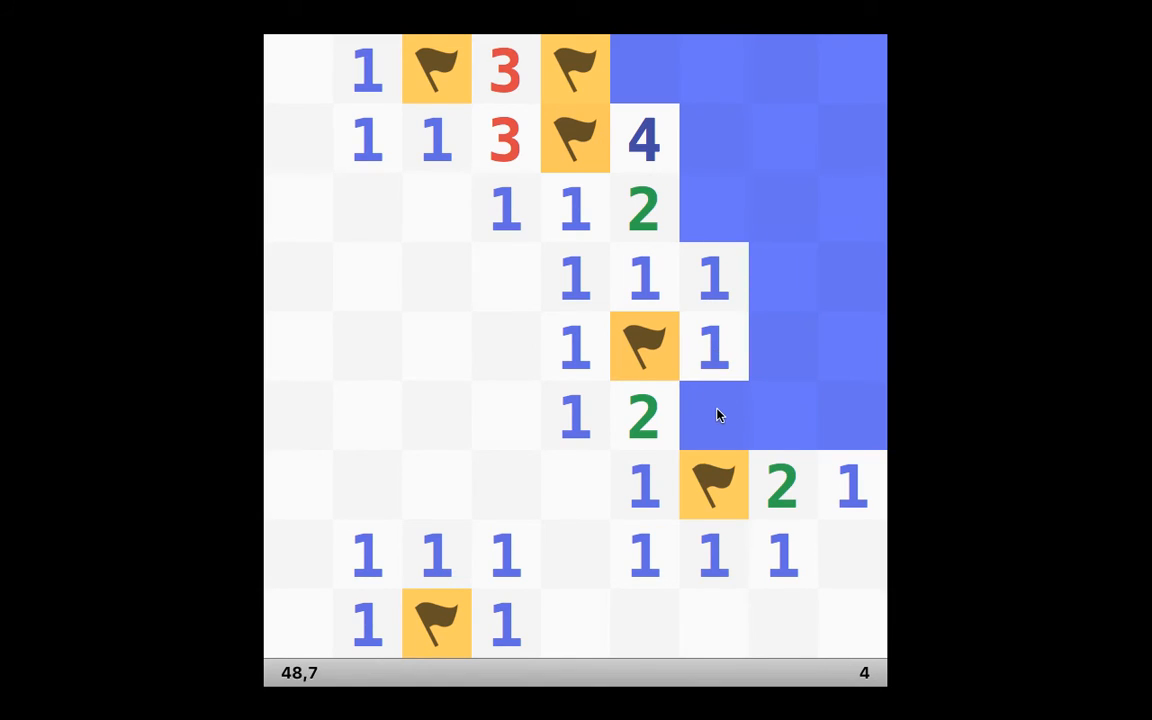
{"action": "left_click", "coordinate": [712, 417]}
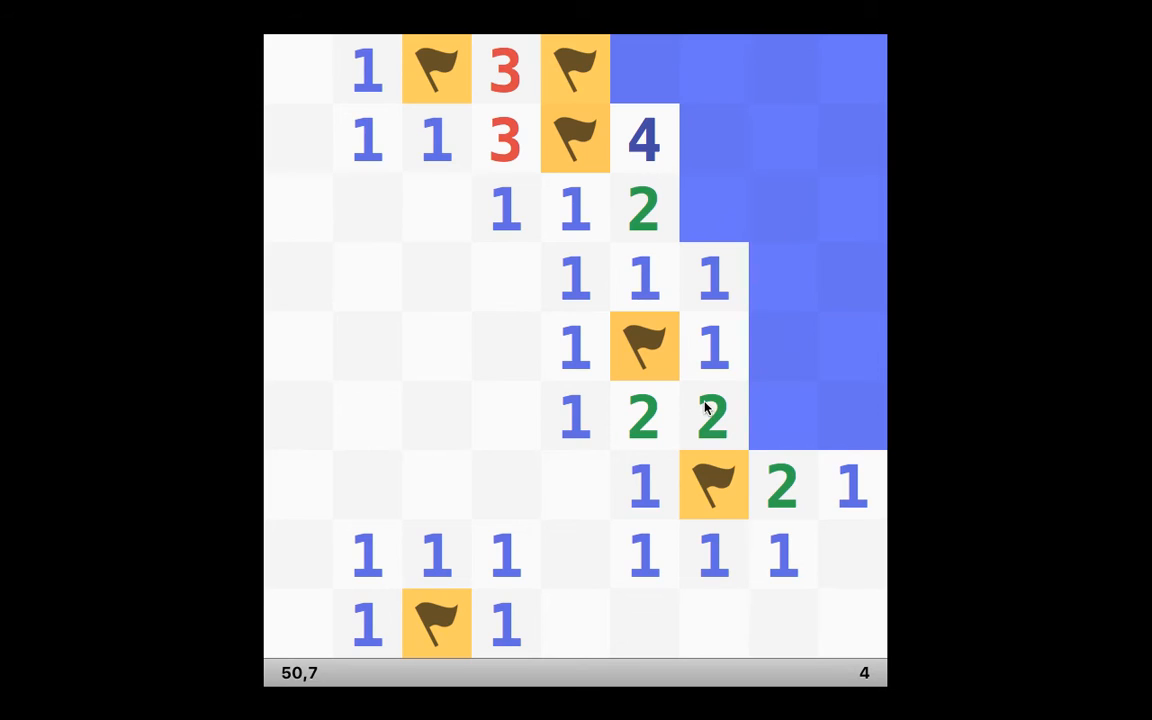
{"action": "left_click", "coordinate": [782, 415]}
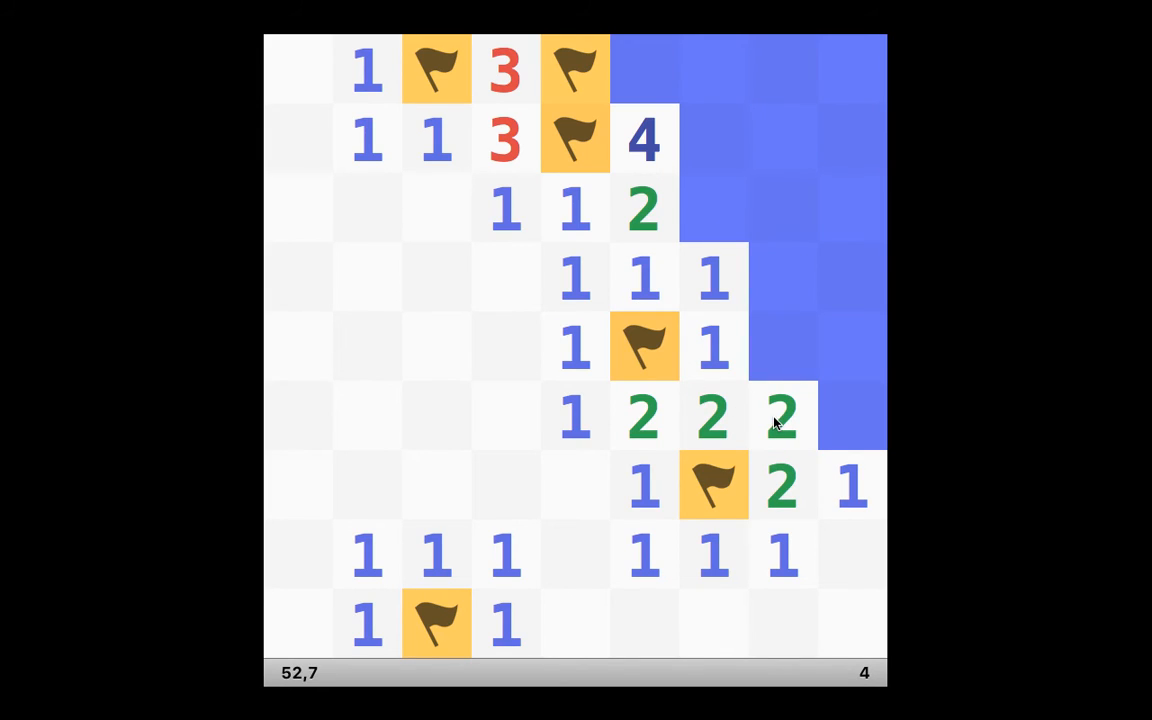
{"action": "mouse_move", "coordinate": [862, 422]}
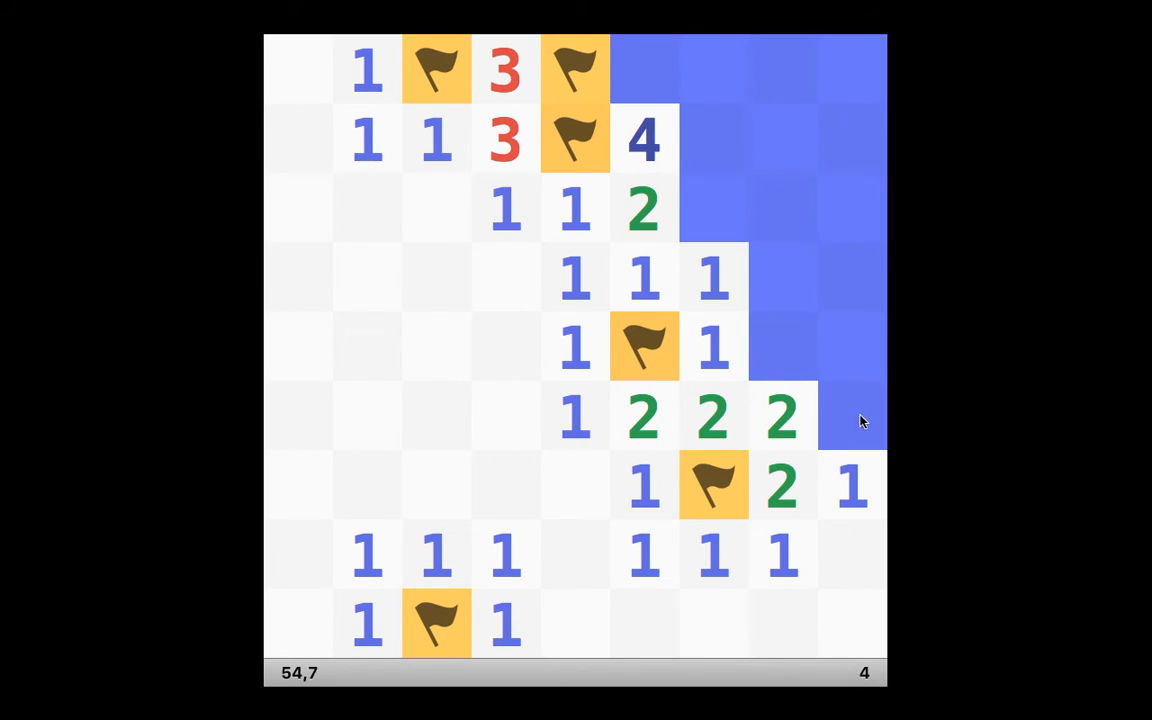
{"action": "mouse_move", "coordinate": [850, 417]}
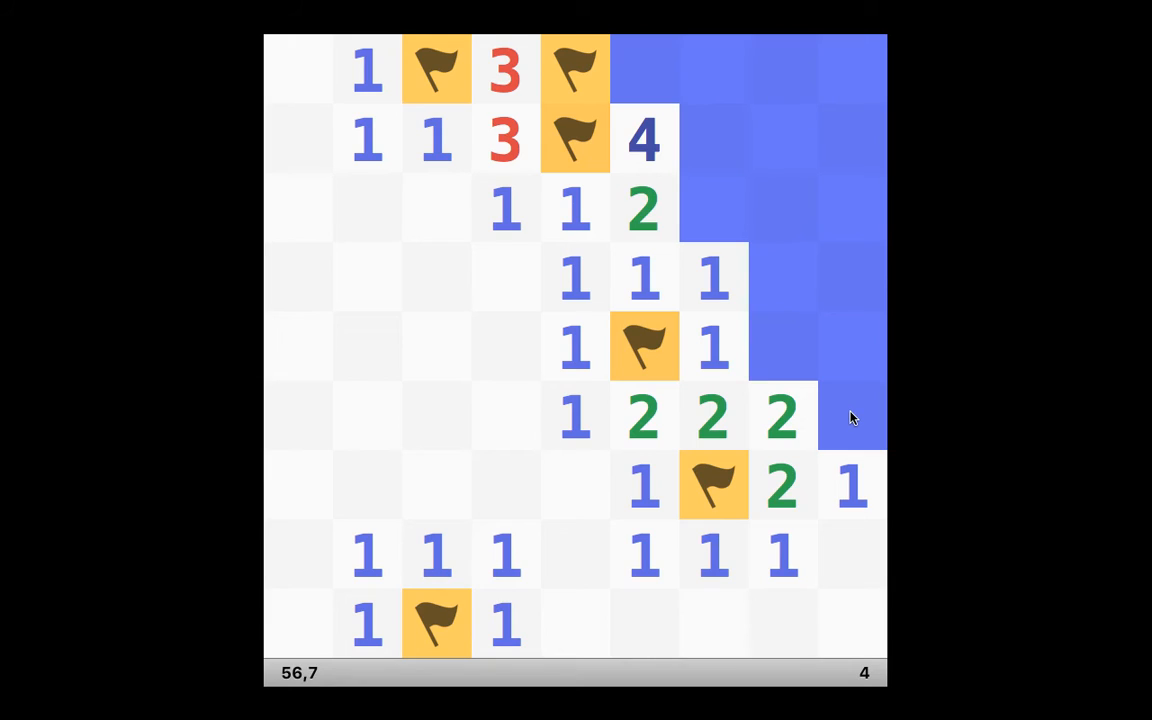
Step: Flag the right-edge mine and uncover the top-right corner cells, leaving one mine
{"action": "right_click", "coordinate": [852, 415]}
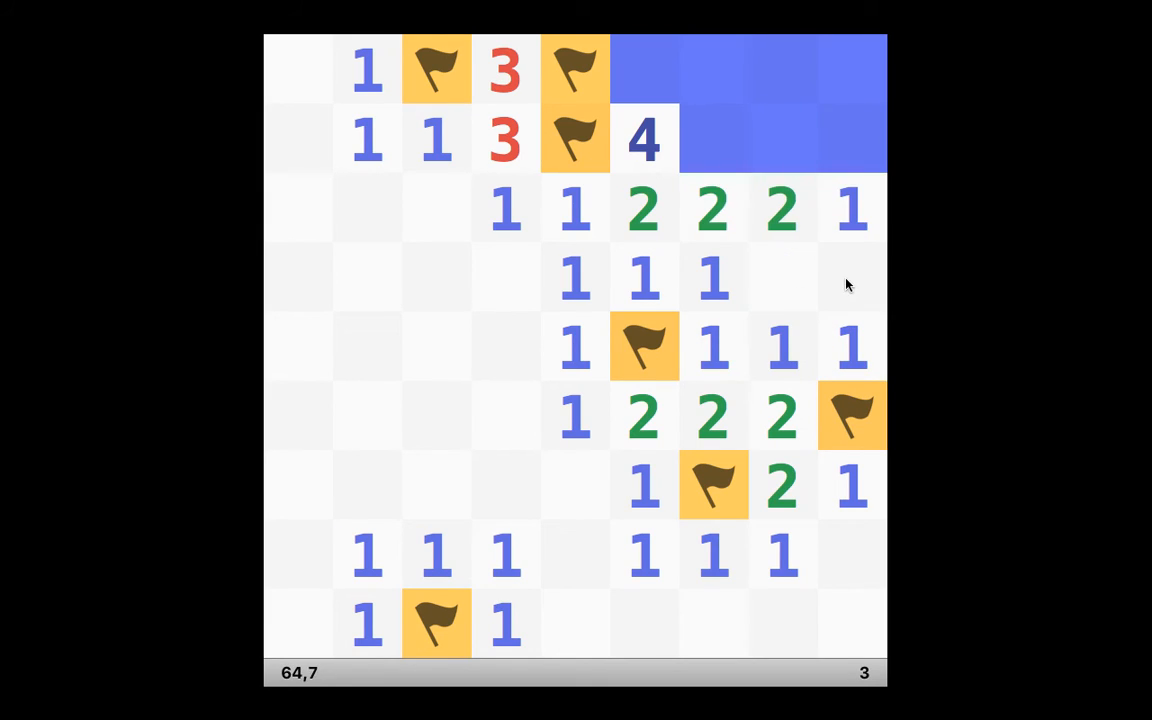
{"action": "mouse_move", "coordinate": [700, 138]}
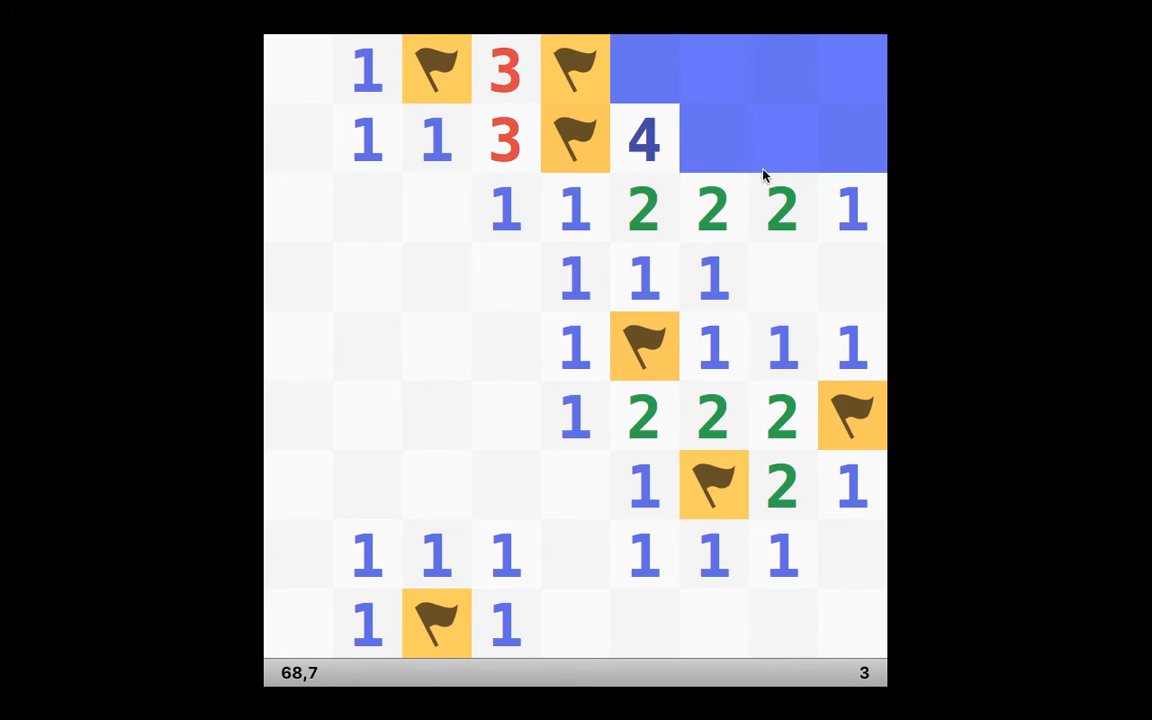
{"action": "mouse_move", "coordinate": [800, 155]}
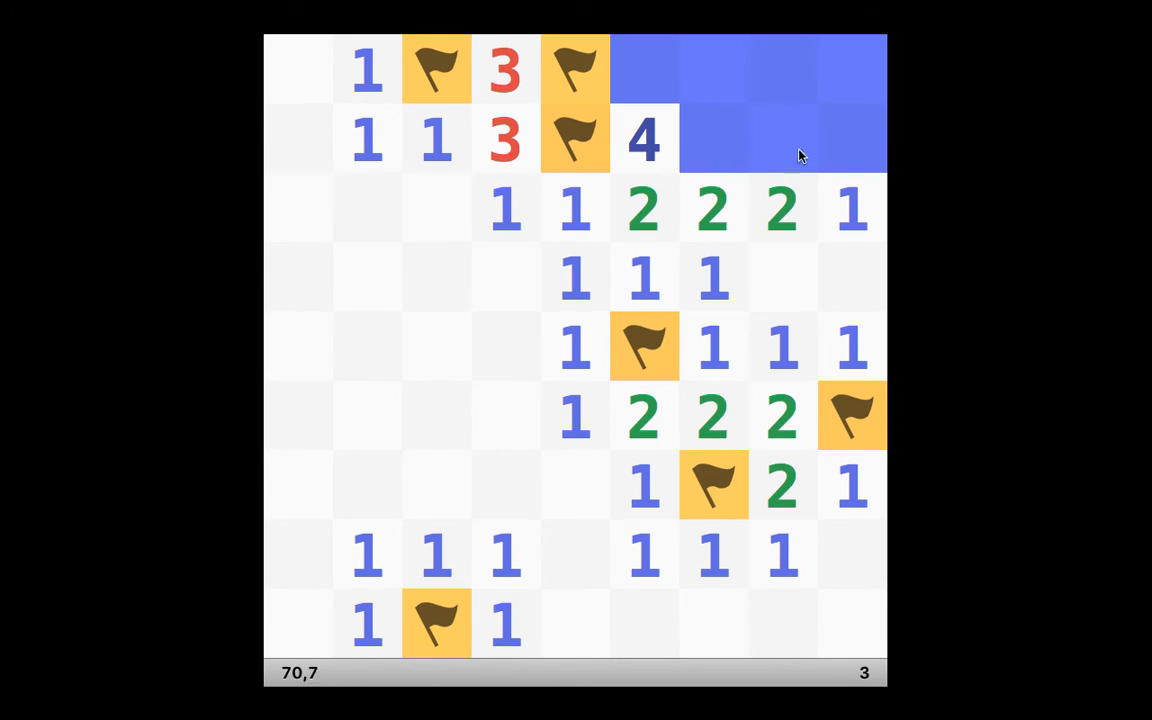
{"action": "mouse_move", "coordinate": [723, 153]}
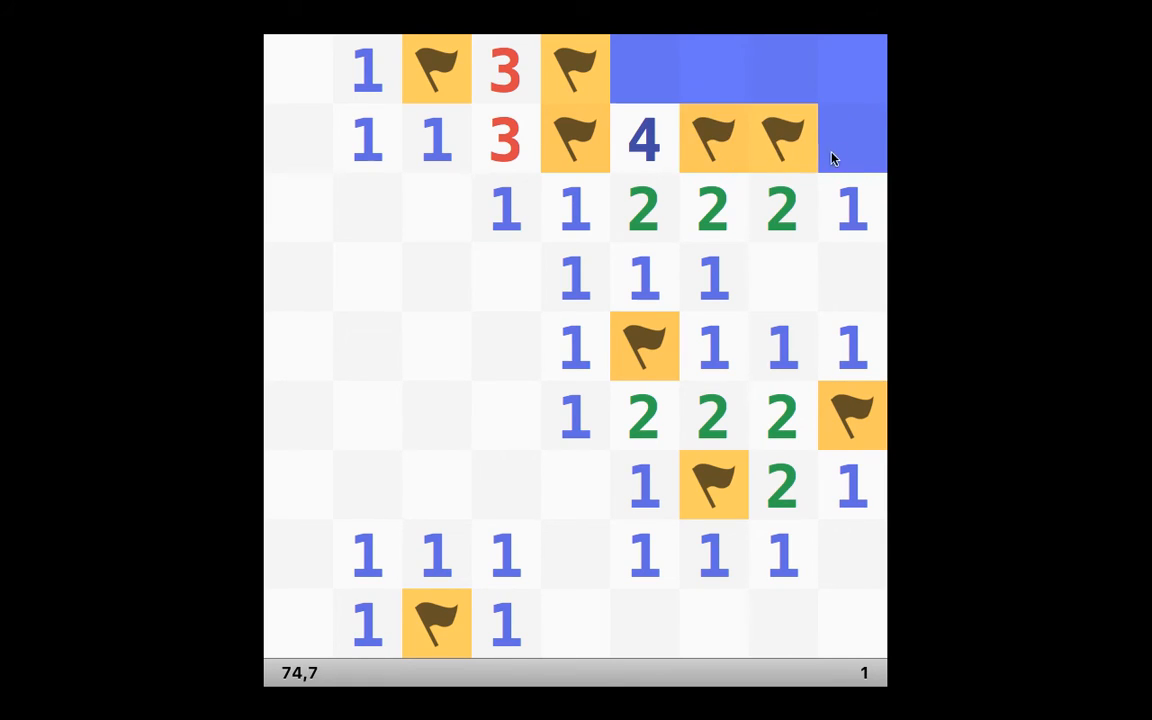
{"action": "mouse_move", "coordinate": [665, 82]}
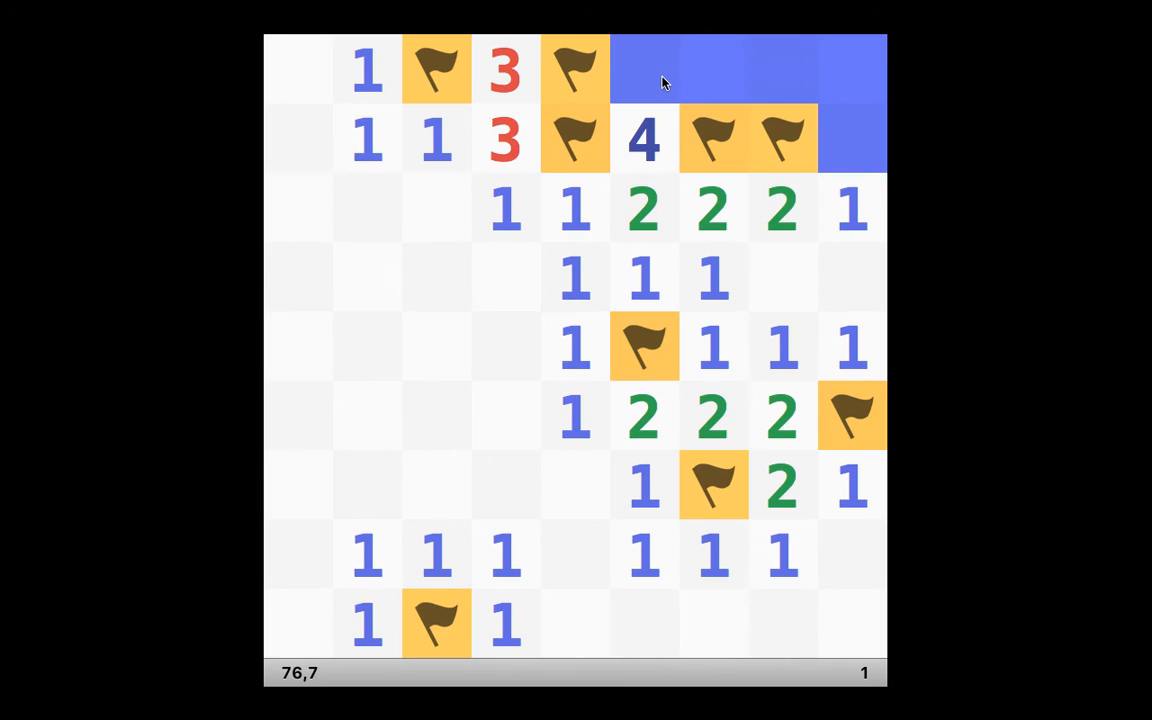
{"action": "mouse_move", "coordinate": [780, 152]}
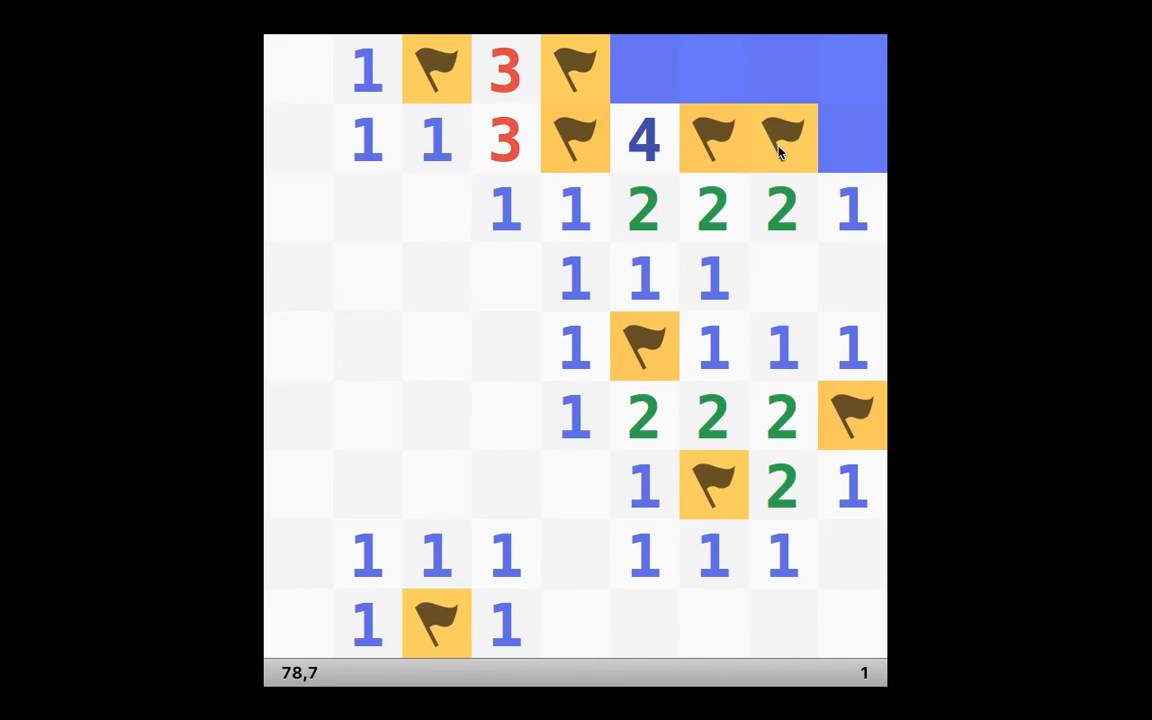
{"action": "mouse_move", "coordinate": [857, 157]}
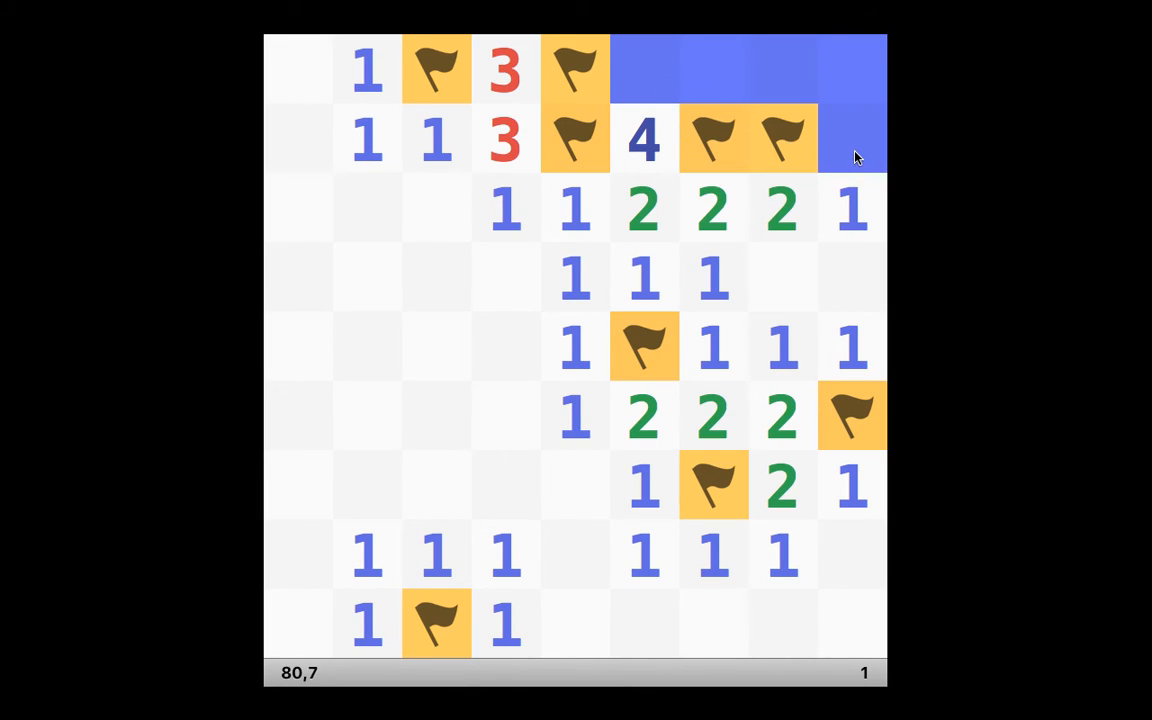
{"action": "left_click", "coordinate": [851, 138]}
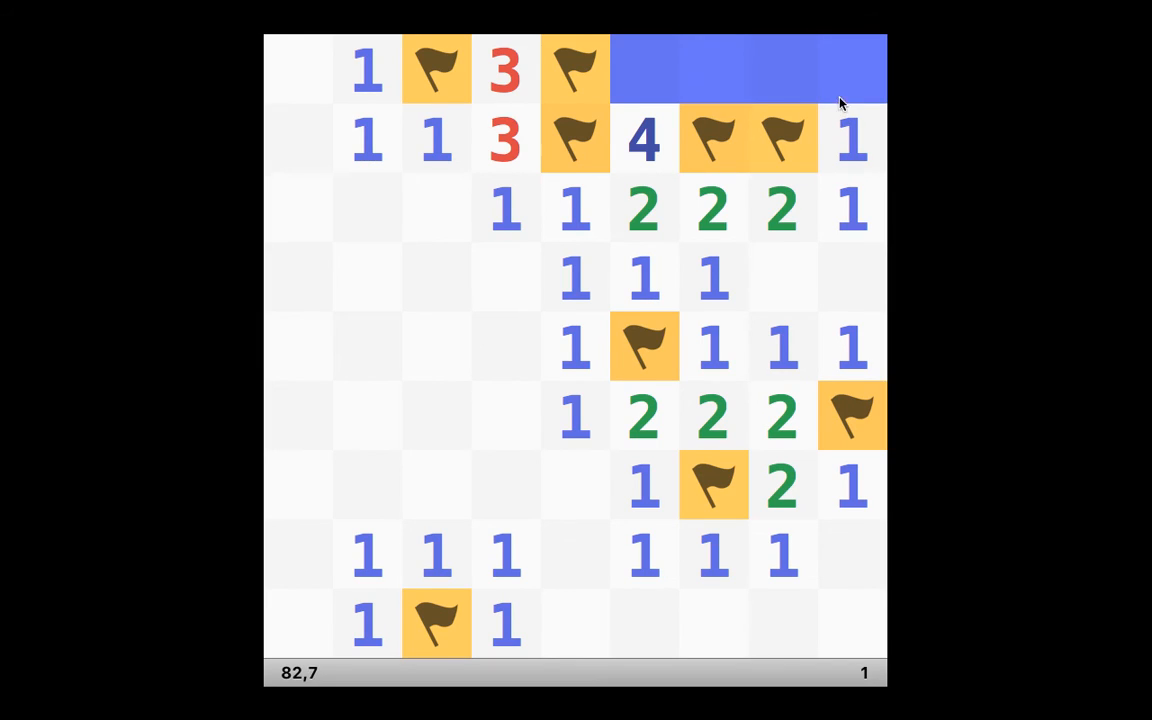
{"action": "left_click", "coordinate": [851, 69]}
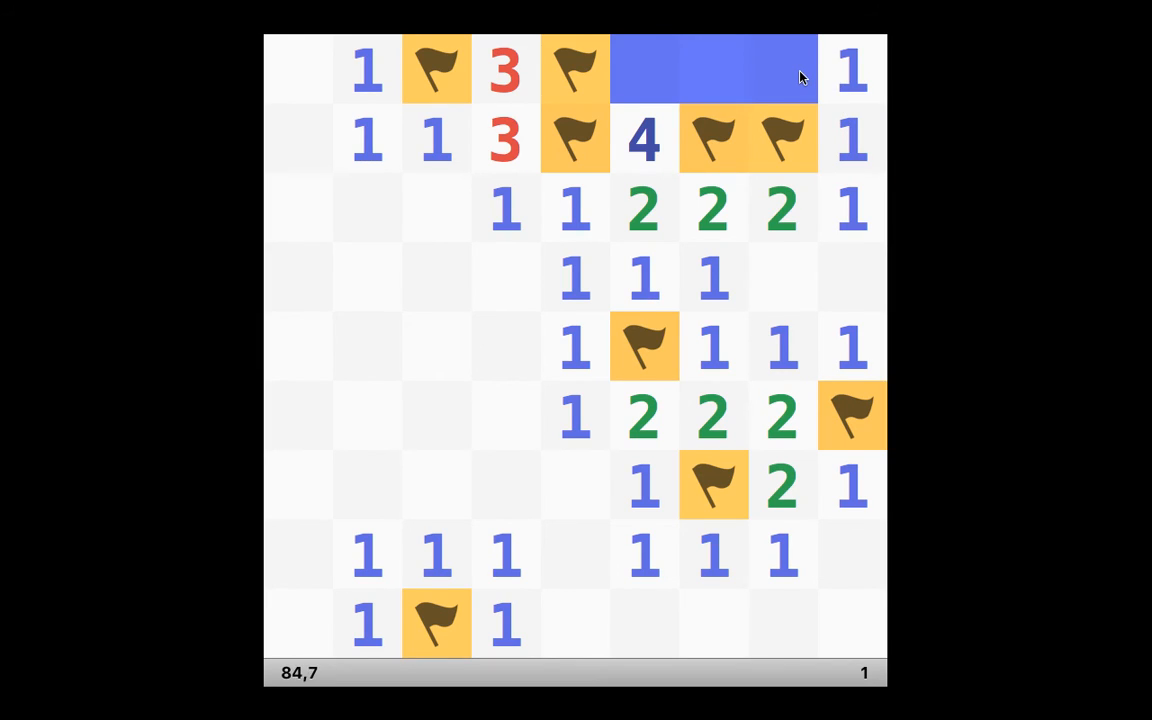
{"action": "mouse_move", "coordinate": [800, 77]}
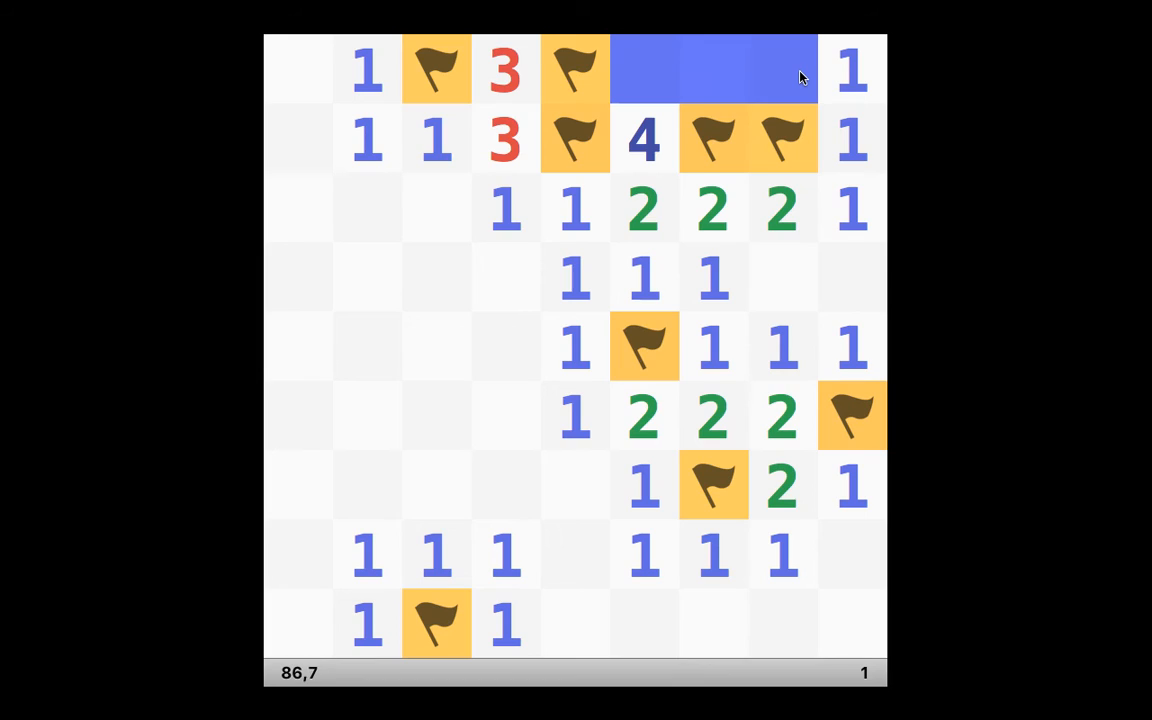
{"action": "mouse_move", "coordinate": [802, 78]}
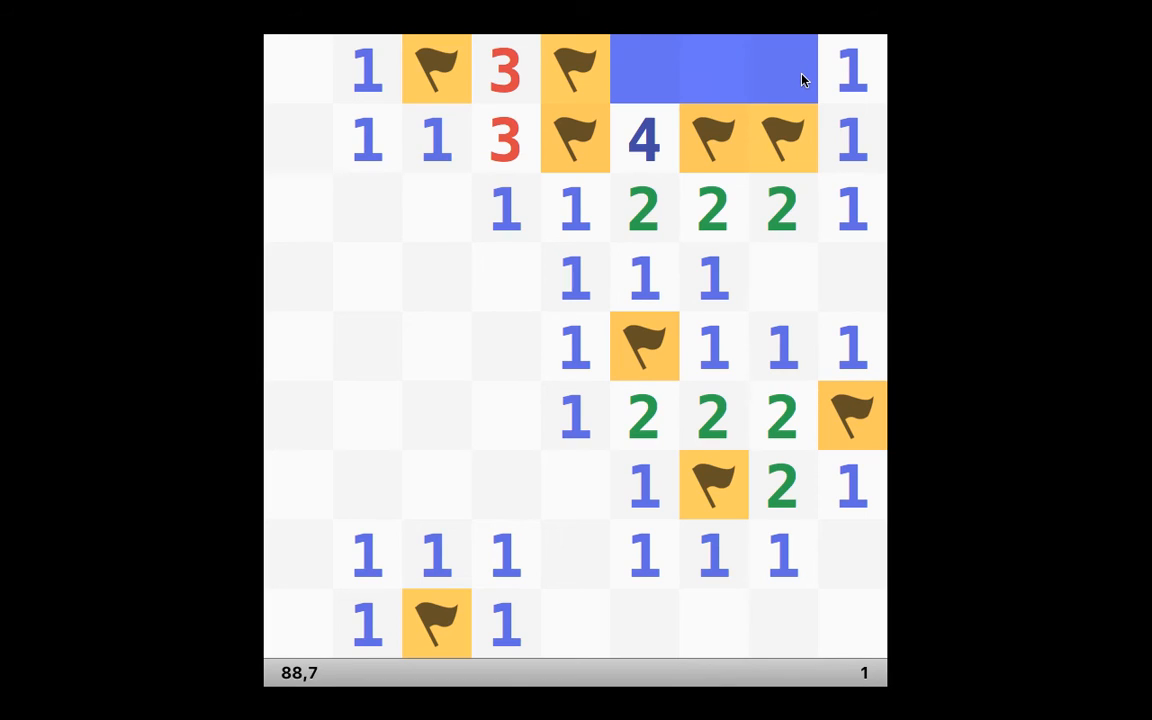
{"action": "mouse_move", "coordinate": [800, 80]}
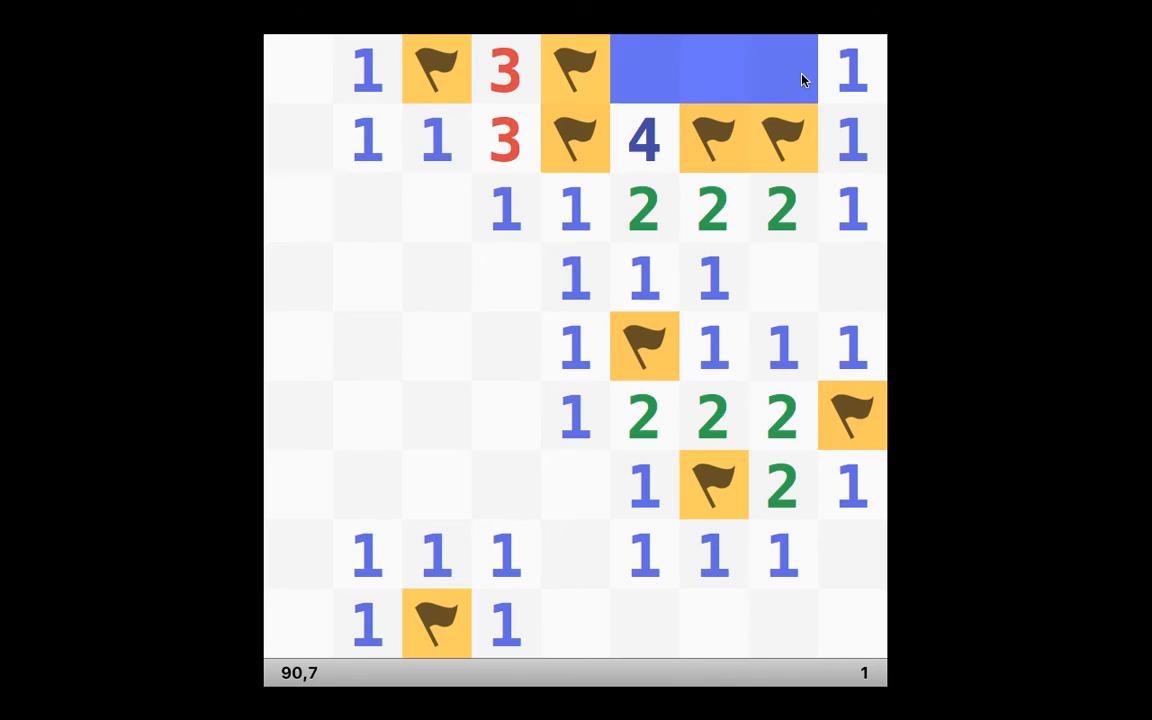
{"action": "mouse_move", "coordinate": [798, 80]}
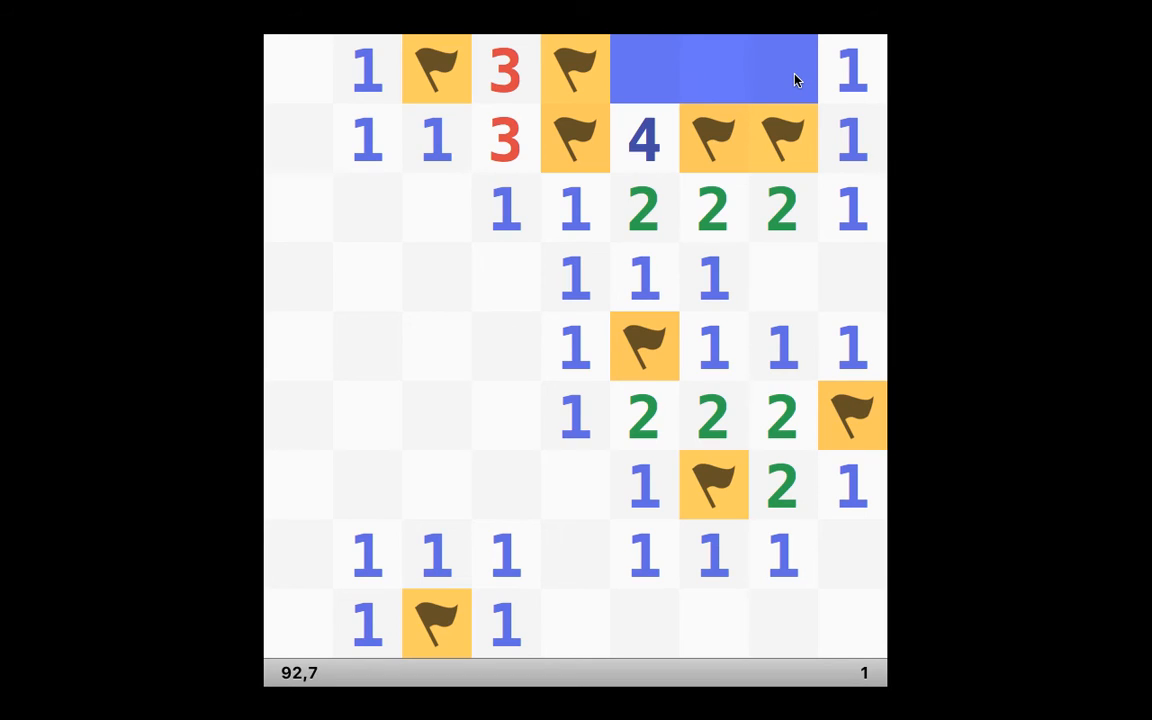
{"action": "left_click", "coordinate": [781, 70]}
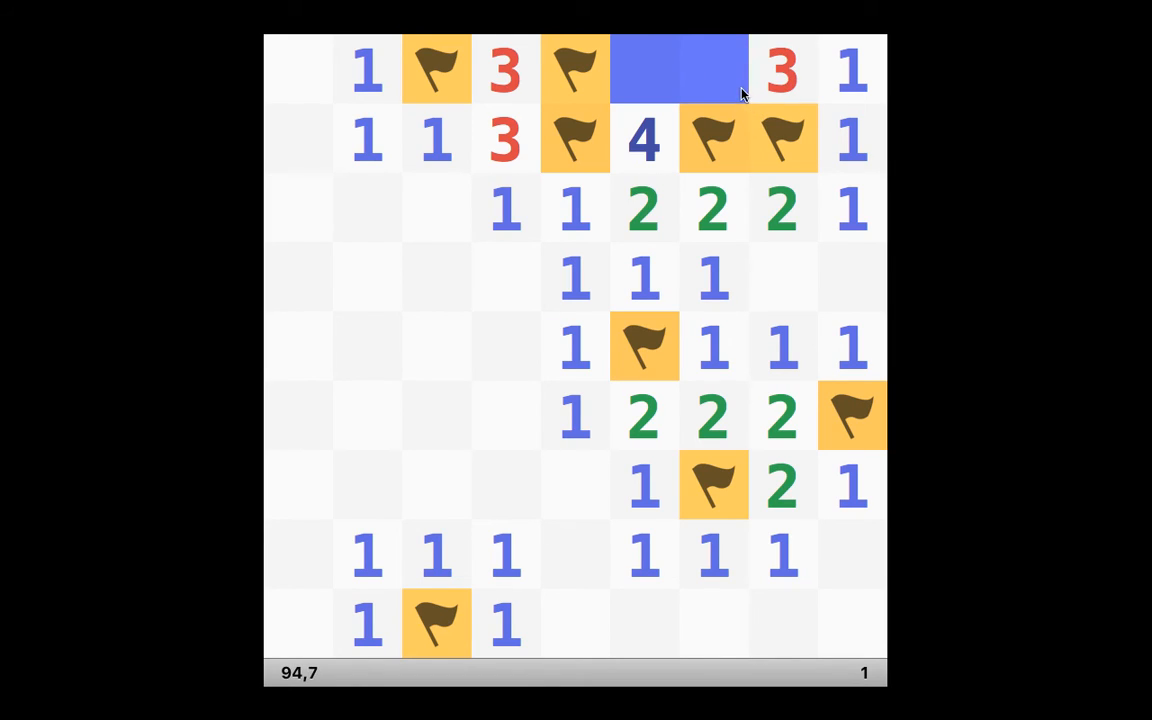
Step: Uncover the last safe cell to win at 96.3 seconds and enter 'winner' as the record name
{"action": "left_click", "coordinate": [680, 68]}
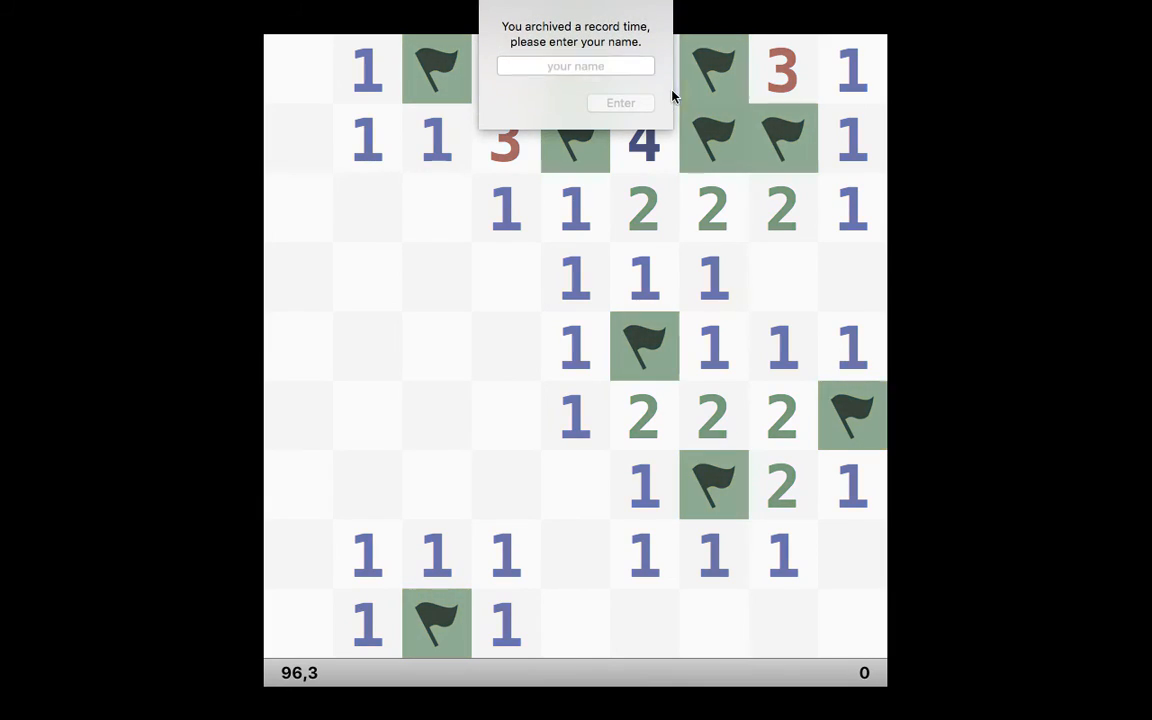
{"action": "left_click", "coordinate": [575, 66]}
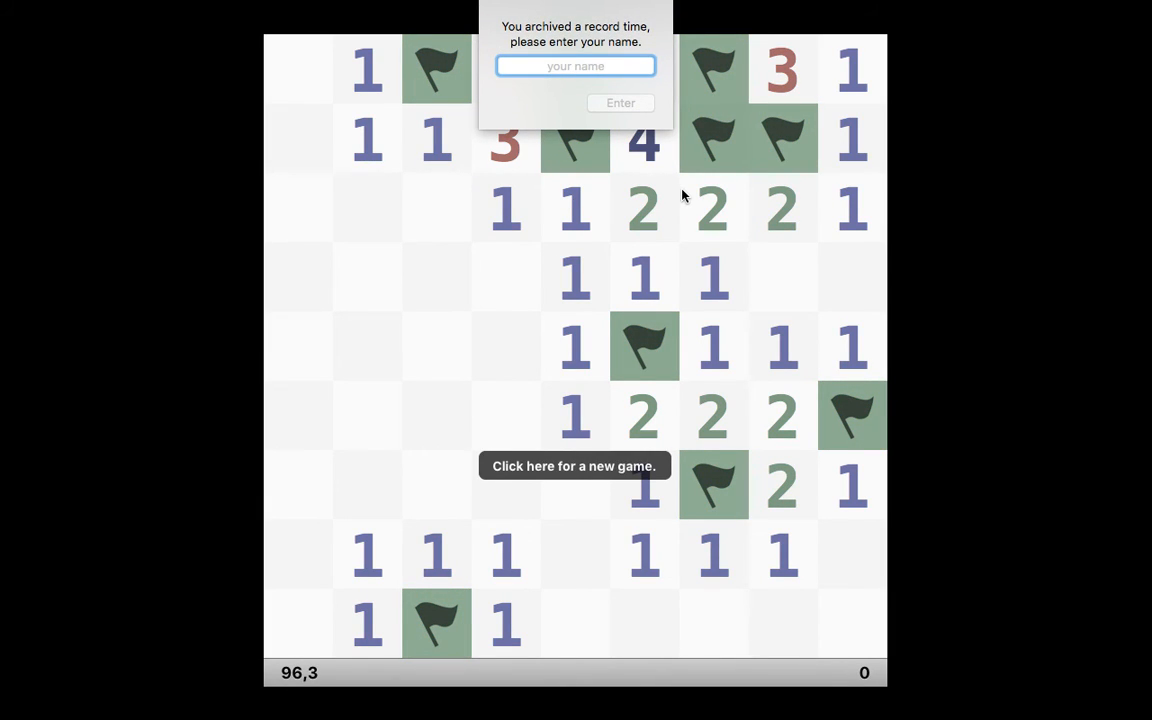
{"action": "type", "text": "winner"}
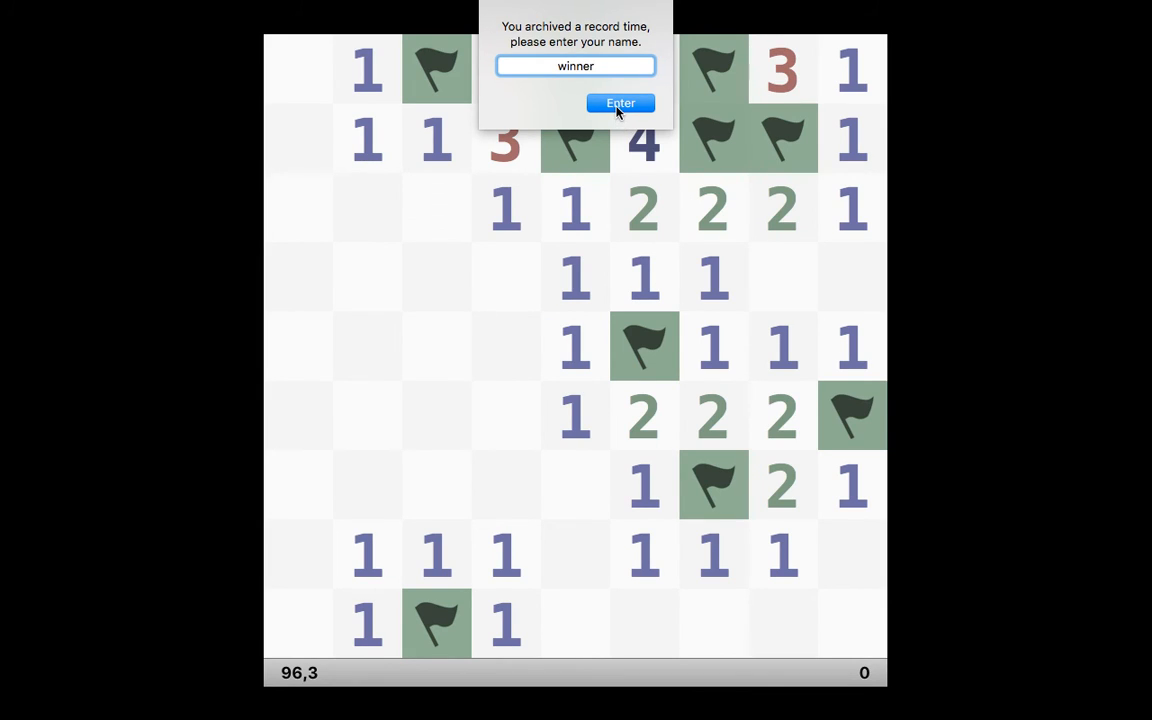
{"action": "left_click", "coordinate": [575, 65]}
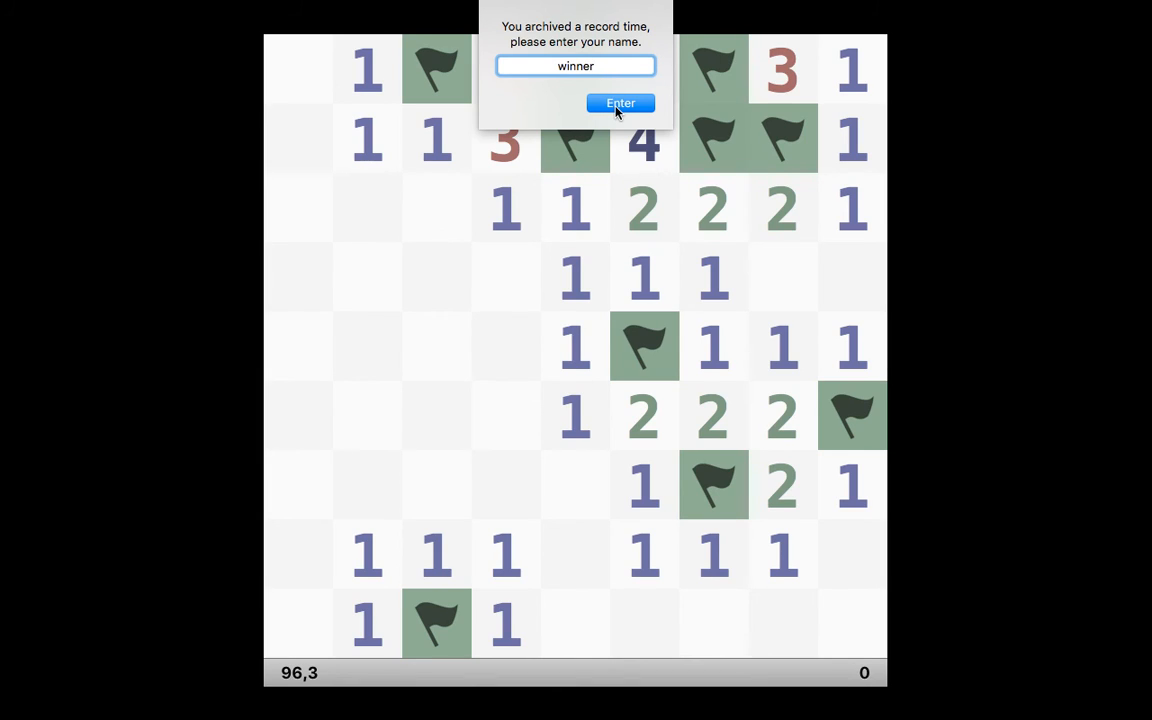
Step: Confirm the Beginner record of 96.28 under 'winner' and close the best-times list
{"action": "left_click", "coordinate": [620, 103]}
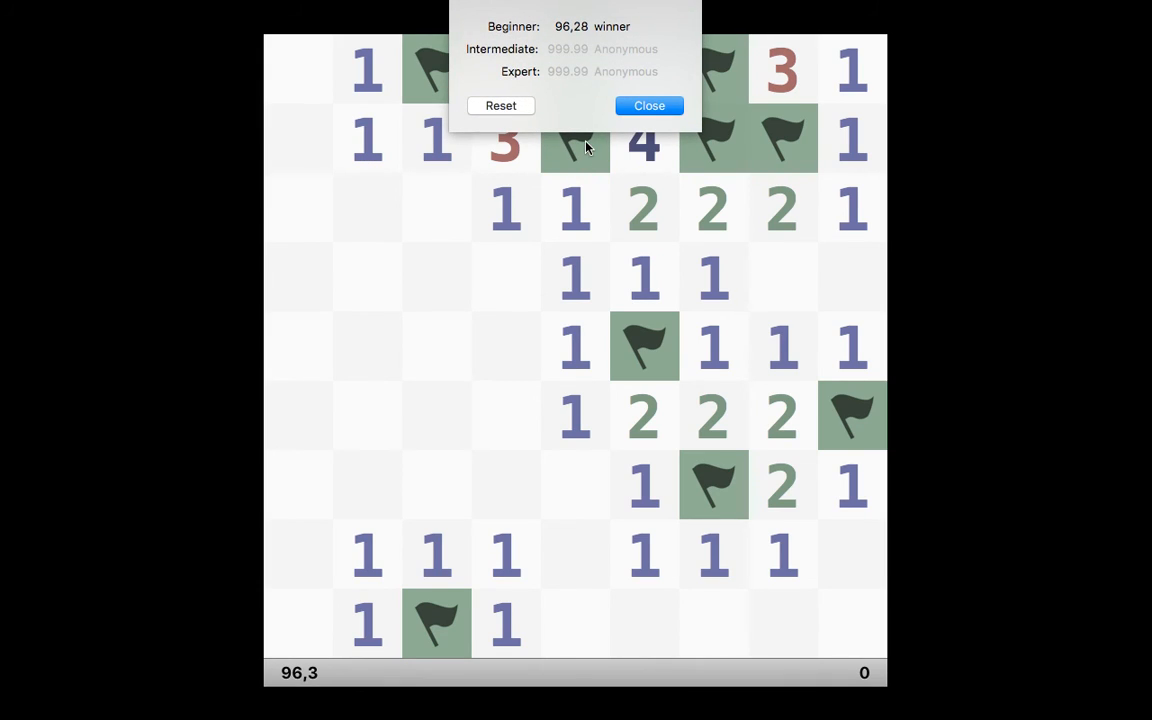
{"action": "mouse_move", "coordinate": [627, 79]}
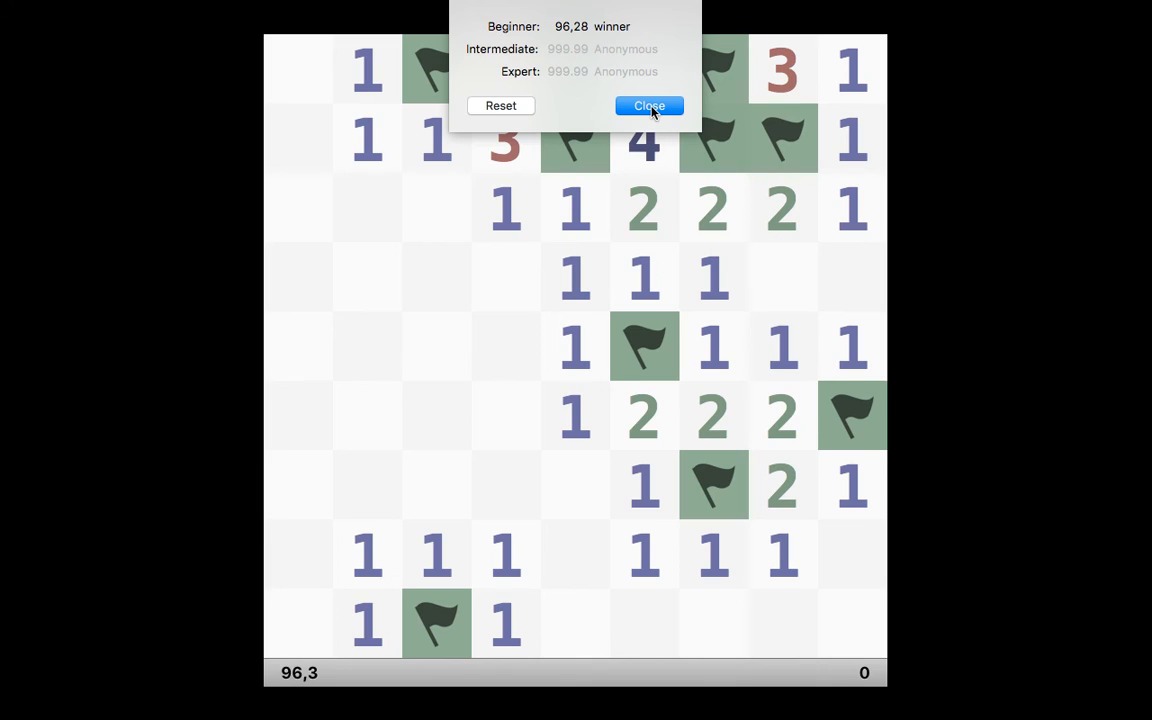
{"action": "mouse_move", "coordinate": [604, 58]}
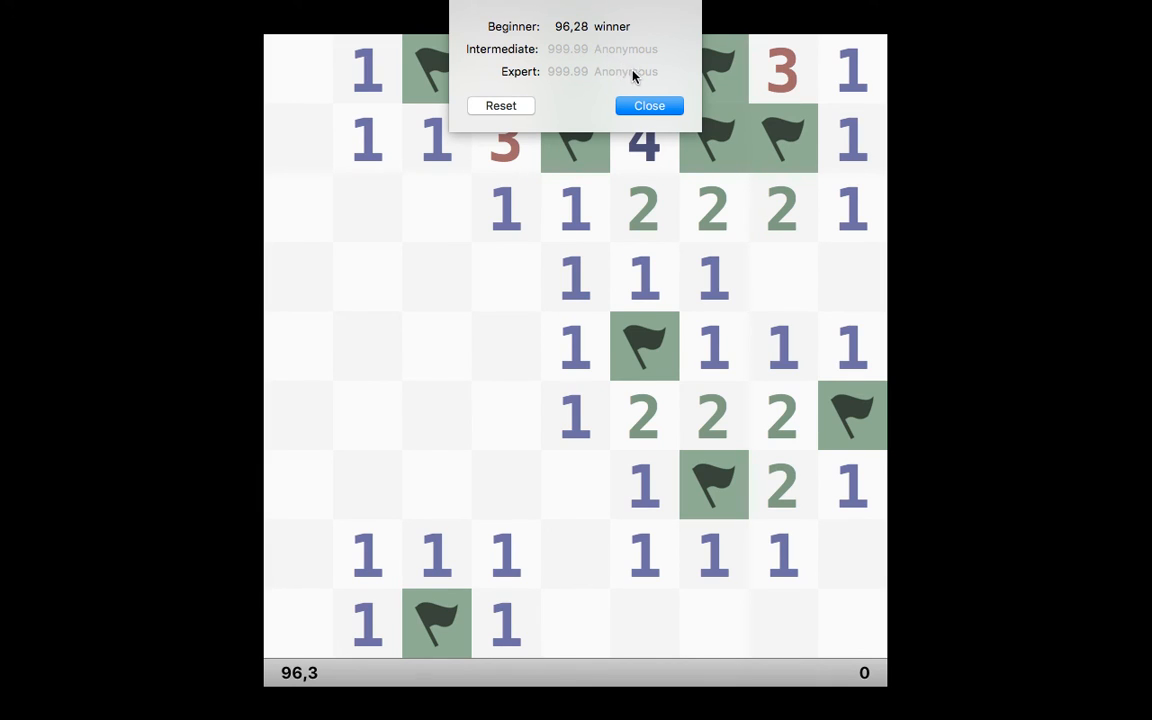
{"action": "mouse_move", "coordinate": [643, 157]}
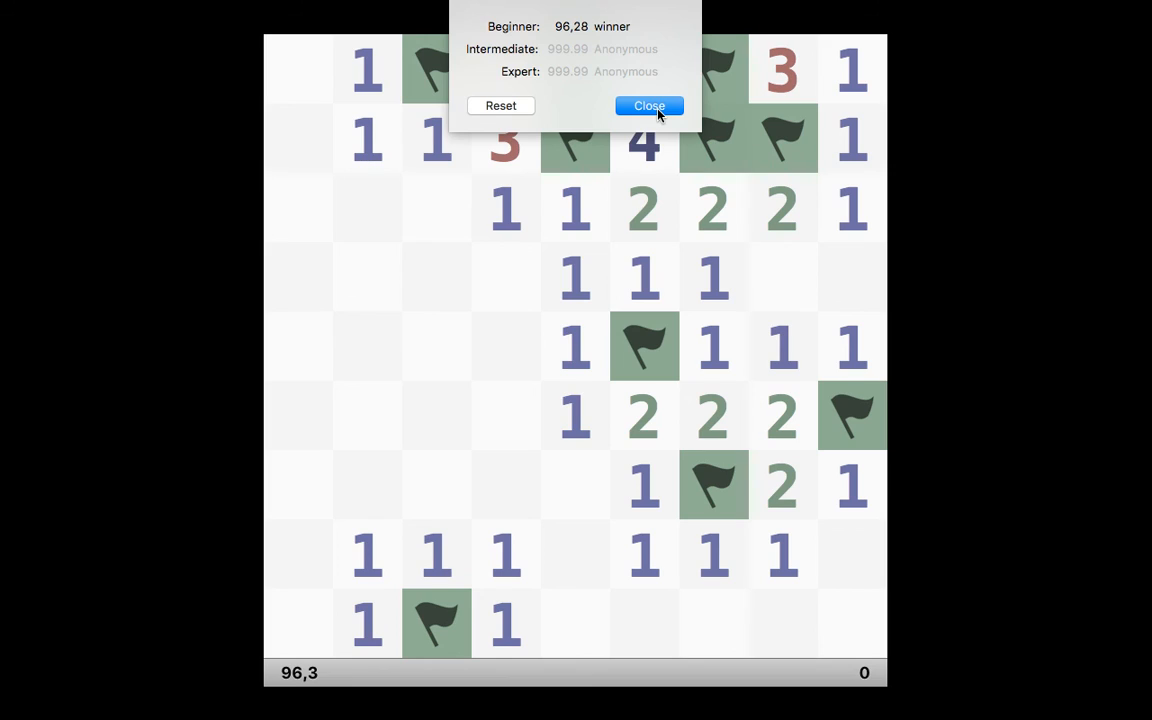
{"action": "left_click", "coordinate": [649, 105]}
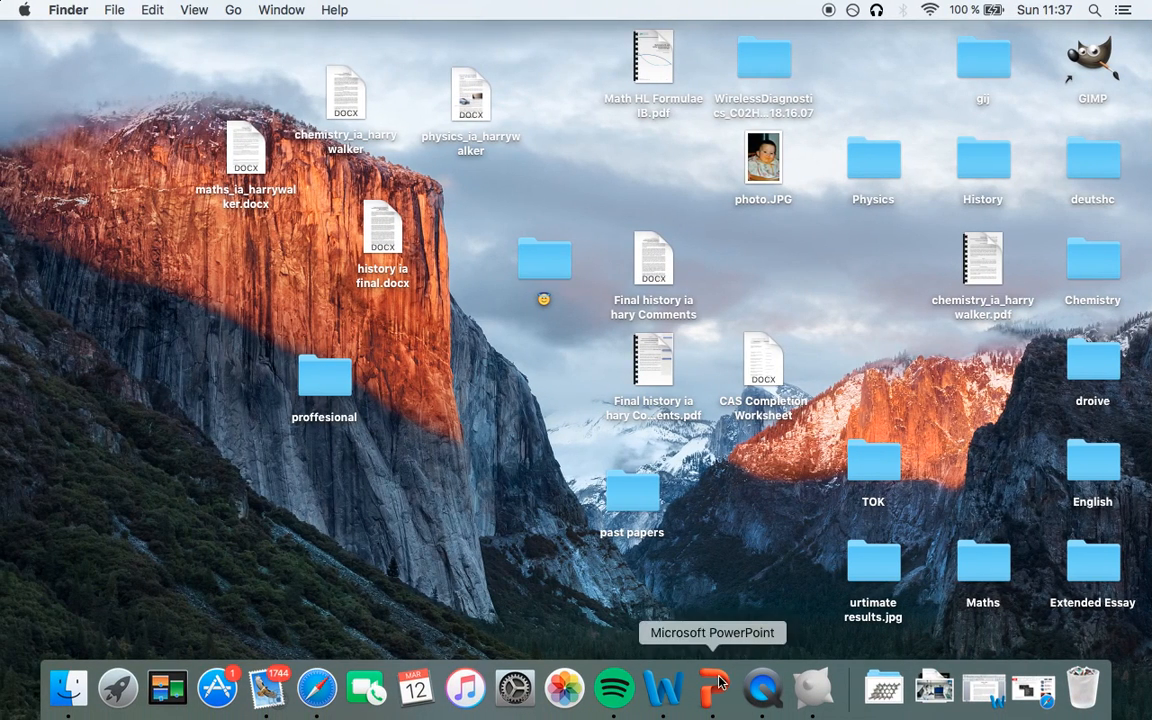
Step: Bring up QuickTime Player's Dock menu to reach Stop Screen Recording
{"action": "right_click", "coordinate": [762, 687]}
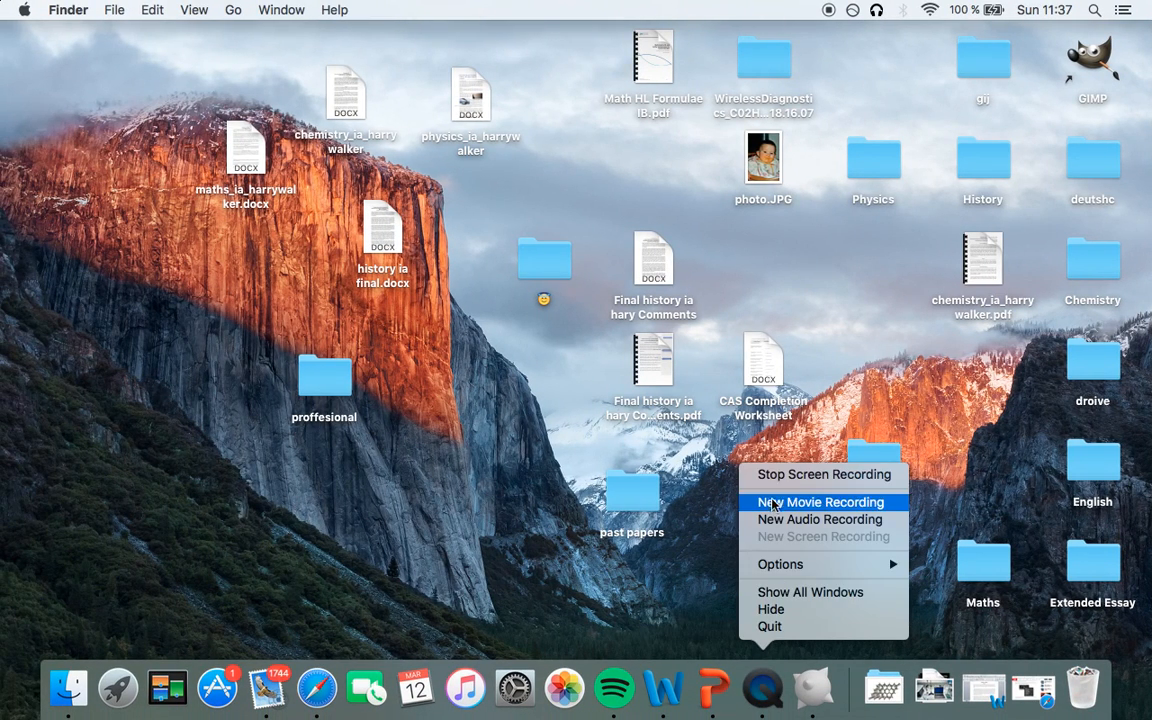
{"action": "mouse_move", "coordinate": [823, 474]}
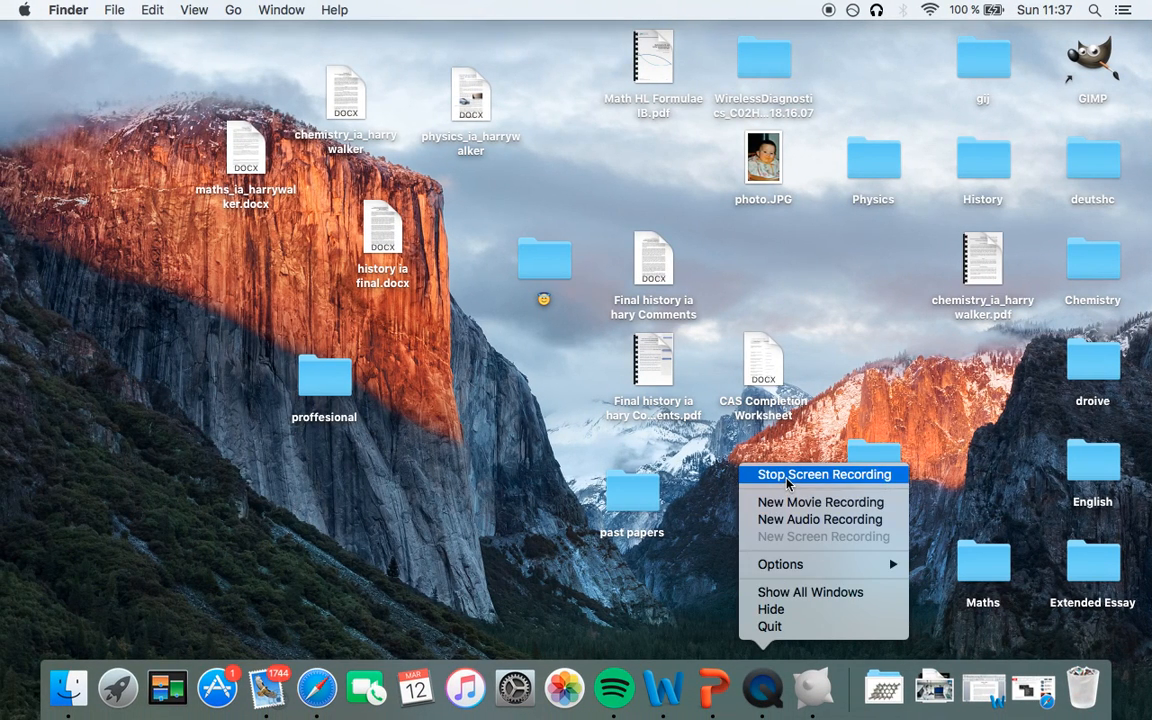